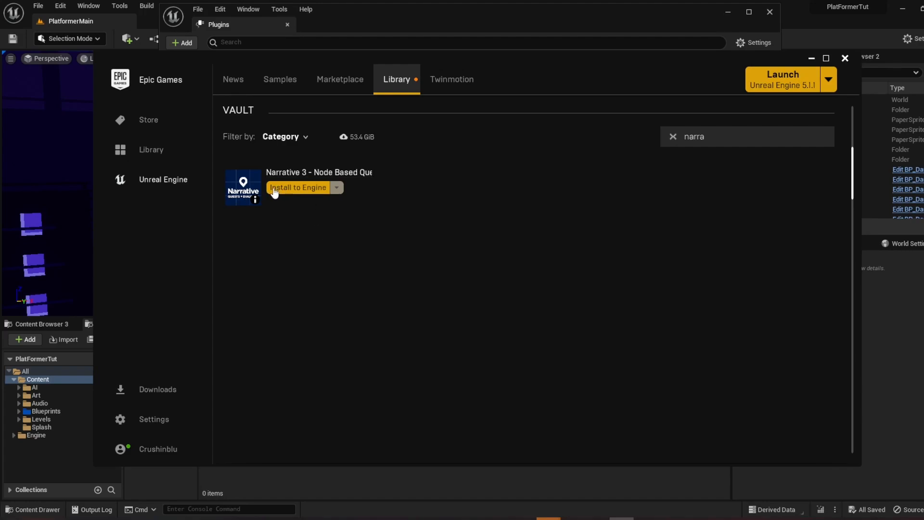
# - Install the Narrative 3 plugin from the vault into the engine 5.2 slot
pyautogui.click(298, 187)
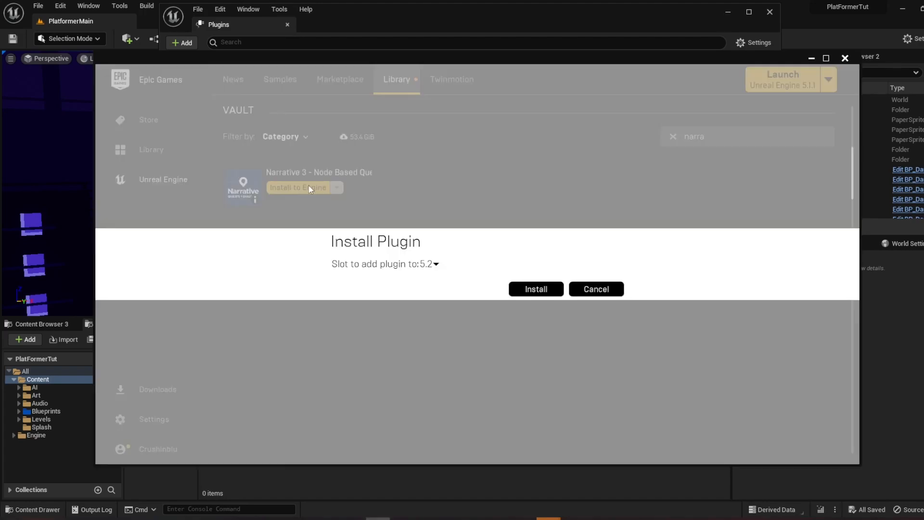
pyautogui.click(435, 263)
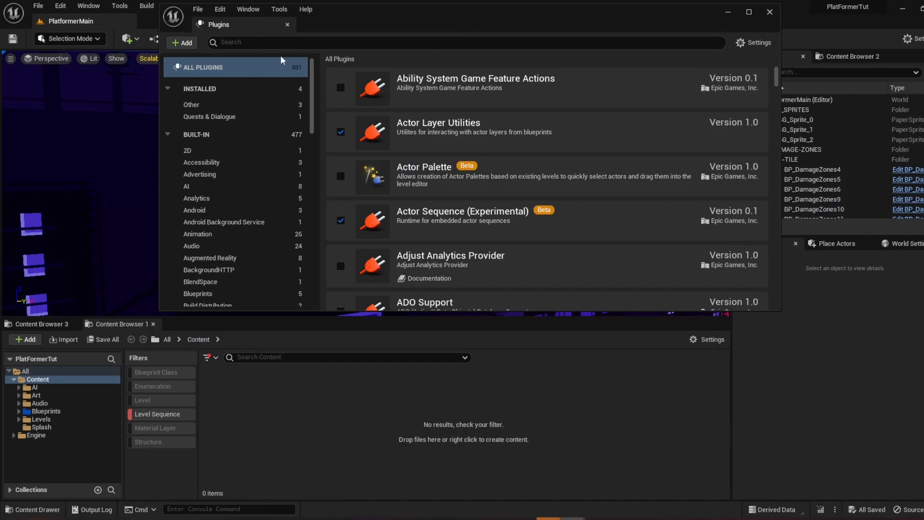
# - Enable the Narrative 3 plugin found by searching 'narra' and restart the editor
pyautogui.write('narra')
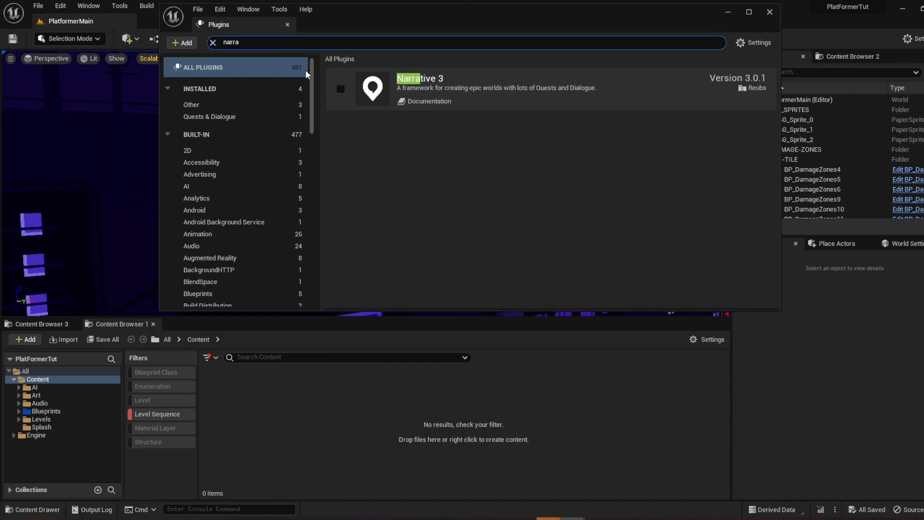
pyautogui.click(341, 89)
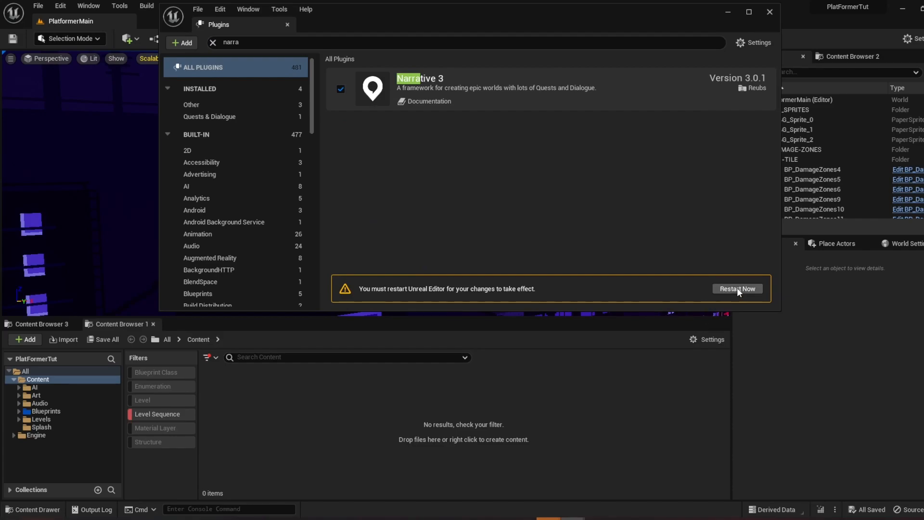
pyautogui.click(736, 289)
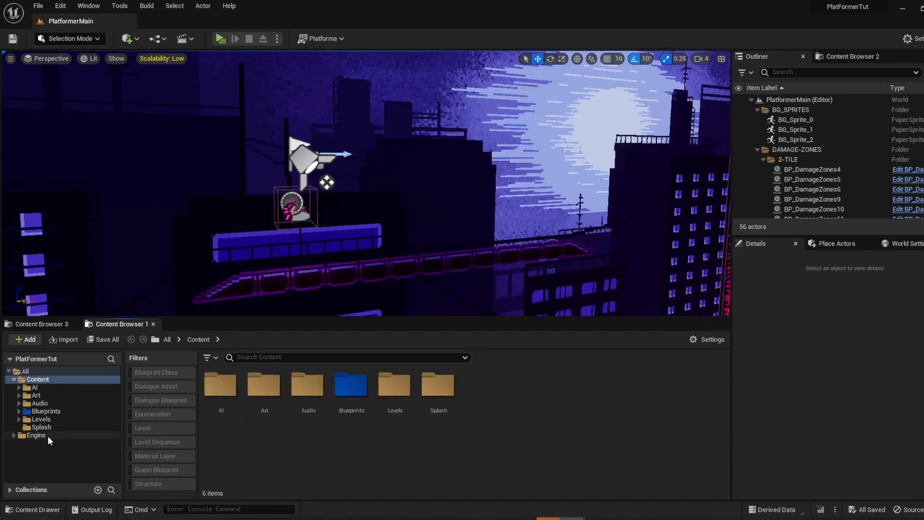
# - Locate the plugin's Narrative blueprints in Engine content and pick BP_NarrativeDefaultUI
pyautogui.click(37, 435)
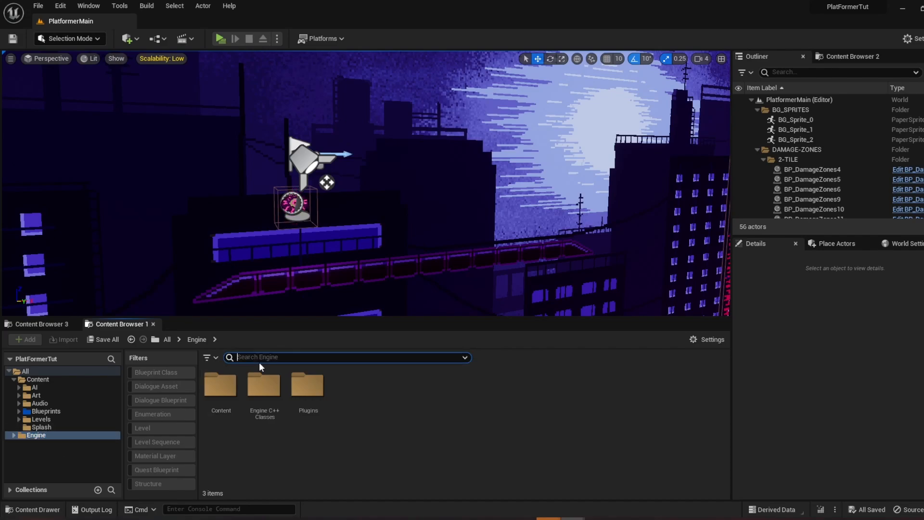
pyautogui.write('narrati')
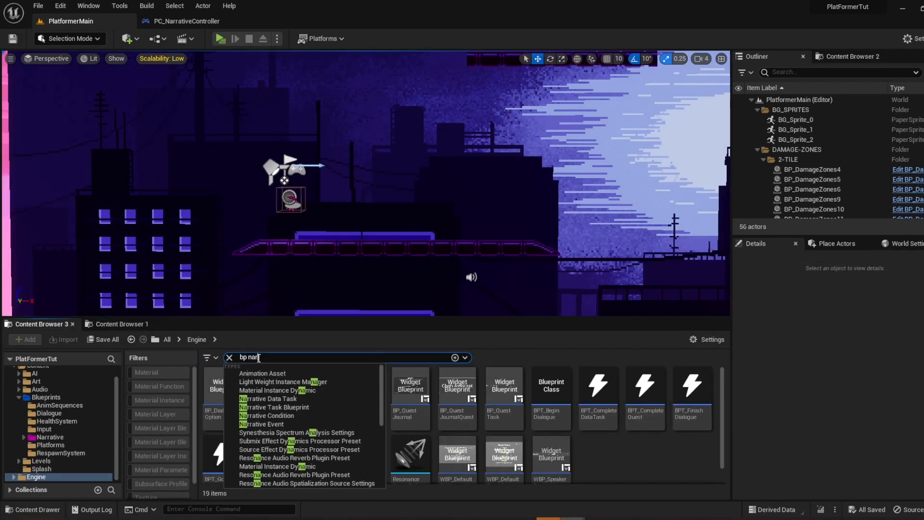
pyautogui.write('ra')
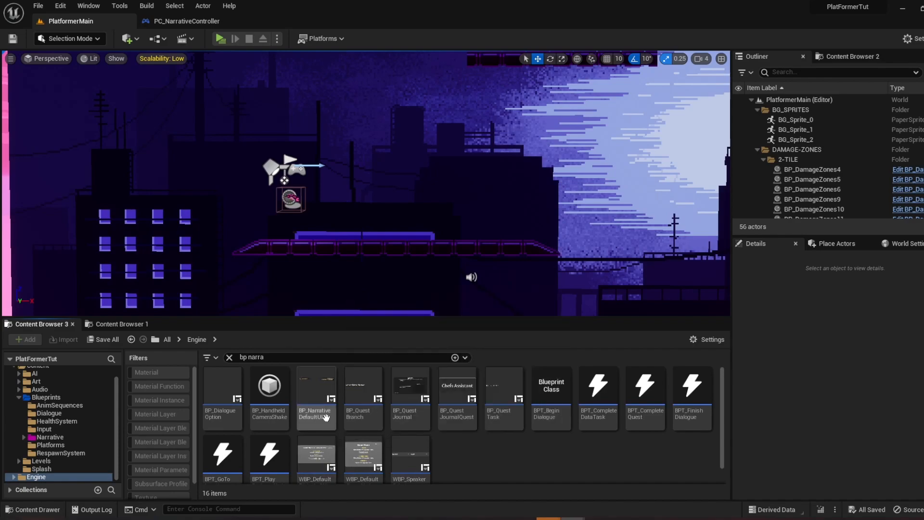
pyautogui.click(316, 389)
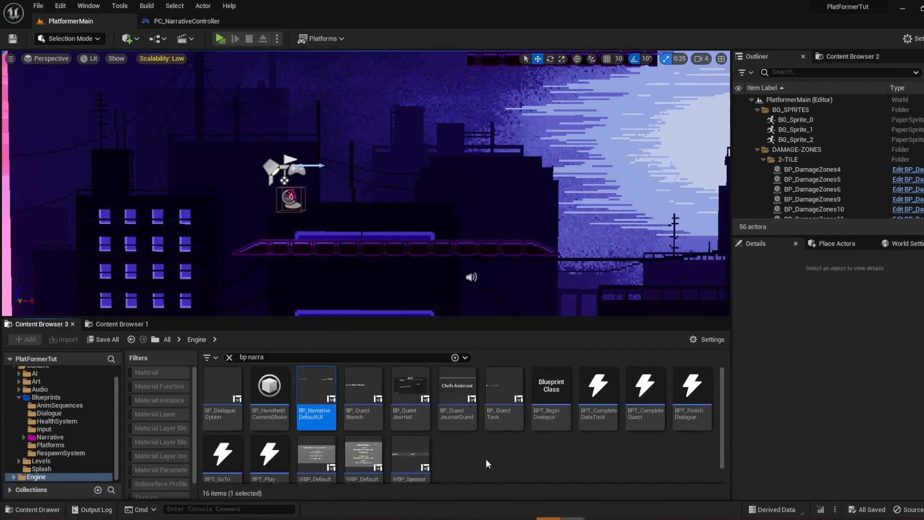
pyautogui.moveTo(316, 386)
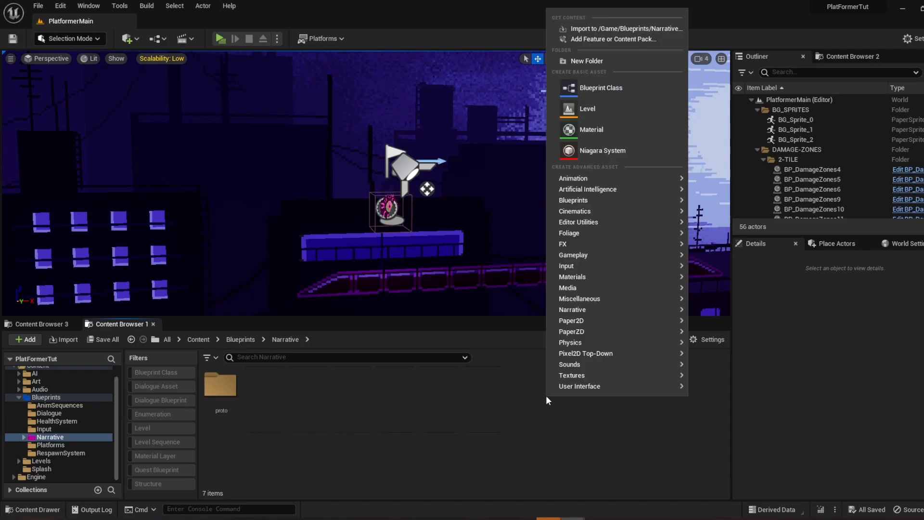
# - Create a Player Controller blueprint PC_NarrativeController in the Narrative folder and open it
pyautogui.click(601, 88)
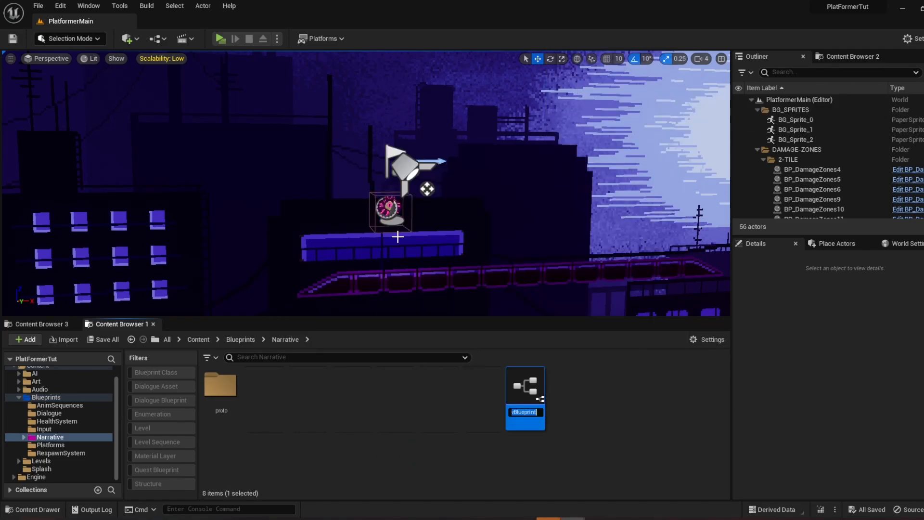
pyautogui.write('PC_')
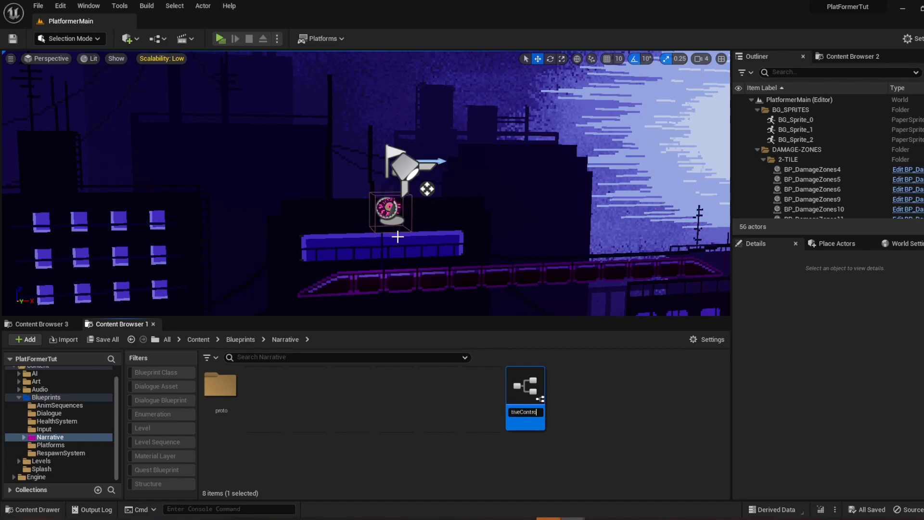
pyautogui.doubleClick(524, 386)
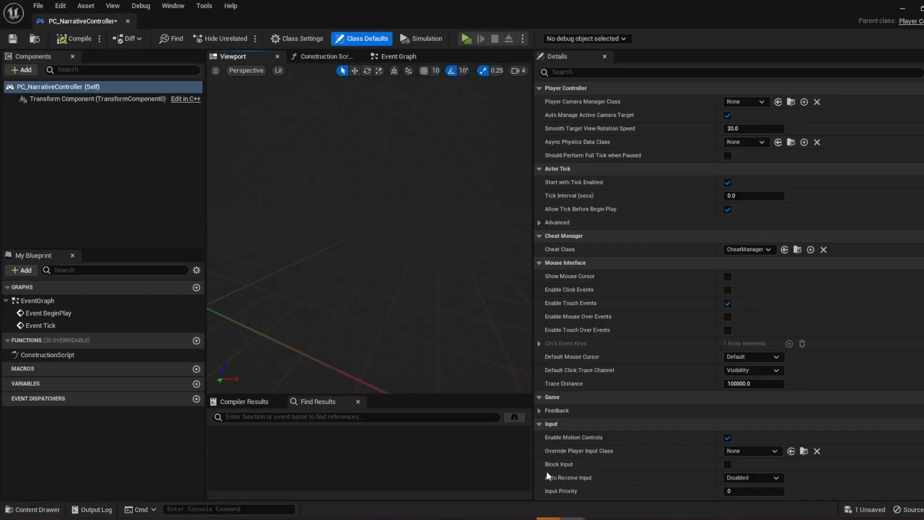
pyautogui.click(57, 86)
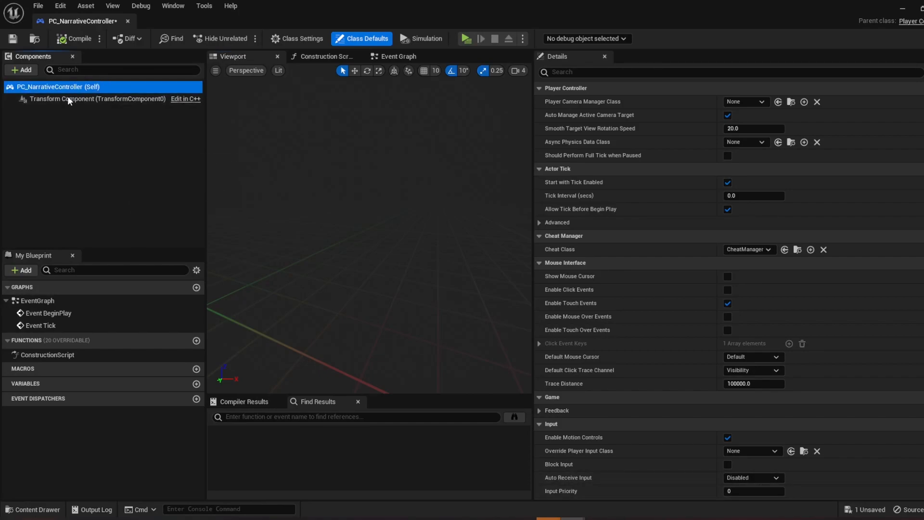
pyautogui.click(20, 70)
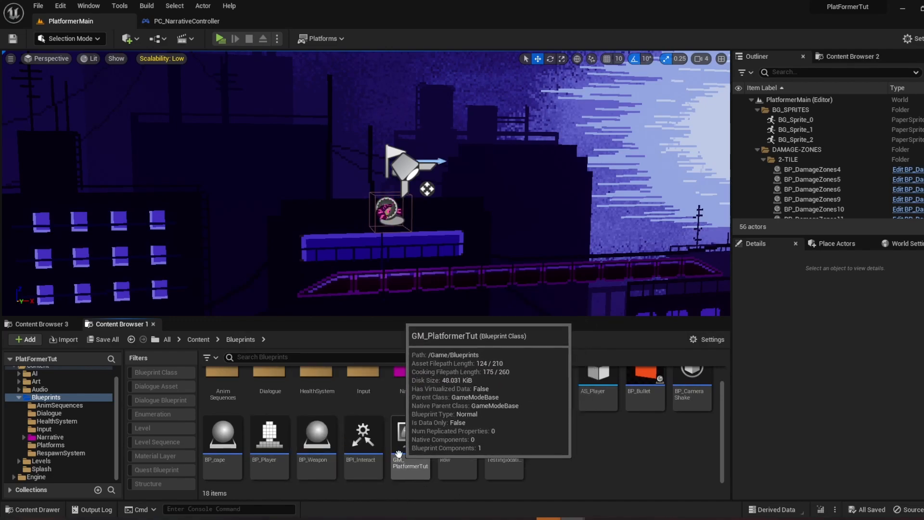
# - Open GM_PlatformerTut and reach its Player Controller Class setting in Class Defaults
pyautogui.doubleClick(409, 435)
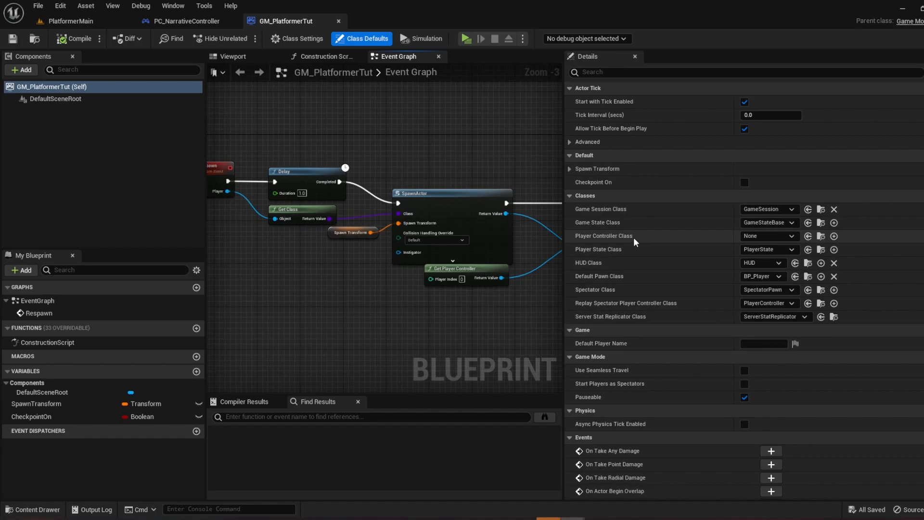
pyautogui.click(766, 236)
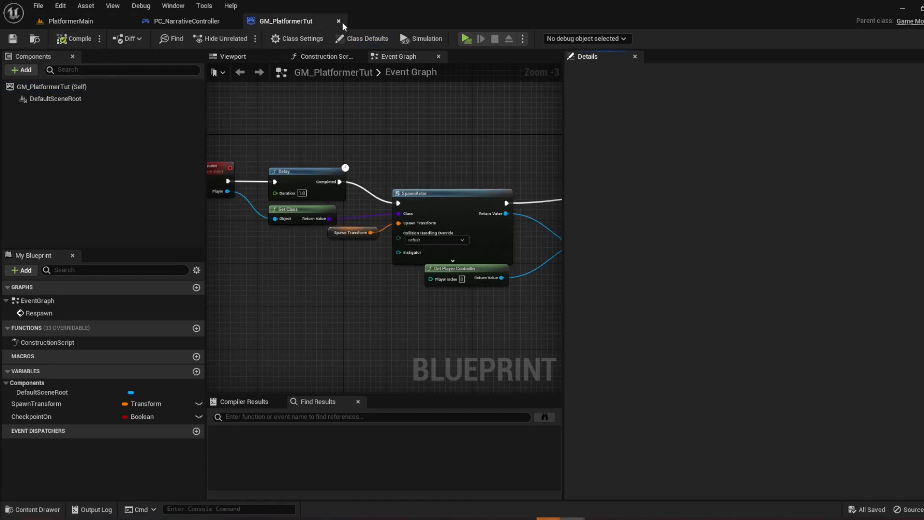
# - Have PC_NarrativeController's BeginPlay create a BP_PlatNarrativeDefaultUI widget
pyautogui.click(186, 21)
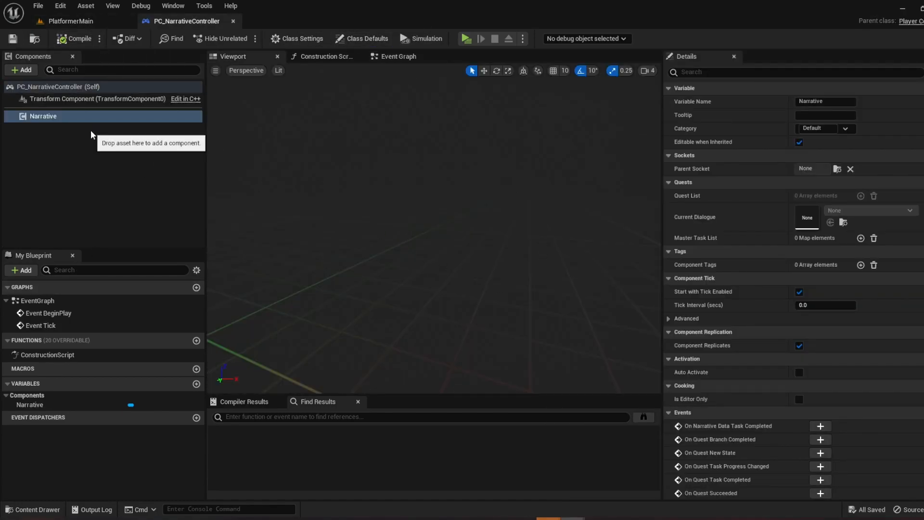
pyautogui.click(398, 56)
pyautogui.write('c')
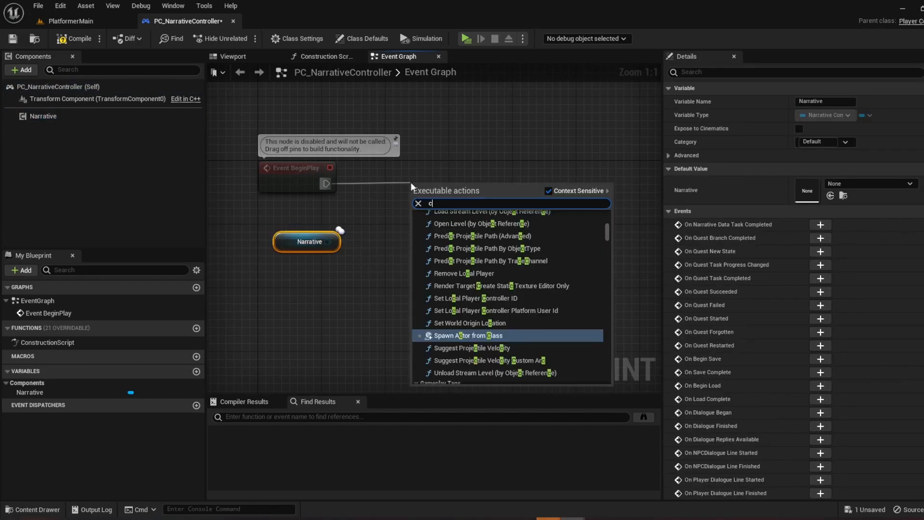
pyautogui.click(468, 334)
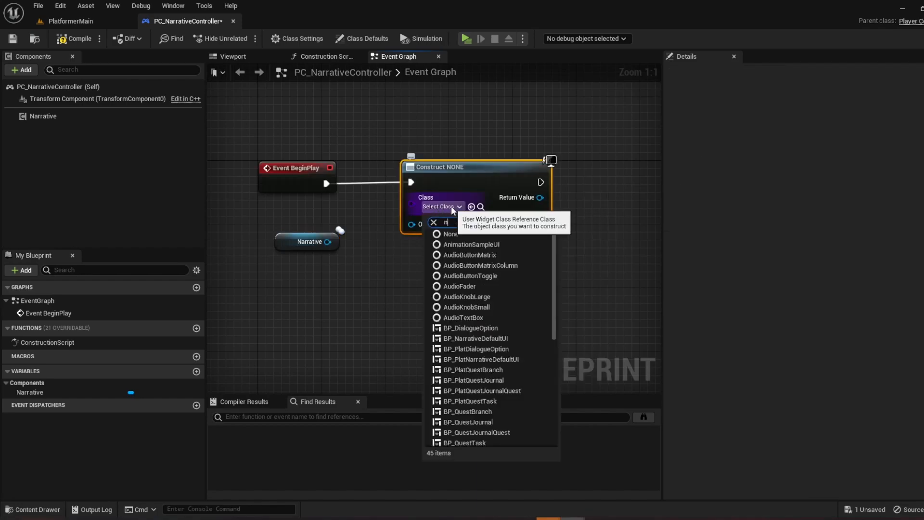
pyautogui.write('arr')
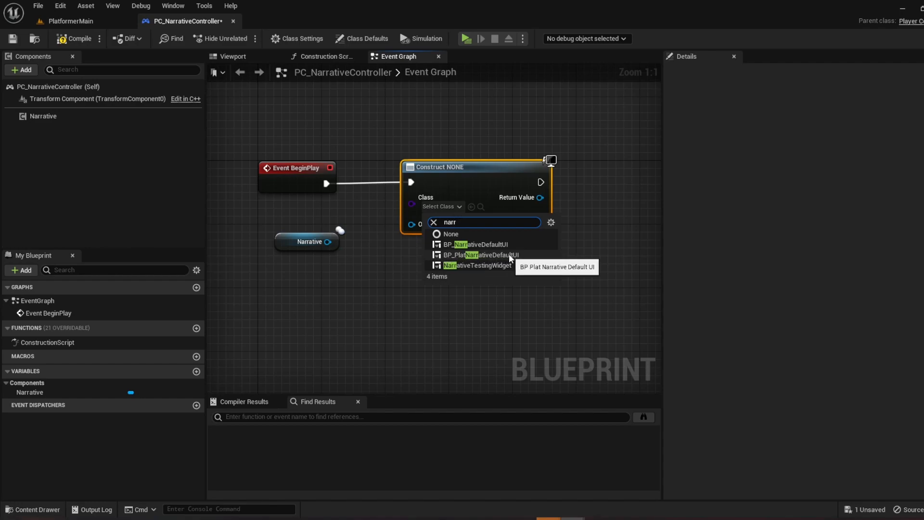
pyautogui.click(478, 255)
pyautogui.write('v')
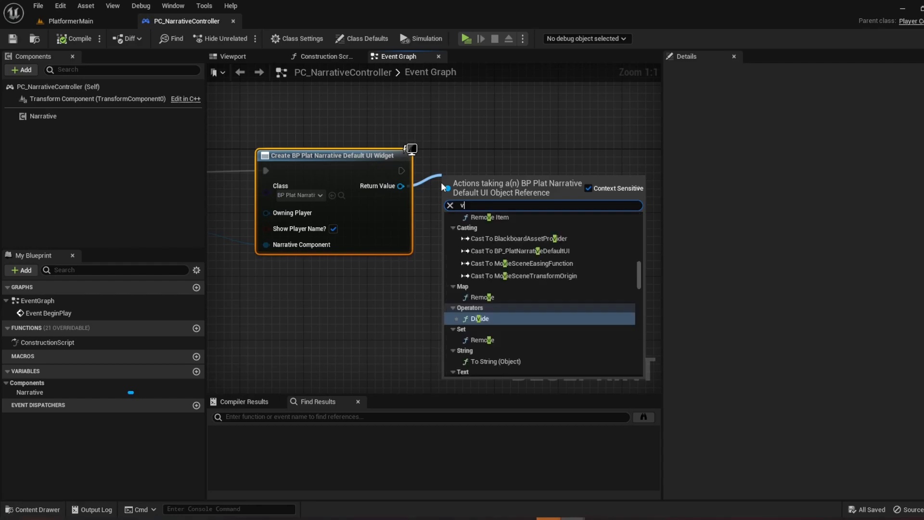
pyautogui.click(192, 20)
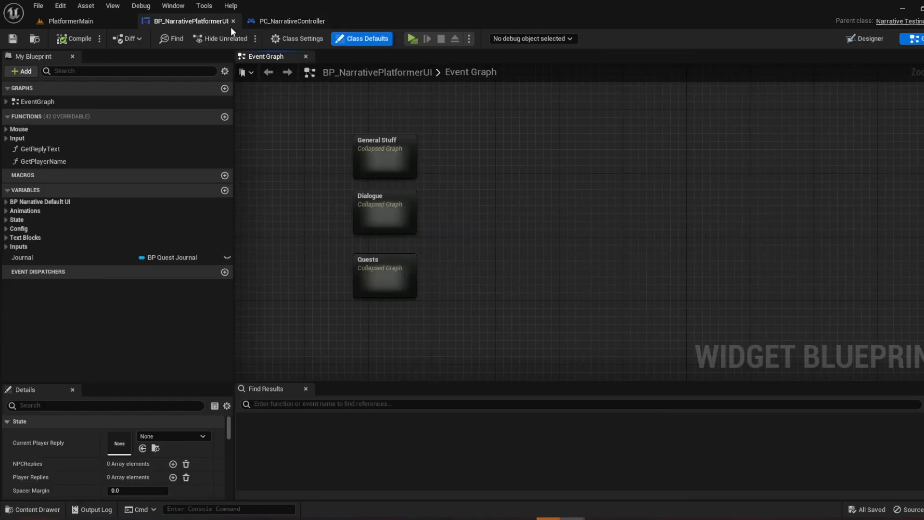
# - Expand the widget's Dialogue collapsed graph to view its line start/end UI events
pyautogui.click(865, 38)
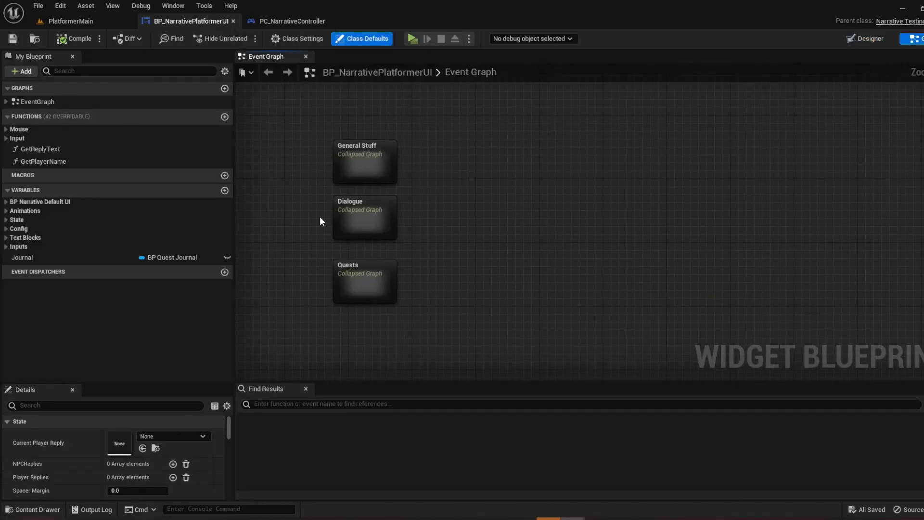
pyautogui.doubleClick(364, 217)
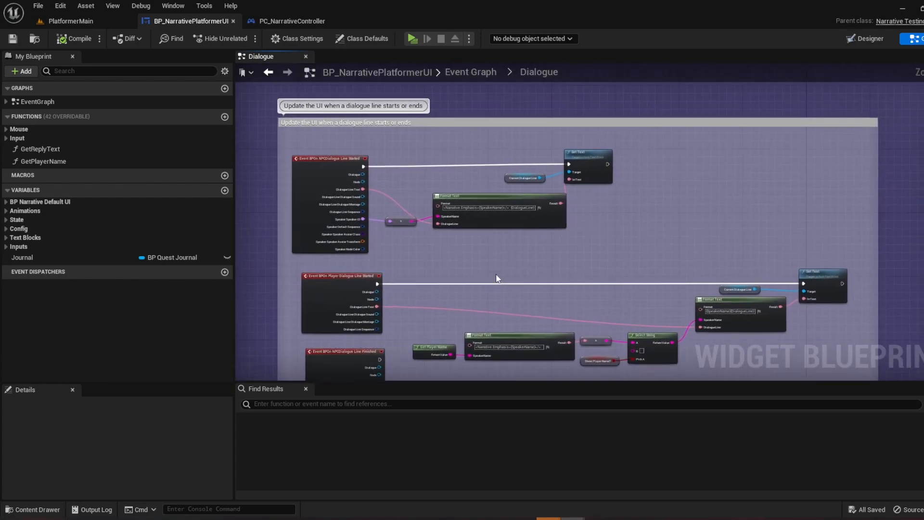
pyautogui.moveTo(67, 20)
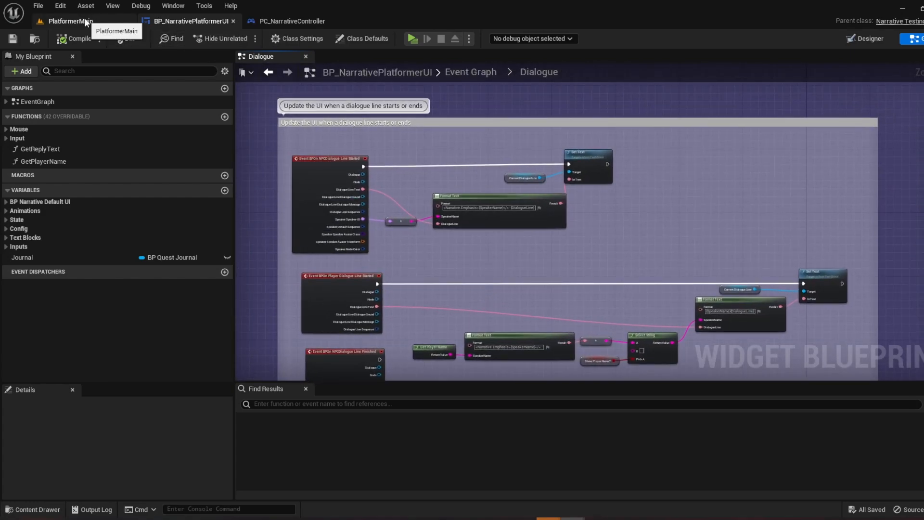
# - Create a Narrative Dialogue asset named D_FirstDialogue in the Narrative folder
pyautogui.click(69, 20)
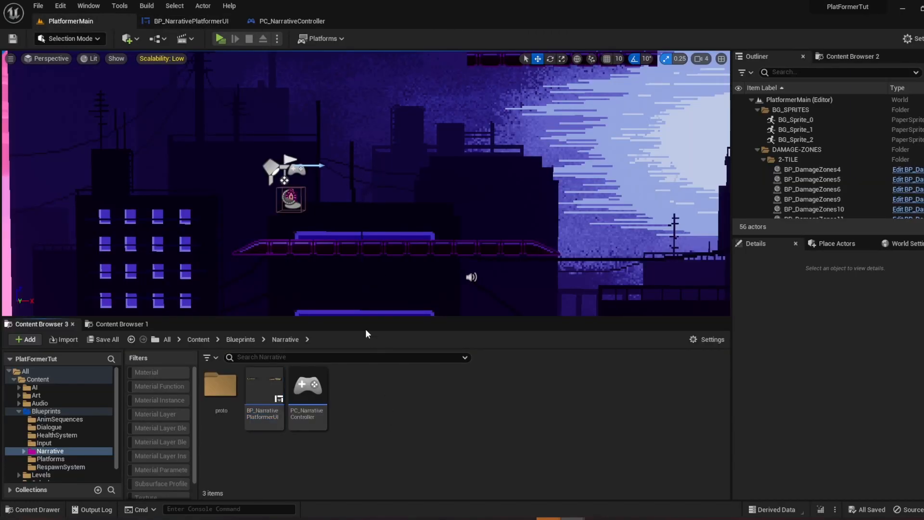
pyautogui.click(23, 339)
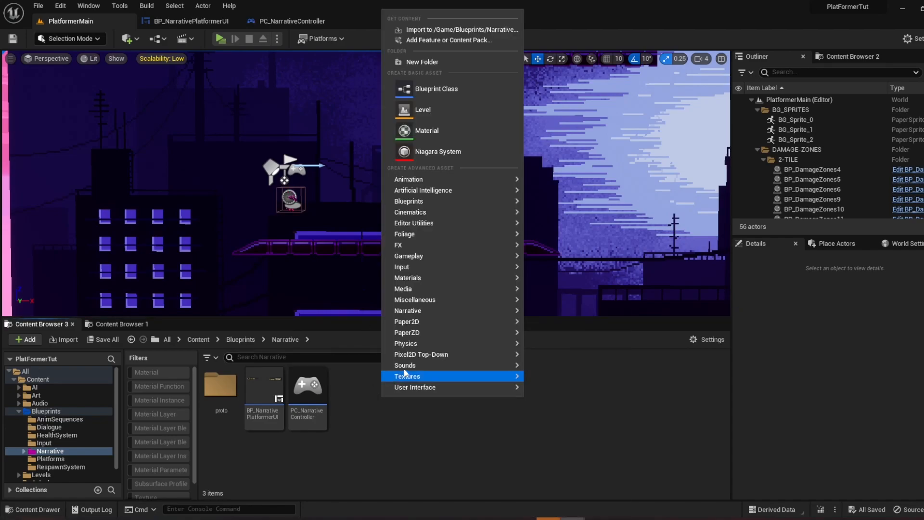
pyautogui.moveTo(407, 311)
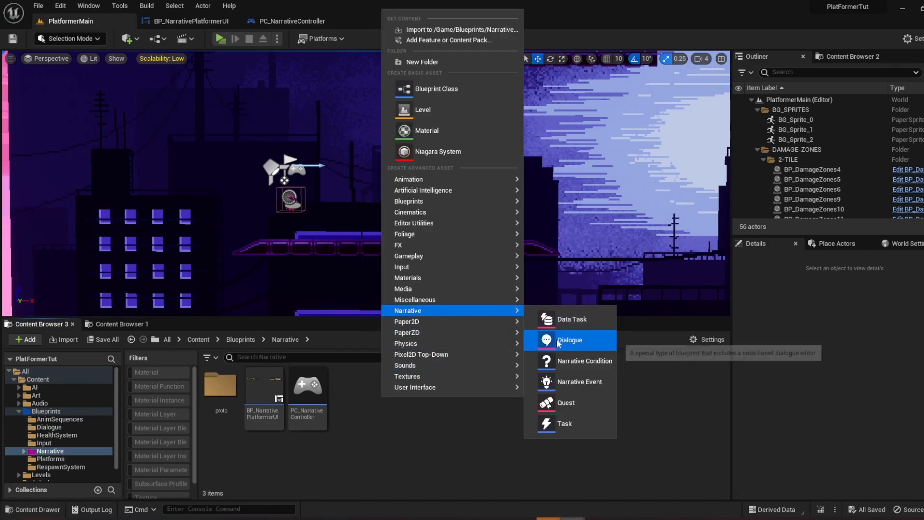
pyautogui.click(568, 340)
pyautogui.write('D')
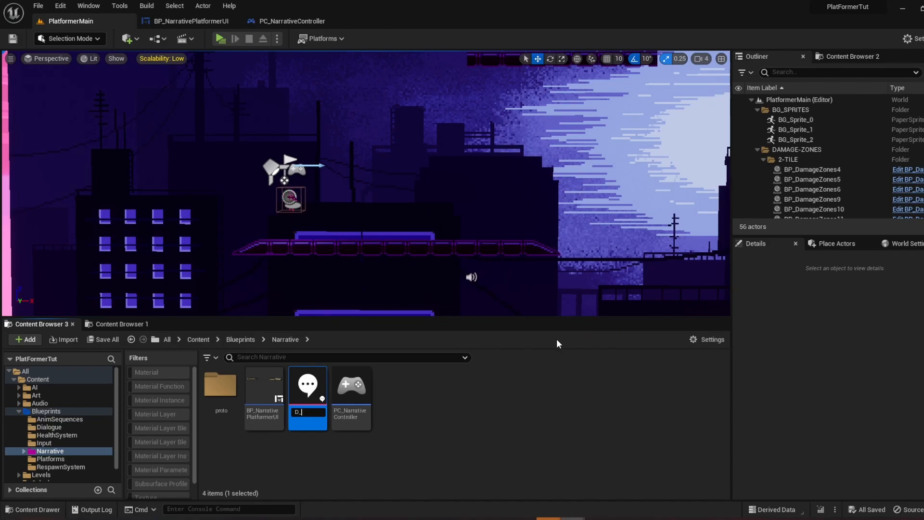
pyautogui.write('_FirstDialogue')
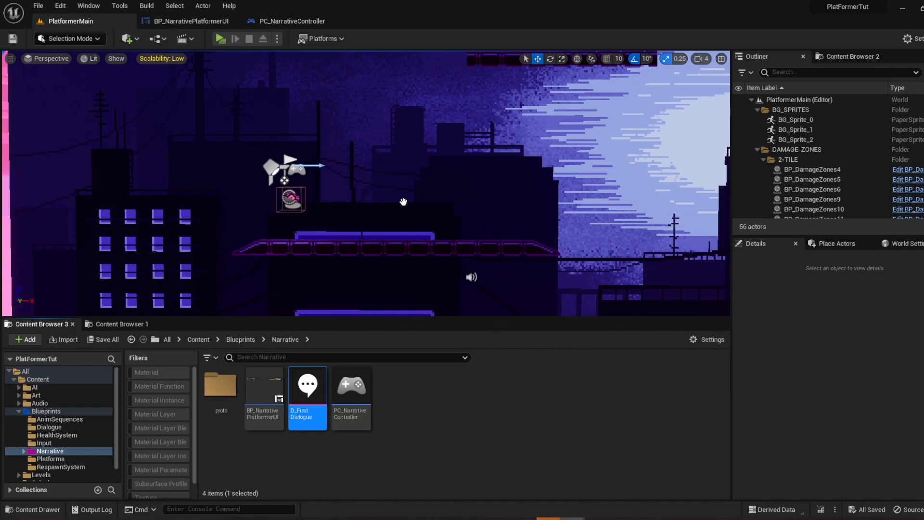
# - Turn off Spawn Dialogue Camera in D_FirstDialogue's class defaults and compile
pyautogui.doubleClick(307, 386)
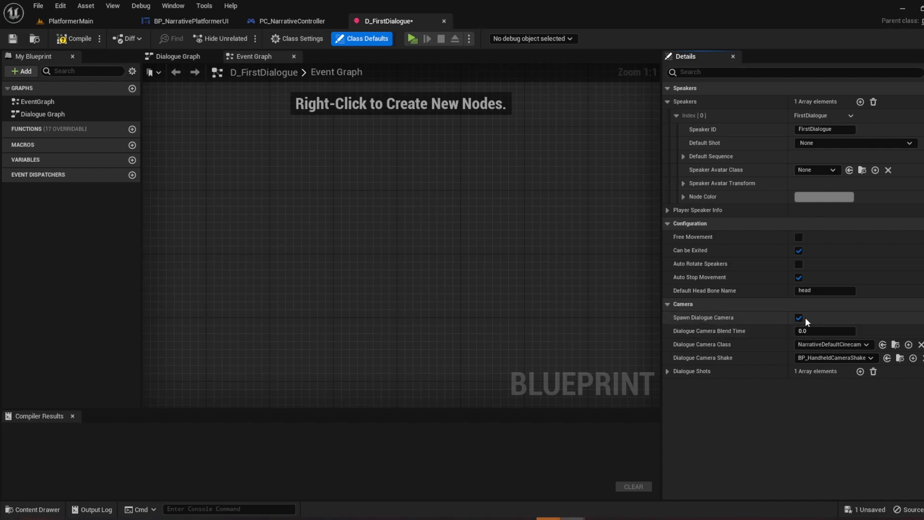
pyautogui.click(799, 317)
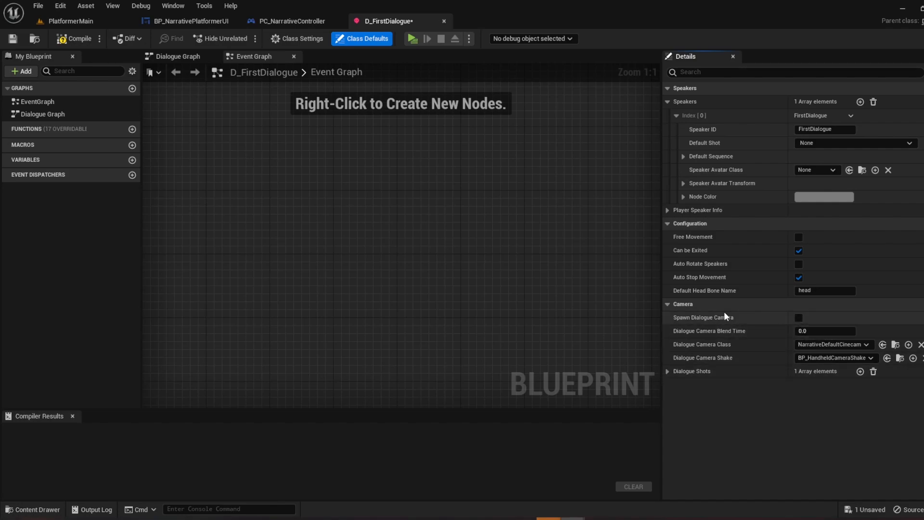
pyautogui.click(77, 38)
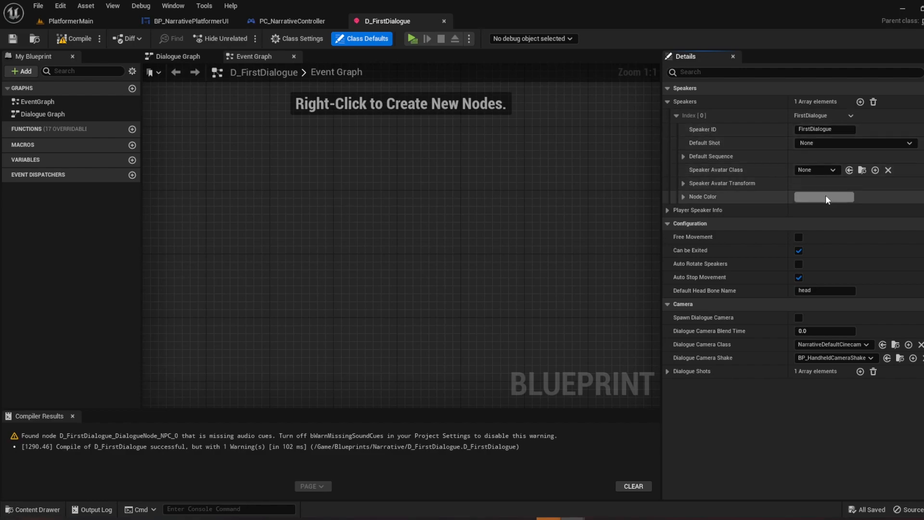
pyautogui.click(823, 196)
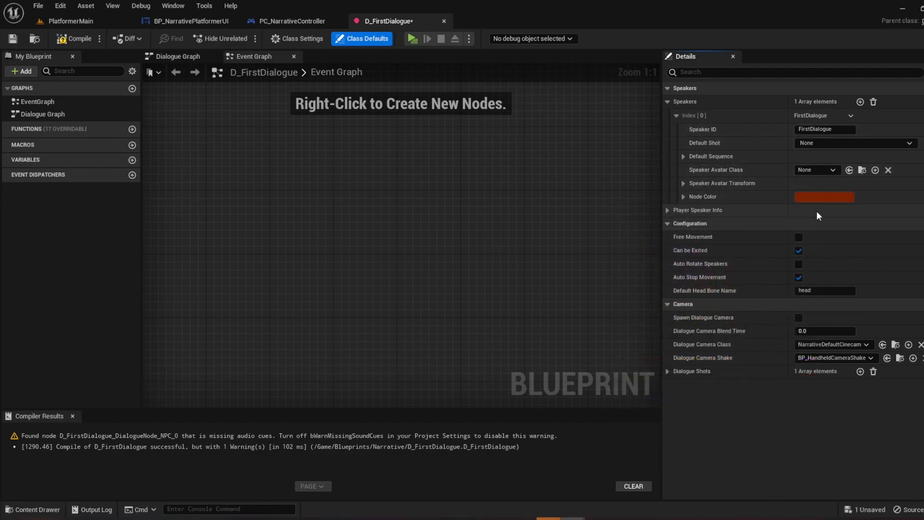
# - Name the speaker Eye with a green node colour and show the Dialogue Graph
pyautogui.click(825, 129)
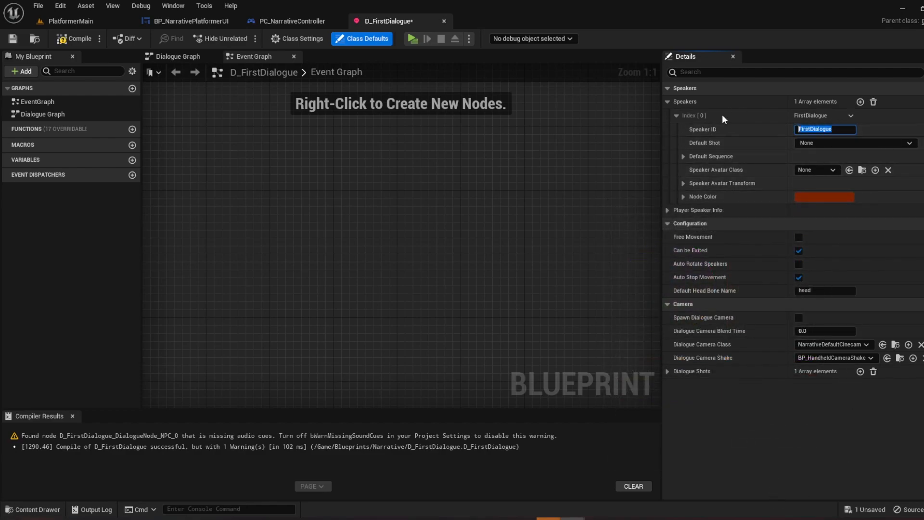
pyautogui.write('Eye')
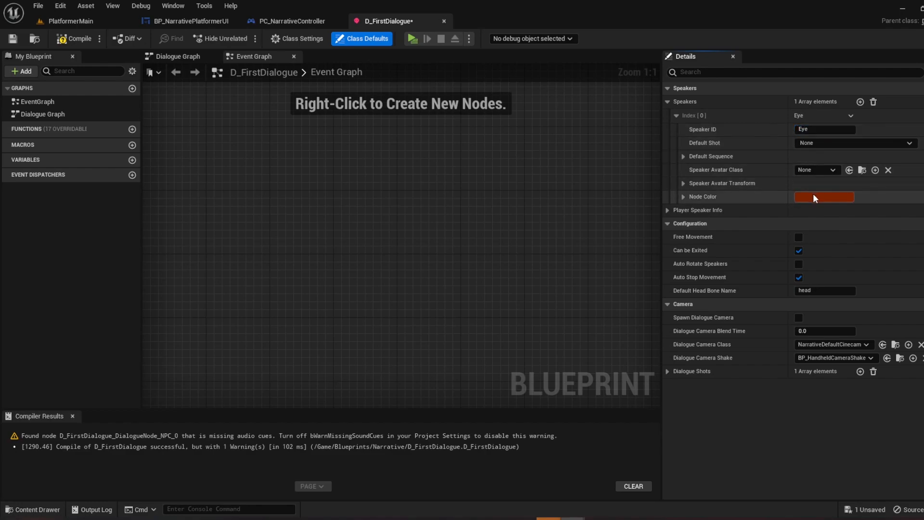
pyautogui.click(823, 196)
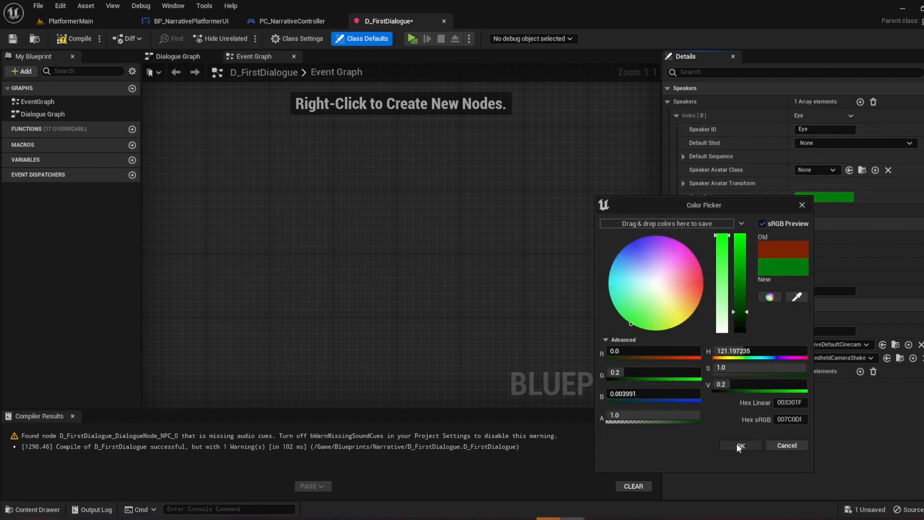
pyautogui.click(740, 445)
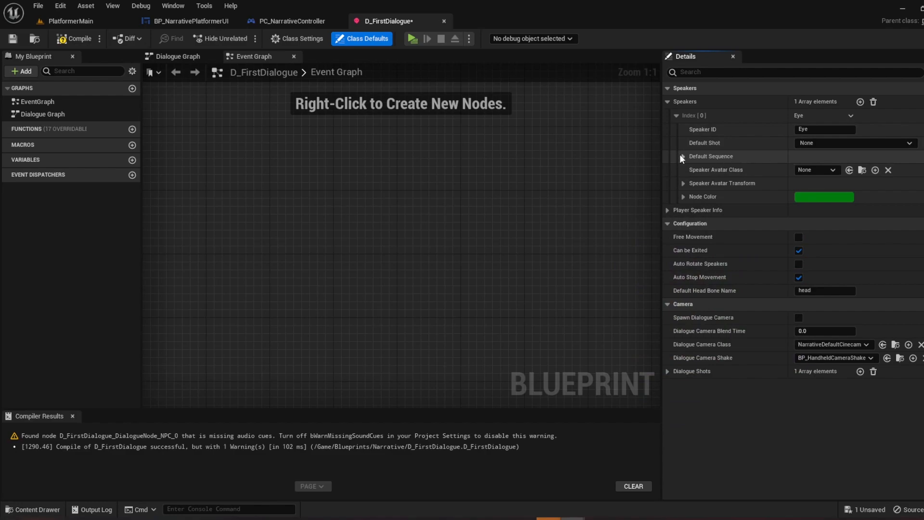
pyautogui.click(683, 156)
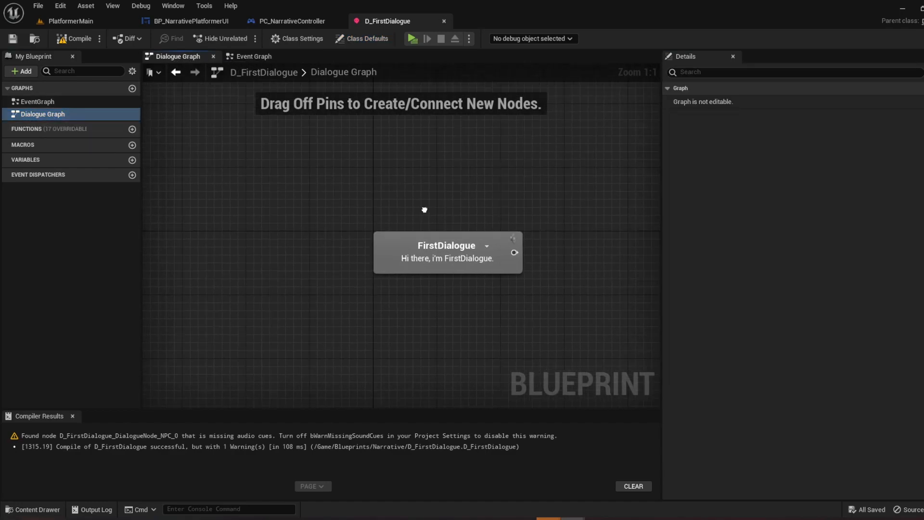
# - Add a second Eye line "Greetings Master... I have returned" after the root and compile
pyautogui.click(447, 252)
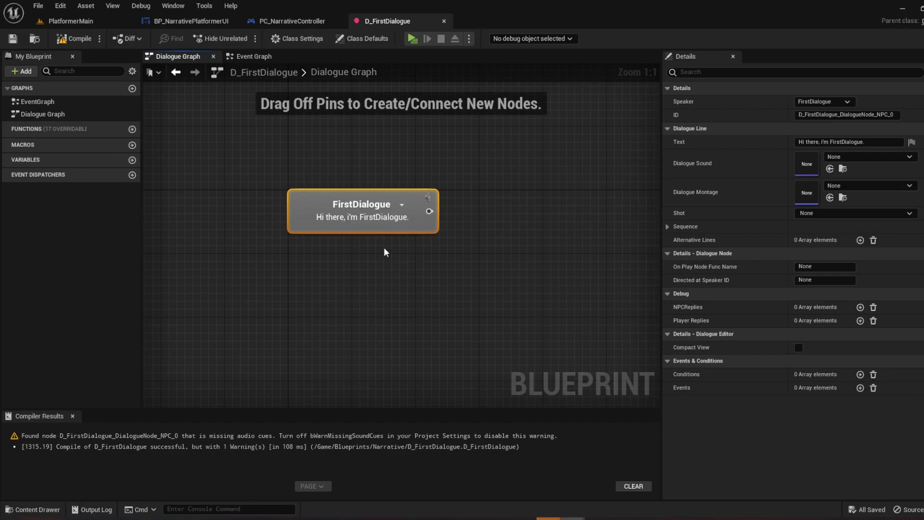
pyautogui.moveTo(401, 205)
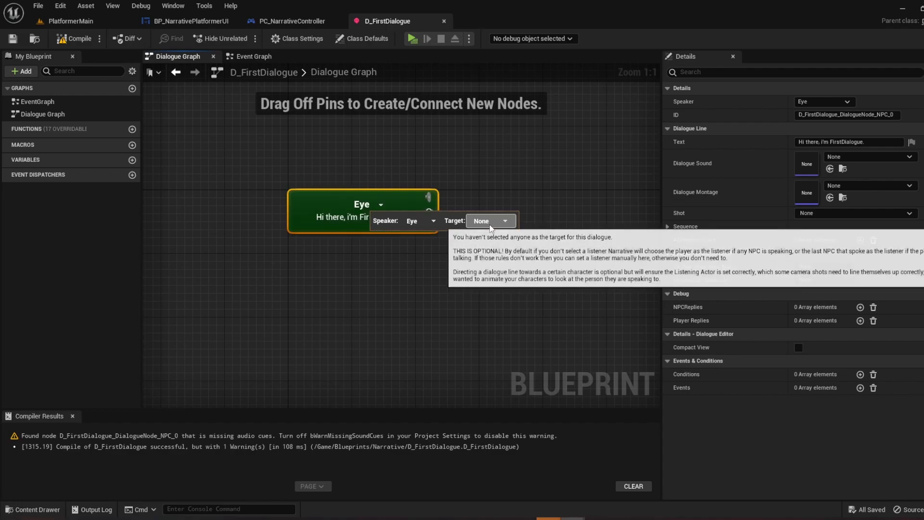
pyautogui.moveTo(429, 211); pyautogui.dragTo(476, 219)
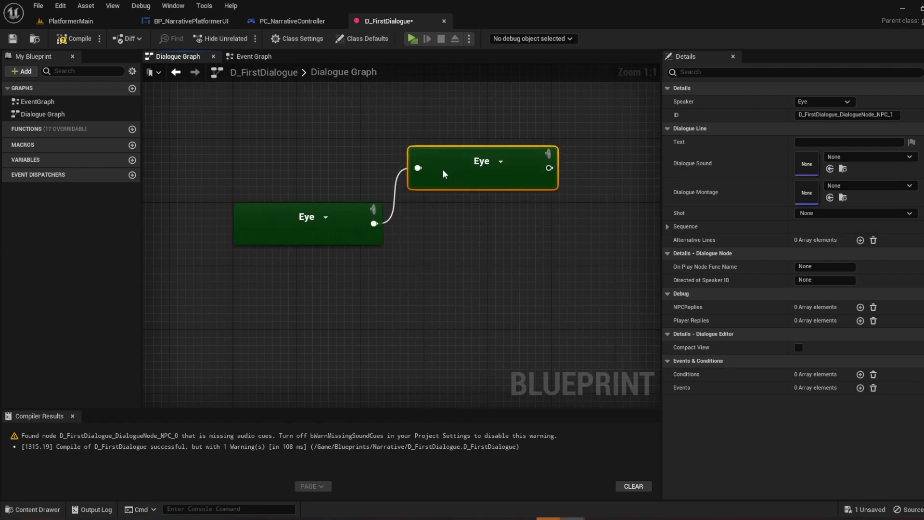
pyautogui.click(77, 38)
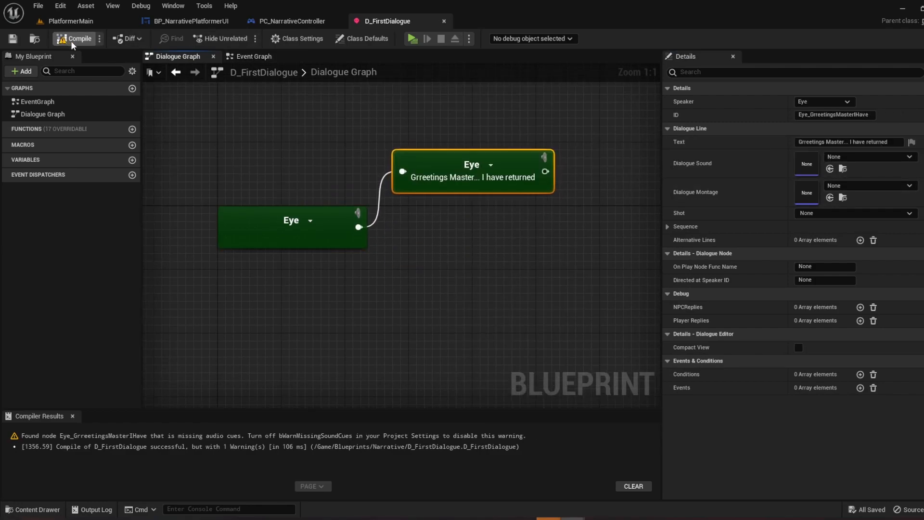
pyautogui.click(69, 20)
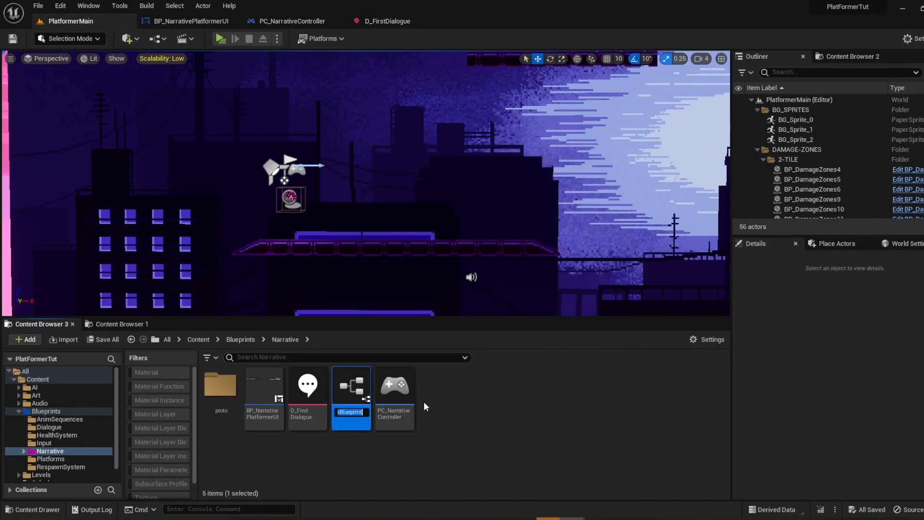
# - Name the blueprint BP_DialogueTrigger, add a Box Collision component and its OnComponentBeginOverlap event
pyautogui.write('BP_')
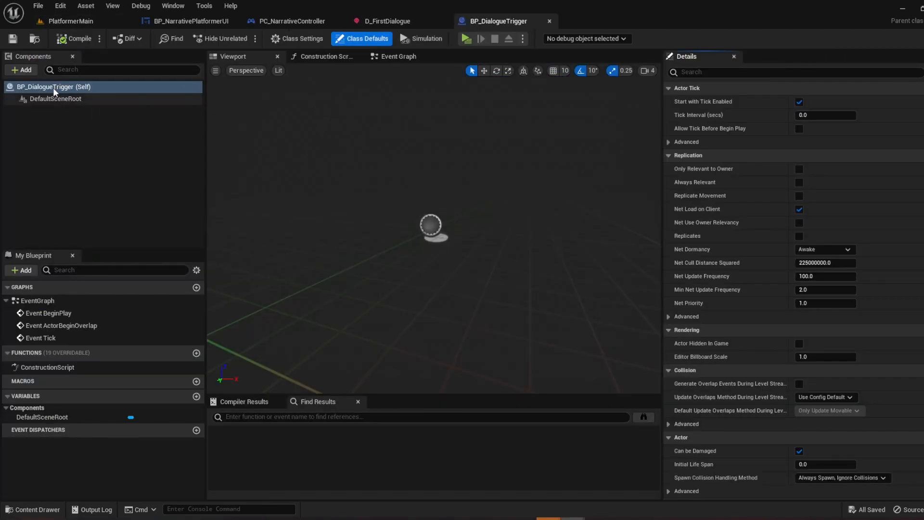
pyautogui.click(21, 69)
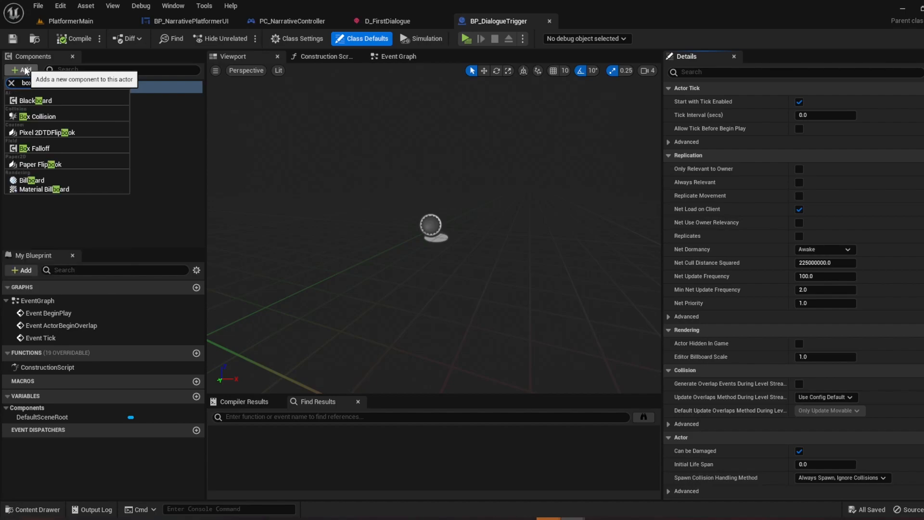
pyautogui.click(37, 117)
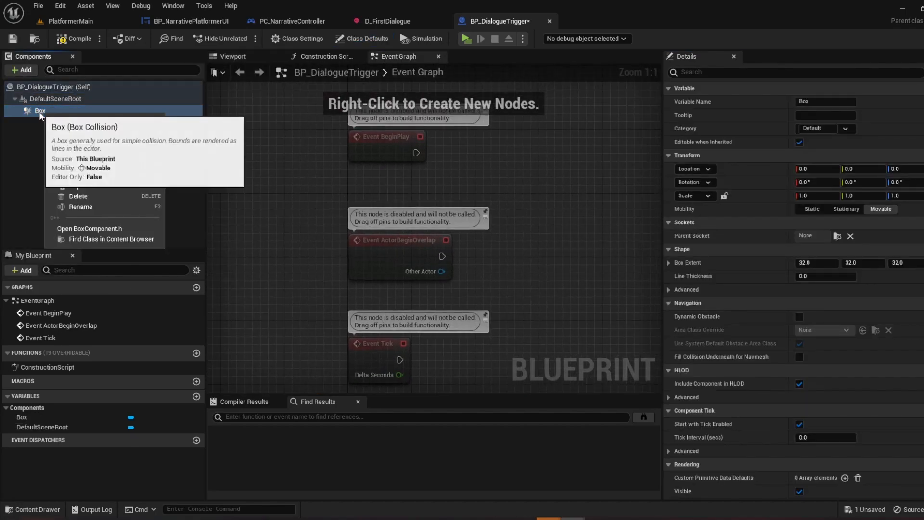
pyautogui.moveTo(71, 132)
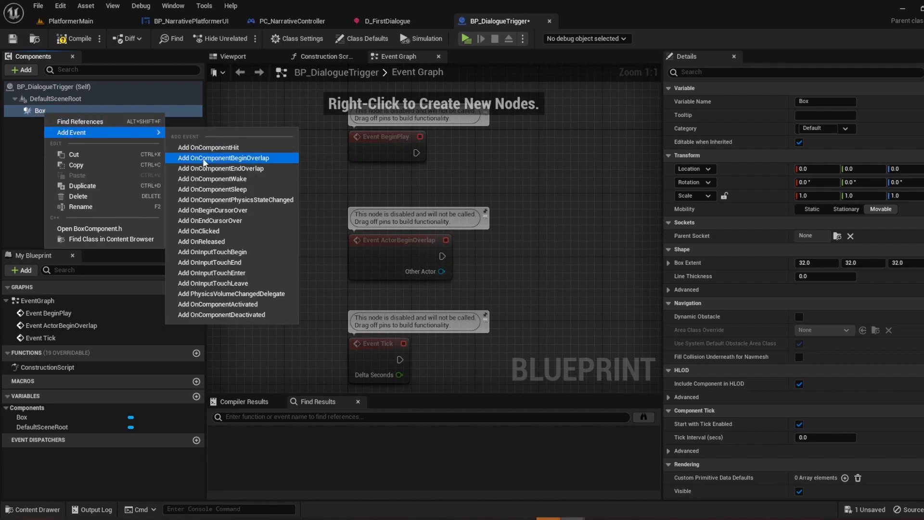
pyautogui.click(223, 157)
pyautogui.write('g')
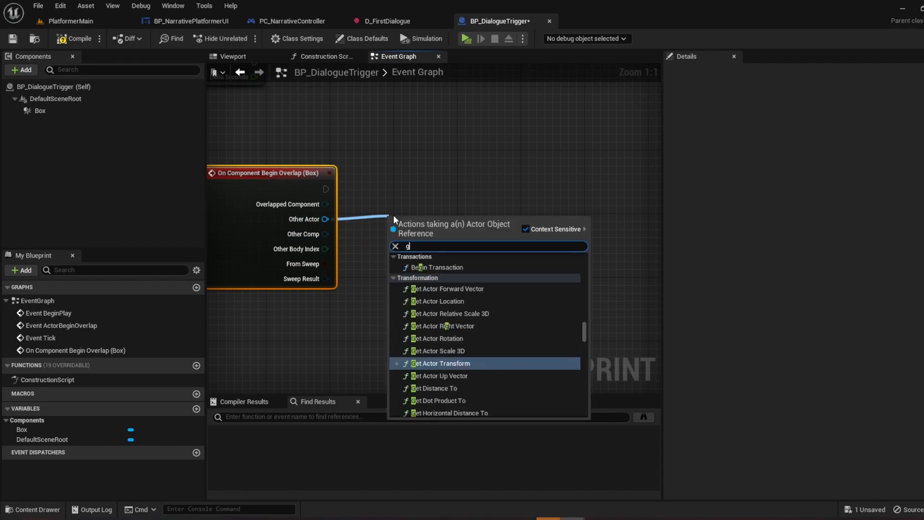
# - From Other Actor, get its Narrative component and feed it into a Begin Dialogue node
pyautogui.write('et narra')
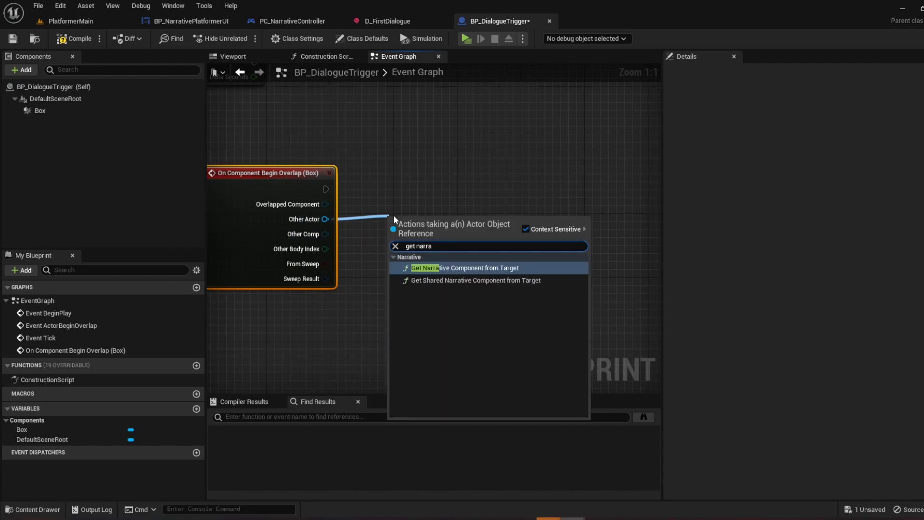
pyautogui.click(465, 268)
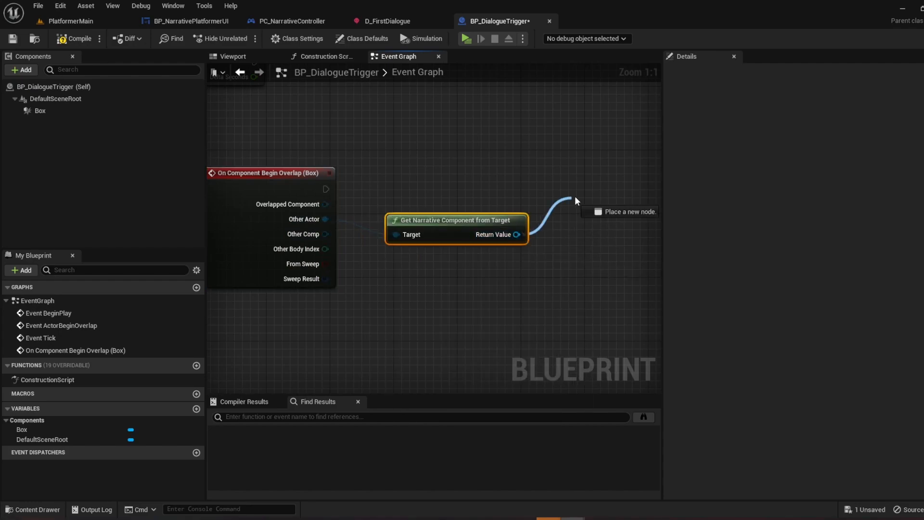
pyautogui.write('begin')
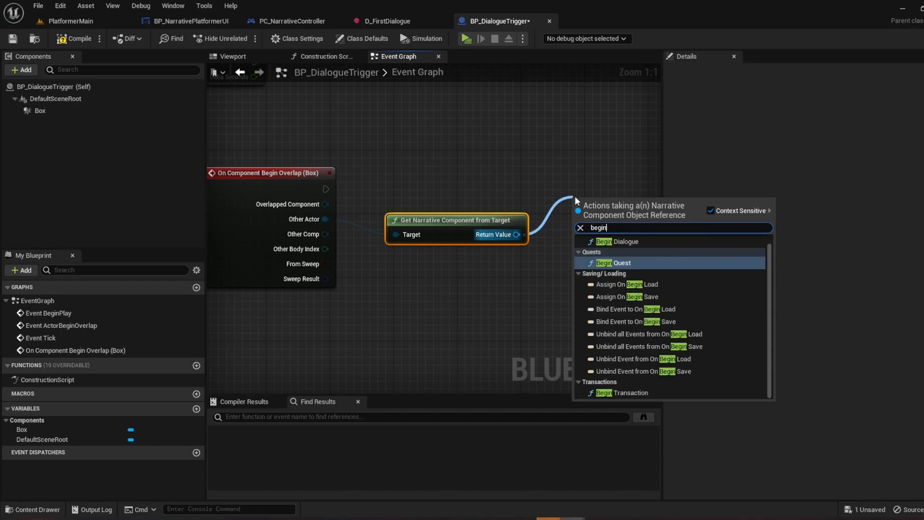
pyautogui.click(618, 241)
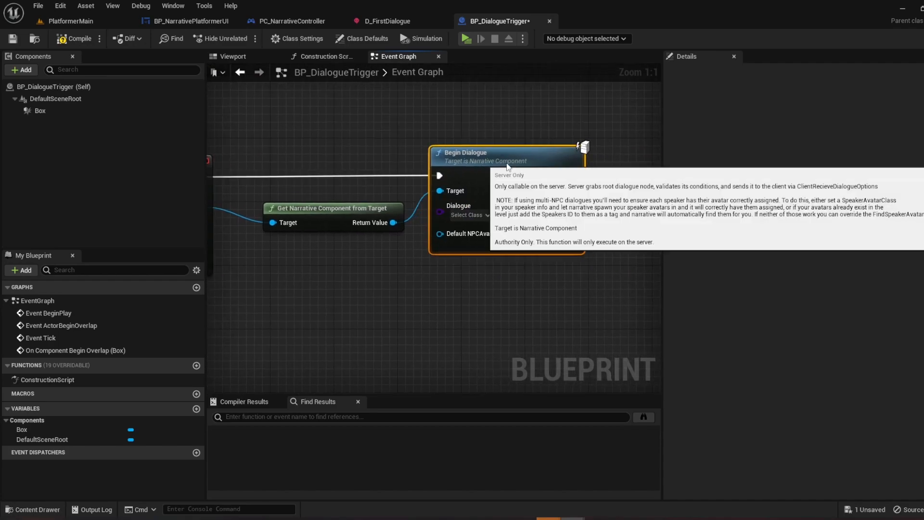
# - Set the Begin Dialogue node's dialogue class to D_FirstDialogue and compile the trigger
pyautogui.click(431, 217)
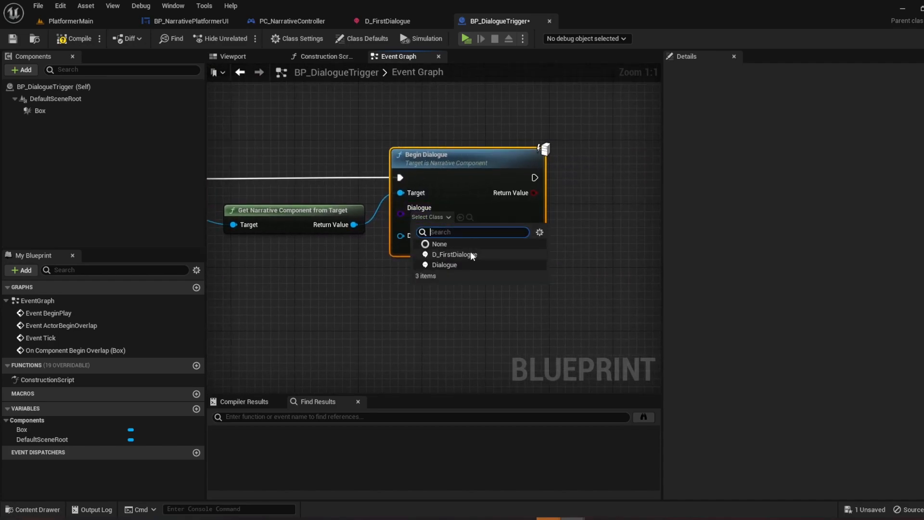
pyautogui.moveTo(455, 255)
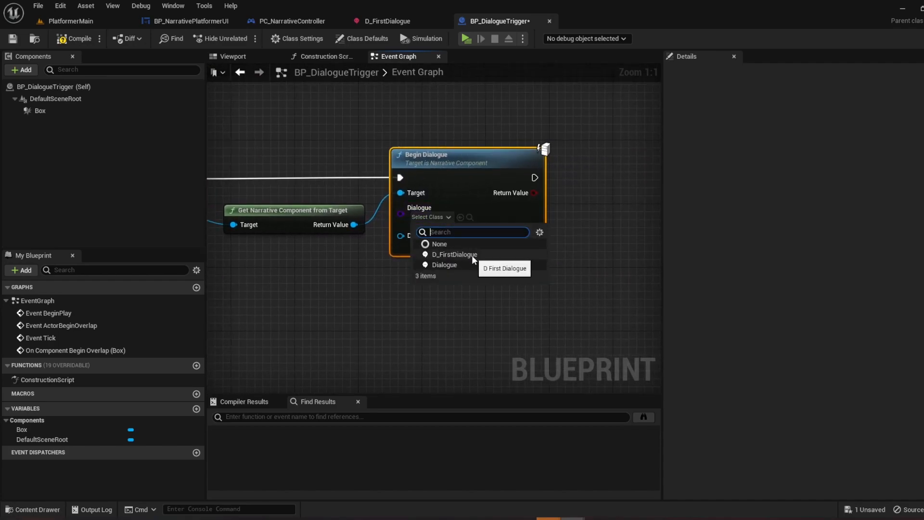
pyautogui.click(453, 255)
pyautogui.write('d')
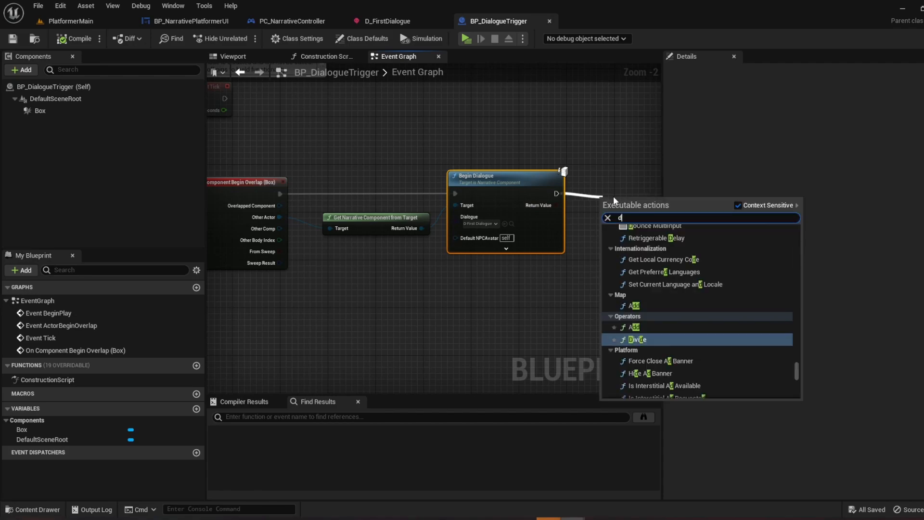
pyautogui.click(422, 39)
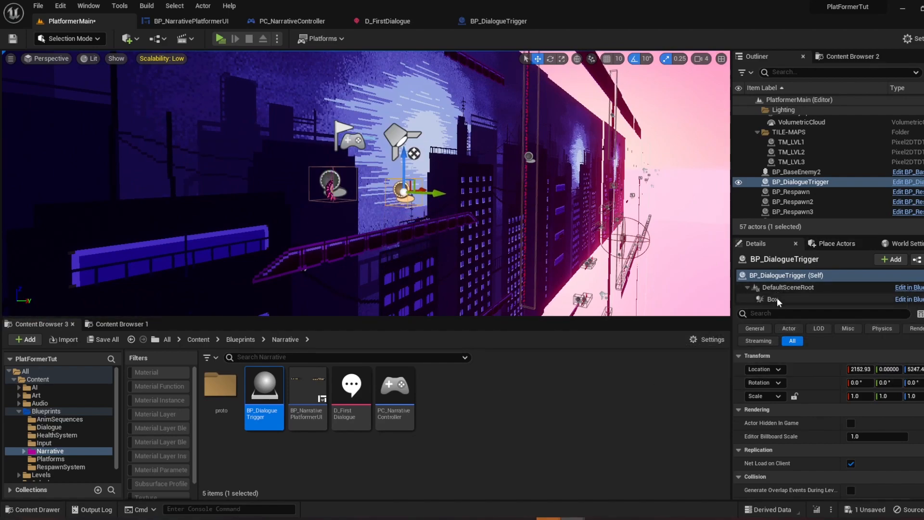
# - Select the trigger's box component in the level viewport
pyautogui.click(773, 299)
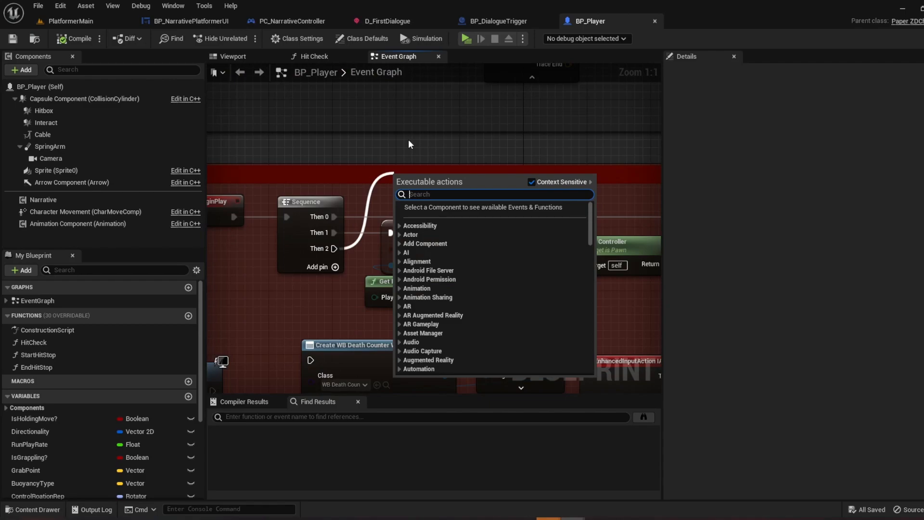
# - In BP_Player, create the Narrative Platformer UI widget for the player controller and add it to the viewport
pyautogui.write('create')
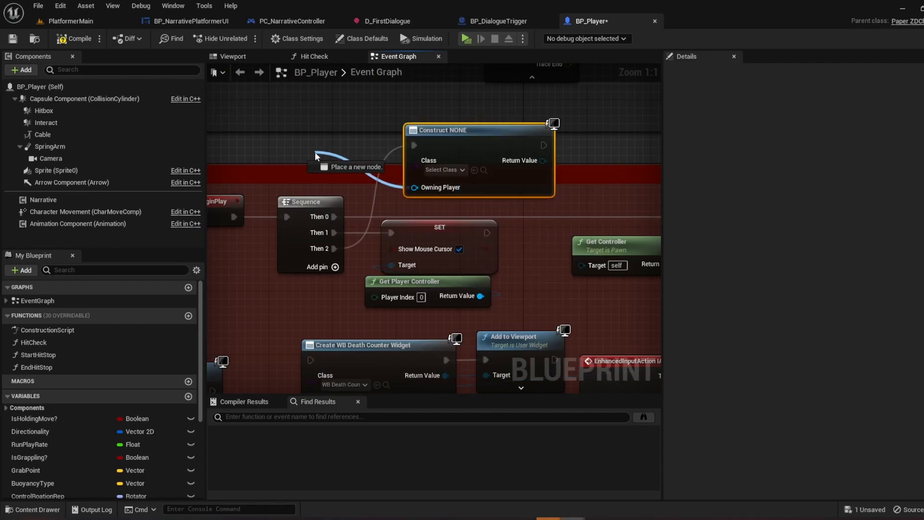
pyautogui.write('get pla')
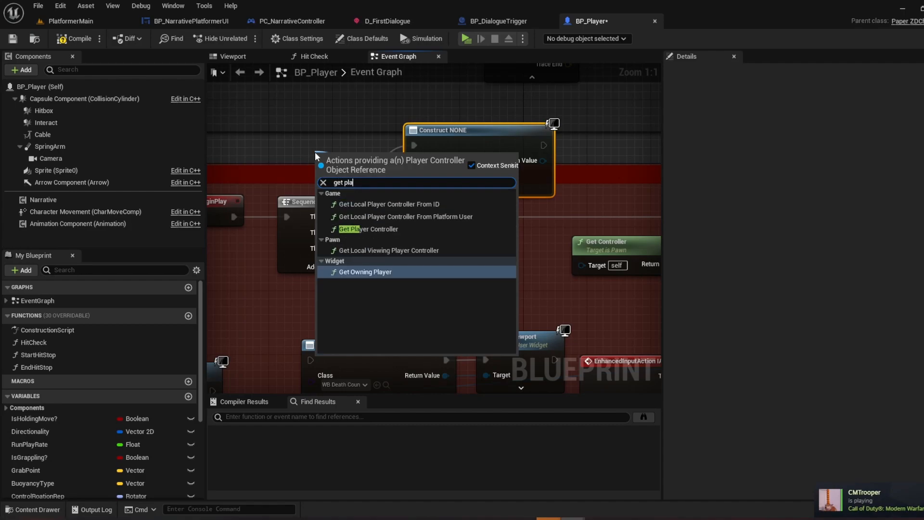
pyautogui.click(365, 229)
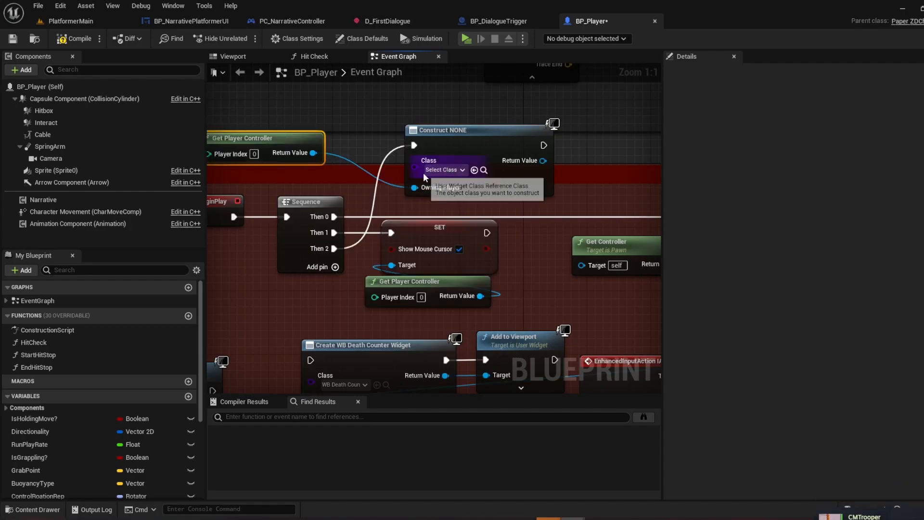
pyautogui.click(443, 169)
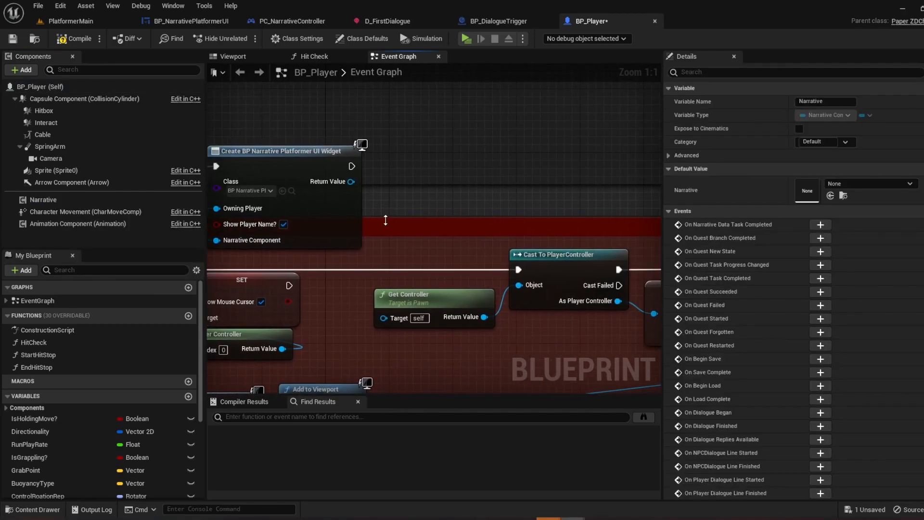
pyautogui.moveTo(353, 181); pyautogui.dragTo(404, 187)
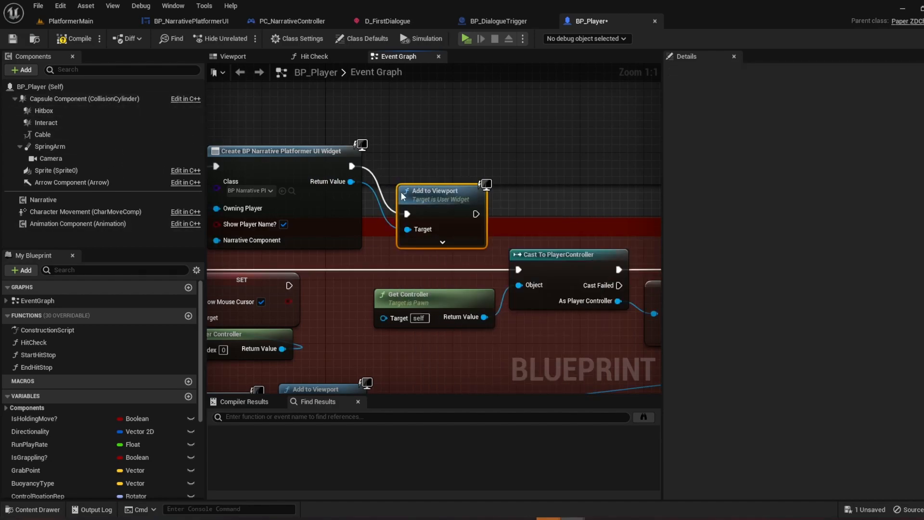
pyautogui.moveTo(442, 191); pyautogui.dragTo(424, 142)
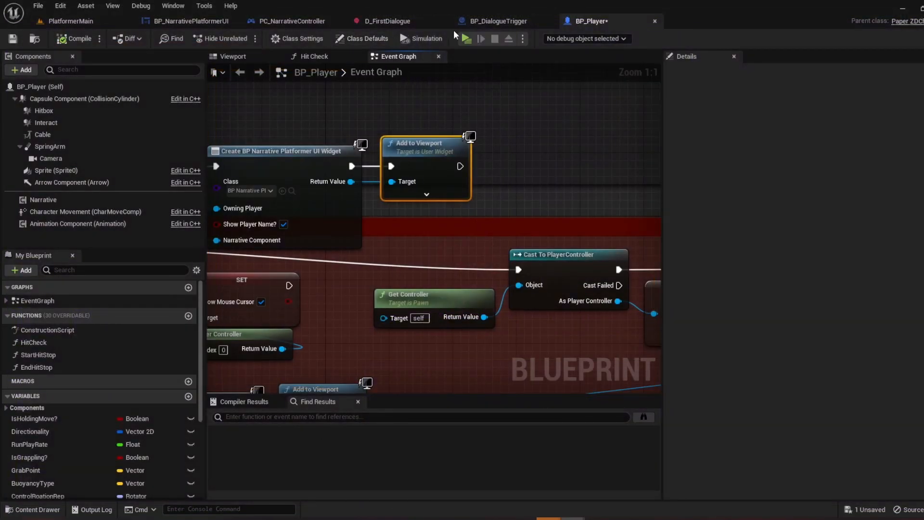
# - Go to PlatformerMain, then bring up BP_NarrativePlatformerUI in its Designer layout
pyautogui.click(465, 39)
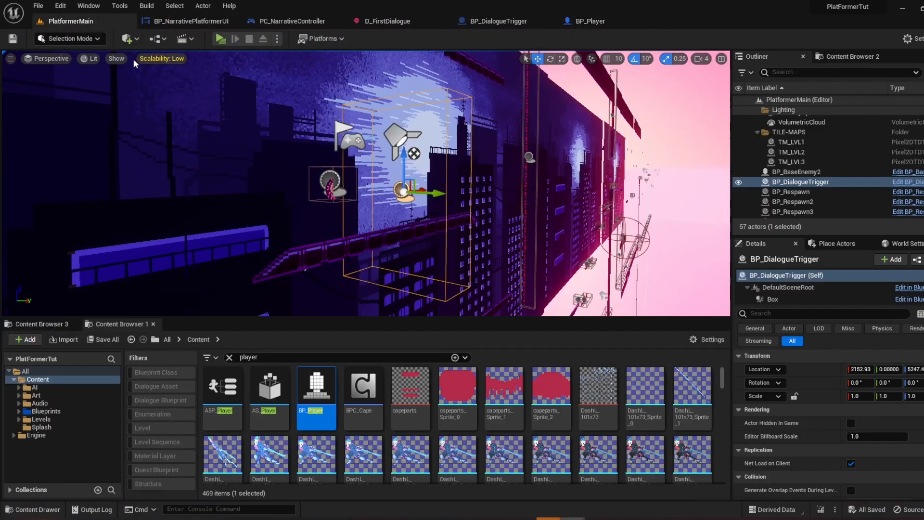
pyautogui.click(188, 20)
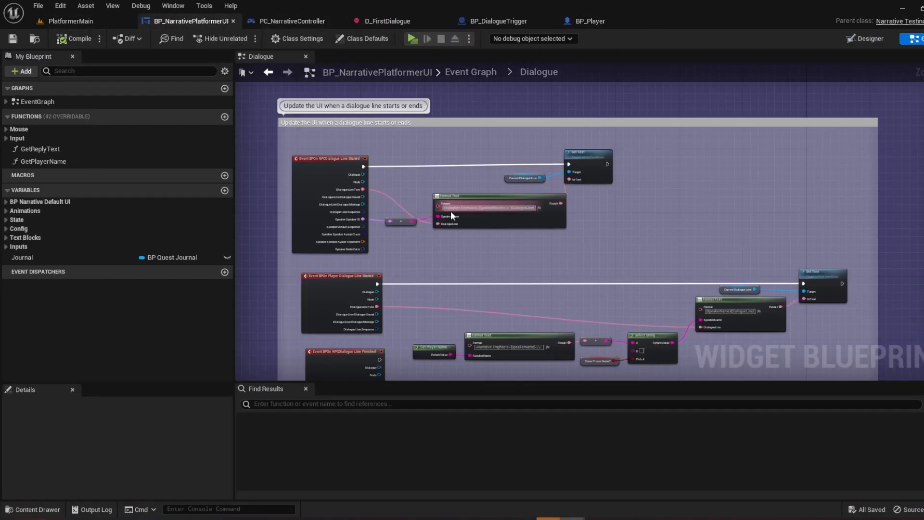
pyautogui.click(868, 39)
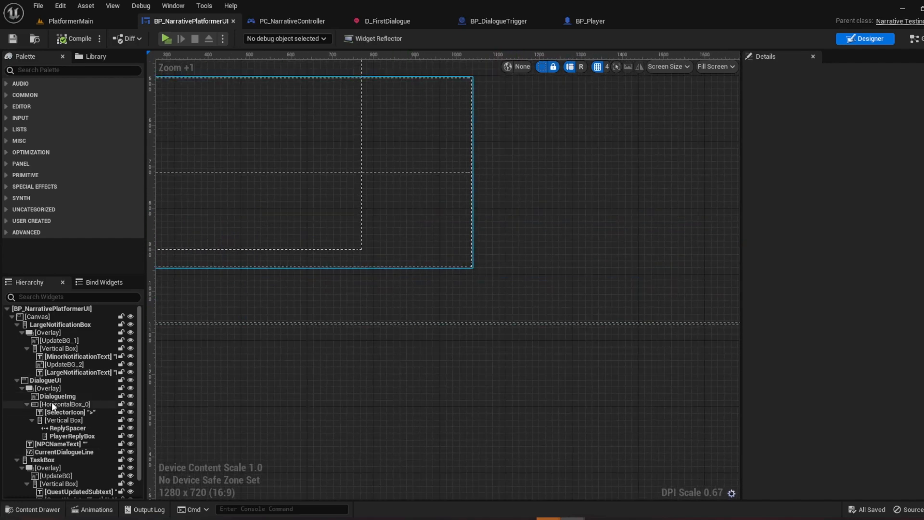
# - Add an Image widget from the Palette to the canvas and stretch it into a wide bottom bar
pyautogui.click(74, 70)
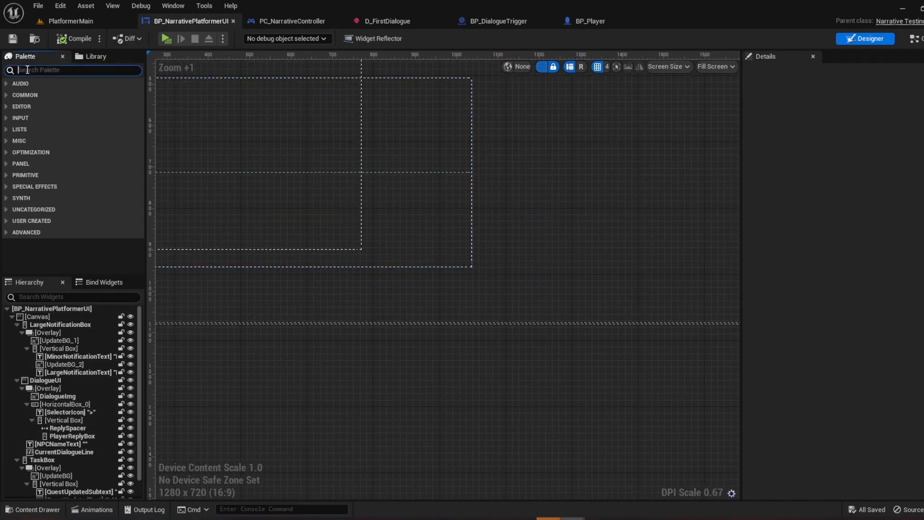
pyautogui.write('image')
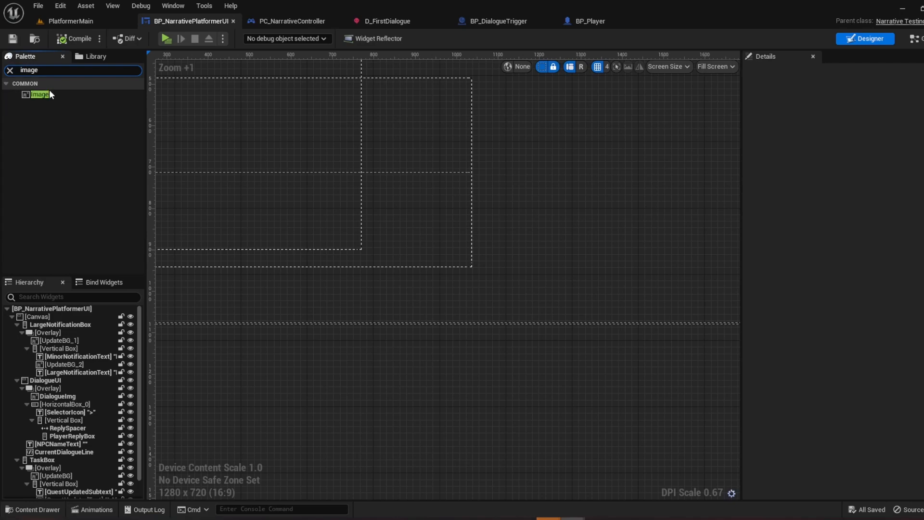
pyautogui.moveTo(38, 94); pyautogui.dragTo(368, 275)
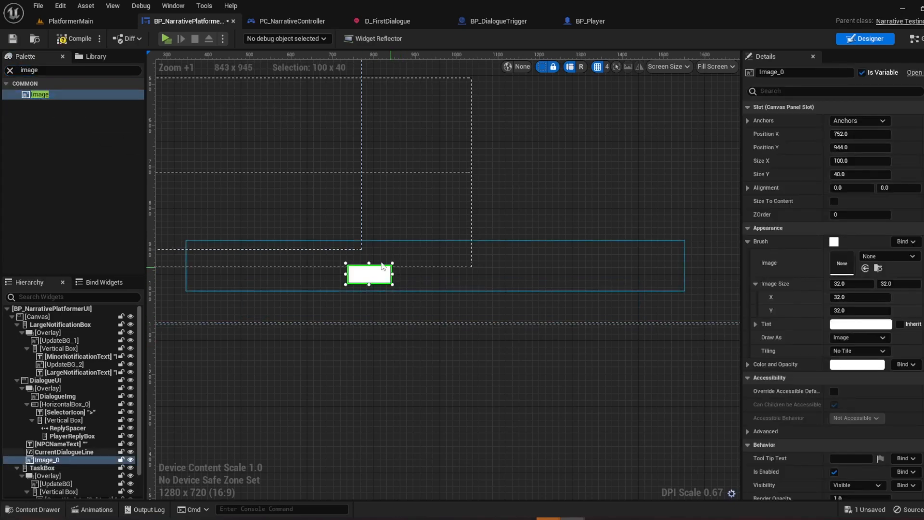
pyautogui.click(64, 451)
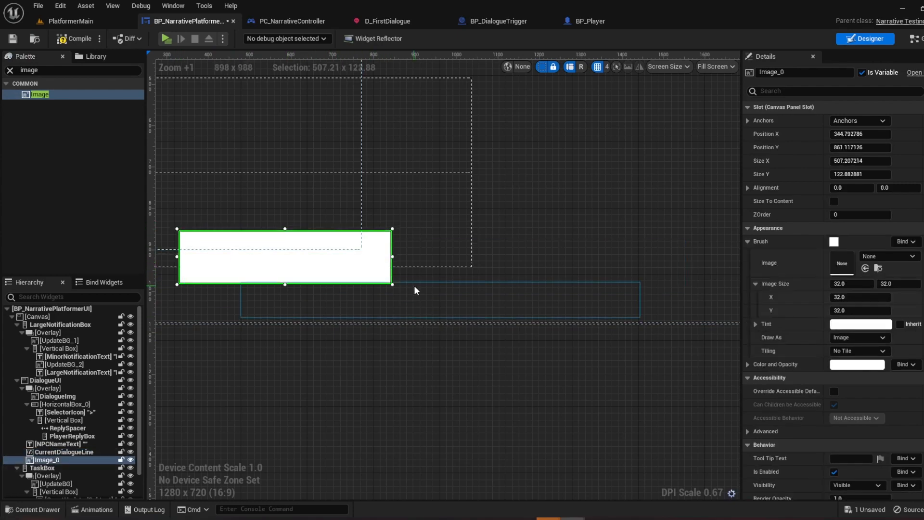
pyautogui.moveTo(391, 285); pyautogui.dragTo(677, 305)
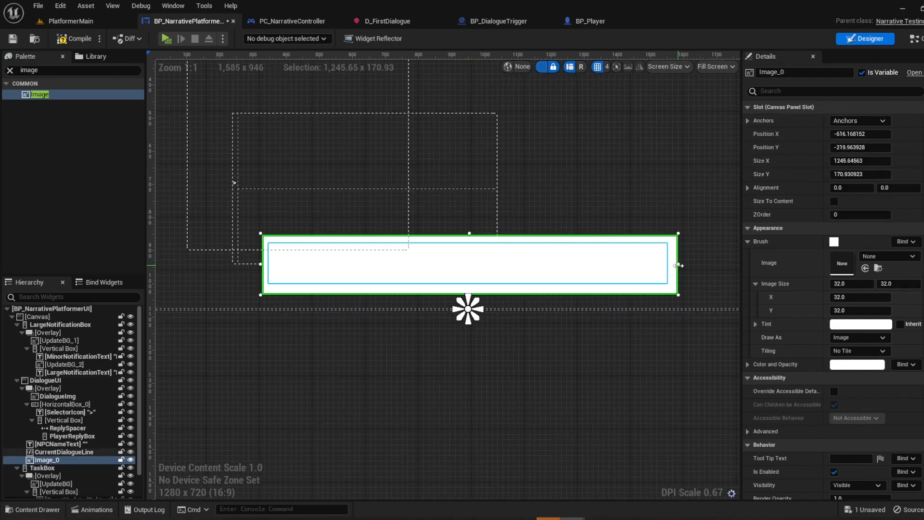
pyautogui.moveTo(678, 266); pyautogui.dragTo(675, 266)
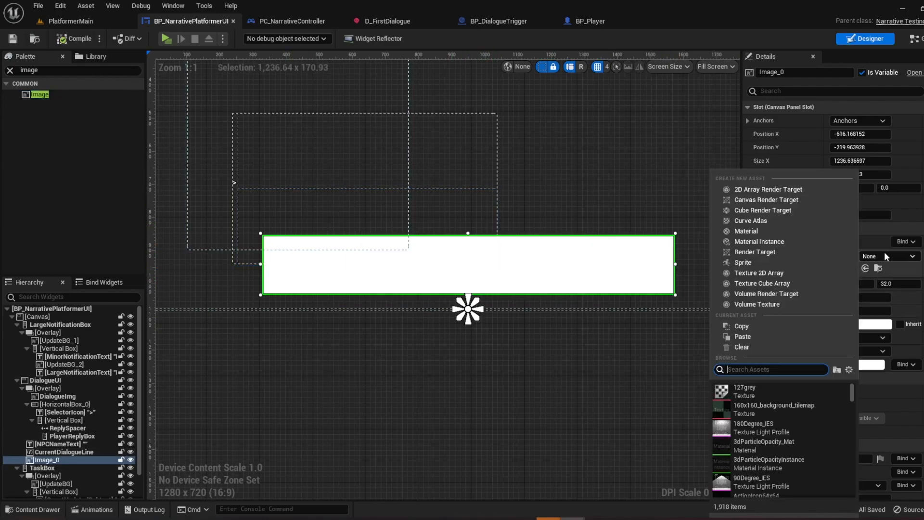
# - Set the image's brush to the dialoguebox sprite, rename it DialogueBox and save the widget
pyautogui.write('dialog')
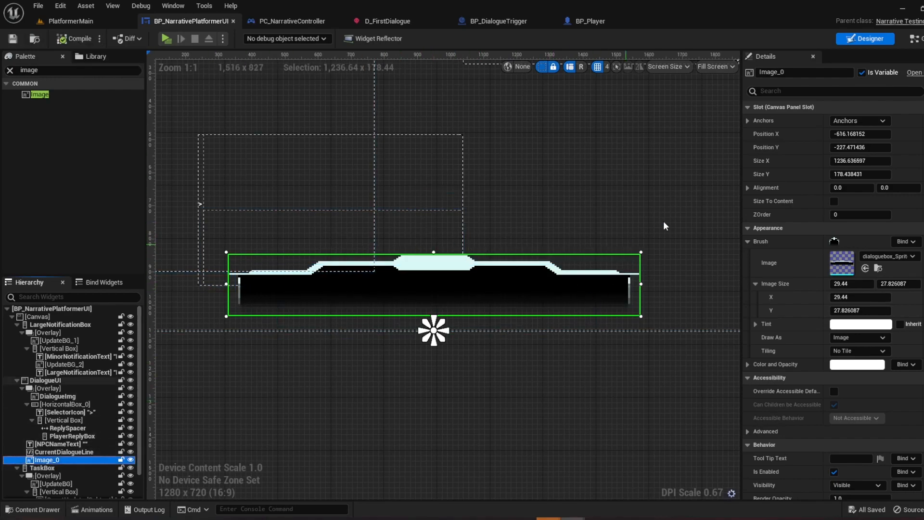
pyautogui.write('DialogueBox')
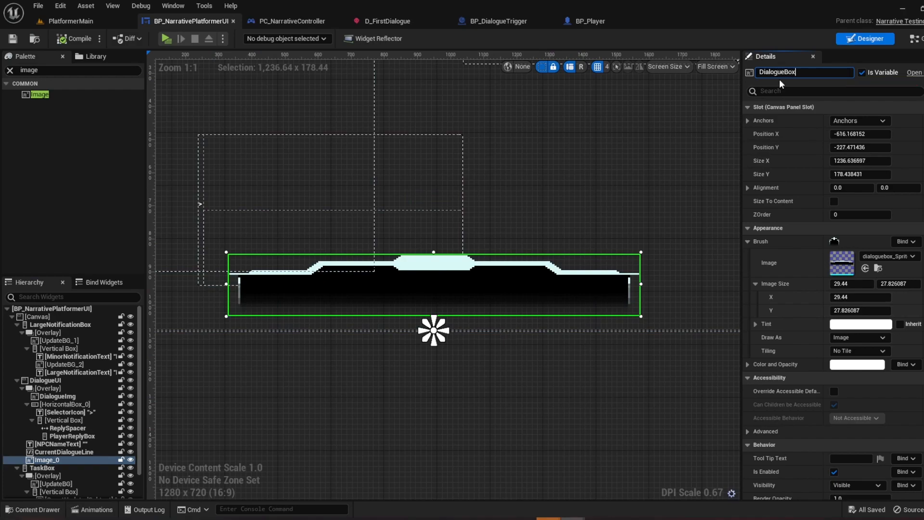
pyautogui.click(12, 39)
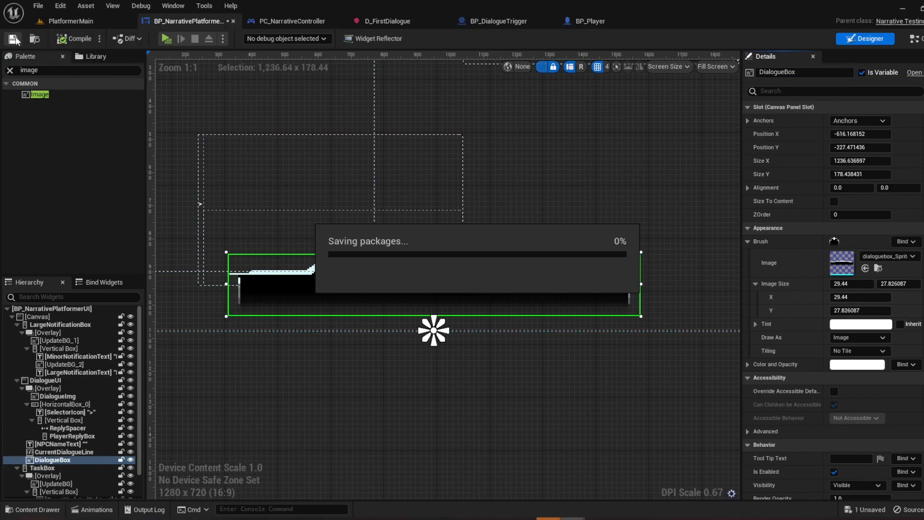
pyautogui.click(57, 444)
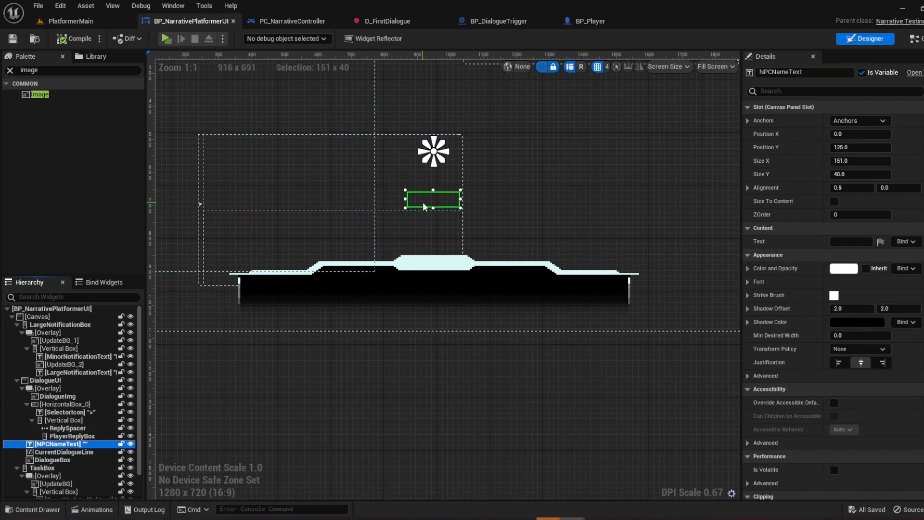
# - Move NPCNameText onto the dialogue box's top tab and colour it black
pyautogui.moveTo(433, 200); pyautogui.dragTo(433, 259)
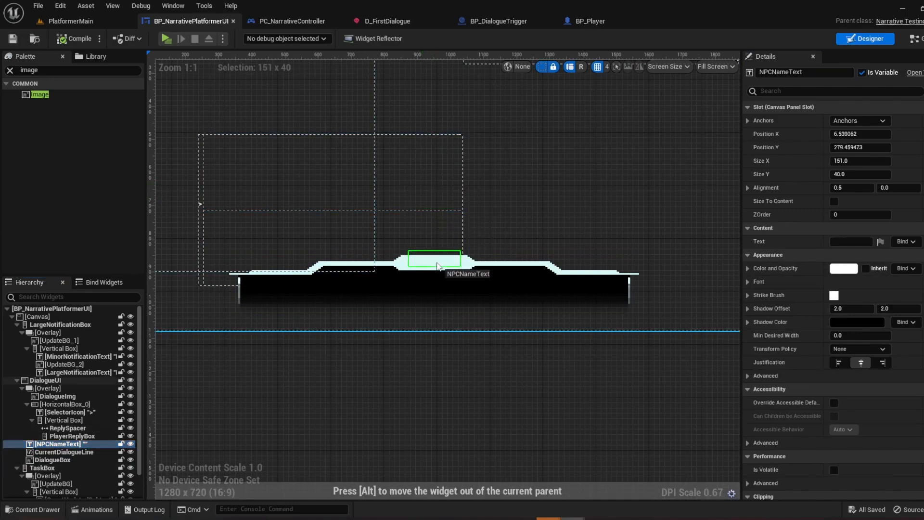
pyautogui.moveTo(434, 253); pyautogui.dragTo(433, 264)
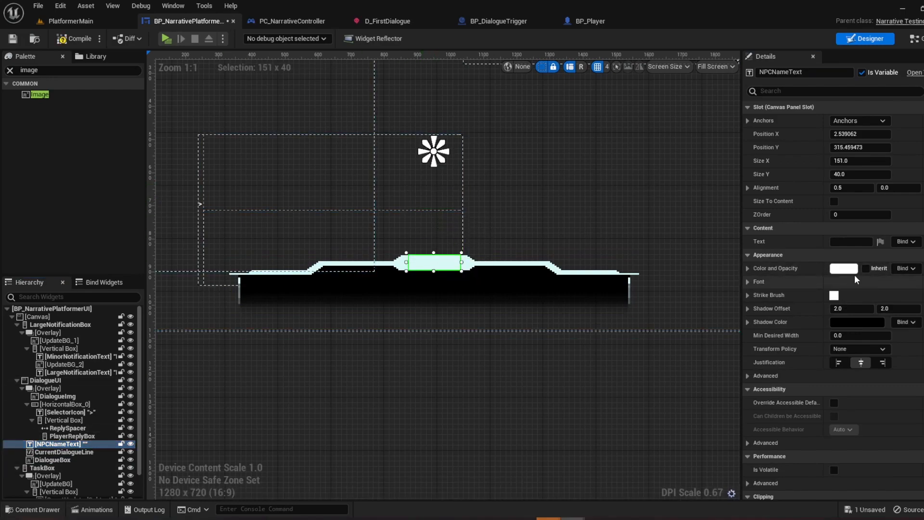
pyautogui.click(843, 268)
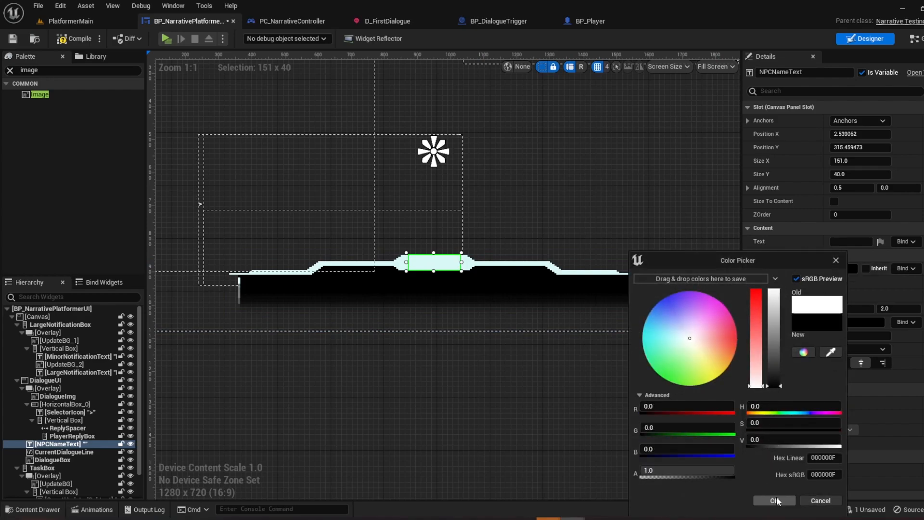
pyautogui.click(773, 501)
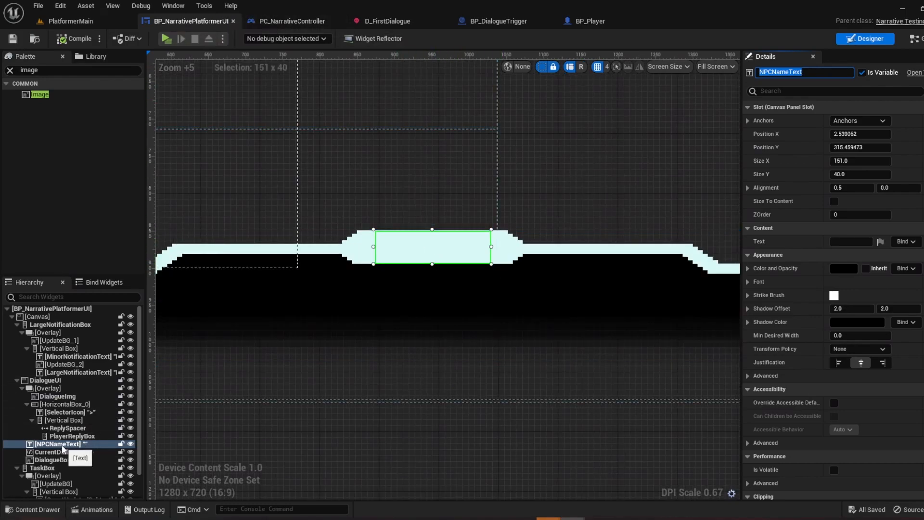
# - Layer DialogueBox behind the name and dialogue-line texts, compile, and return to PlatformerMain
pyautogui.click(51, 460)
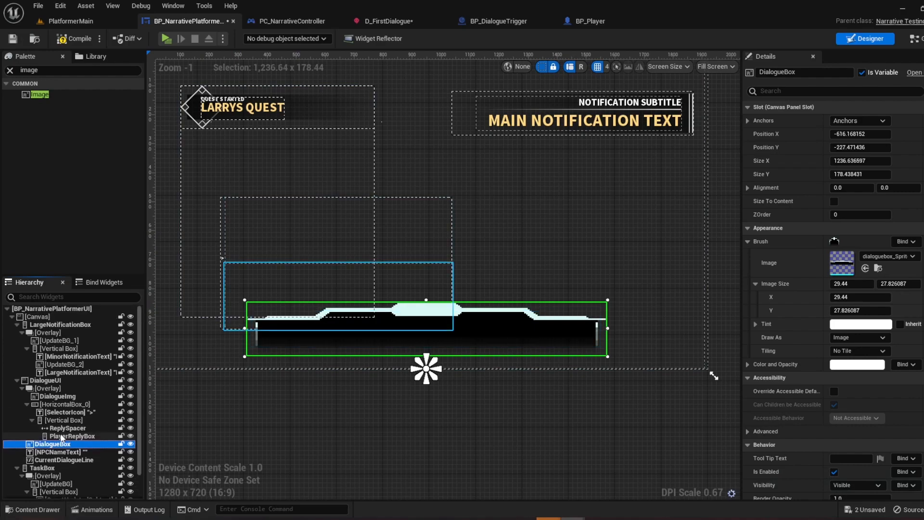
pyautogui.click(165, 39)
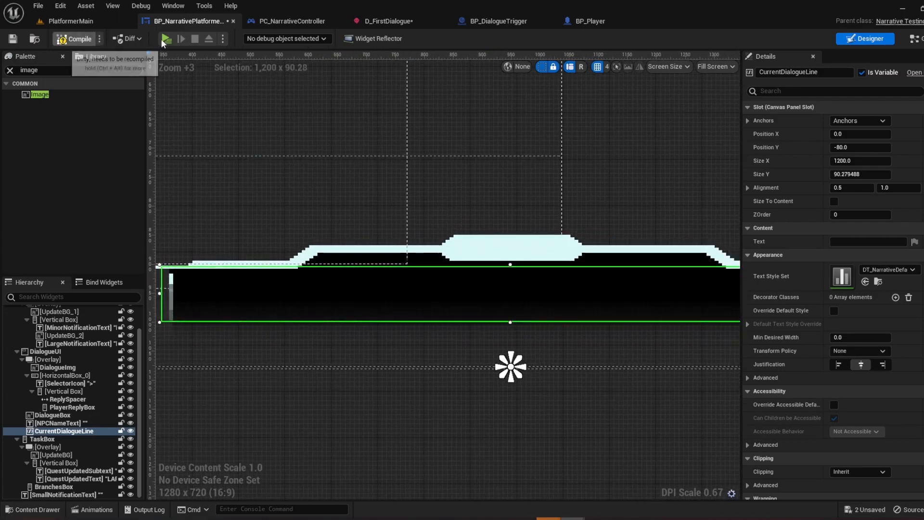
pyautogui.click(171, 38)
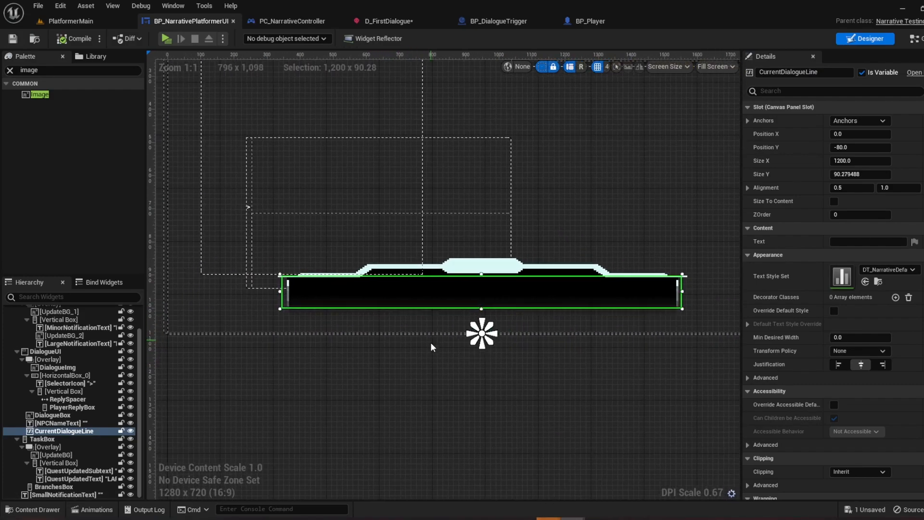
pyautogui.click(71, 20)
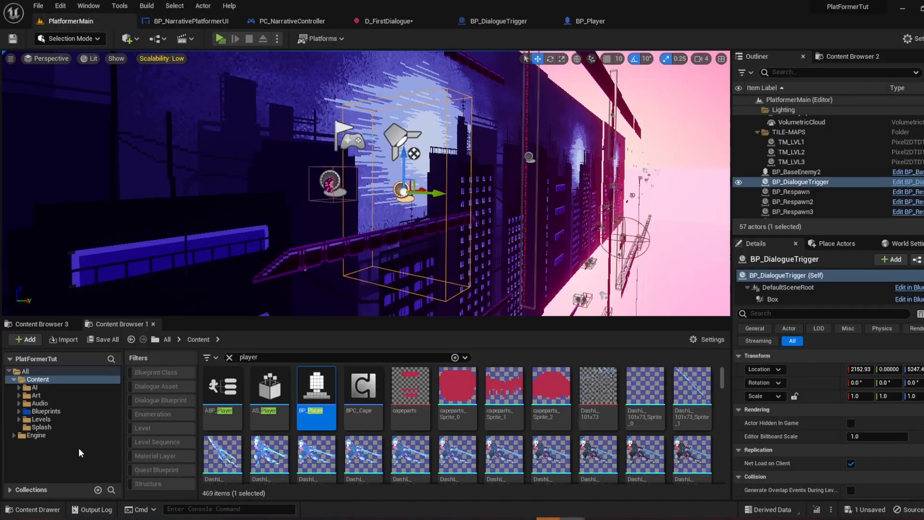
# - Find BP_DialogueOption in the Engine's Narrative content and reveal it in Explorer
pyautogui.click(35, 434)
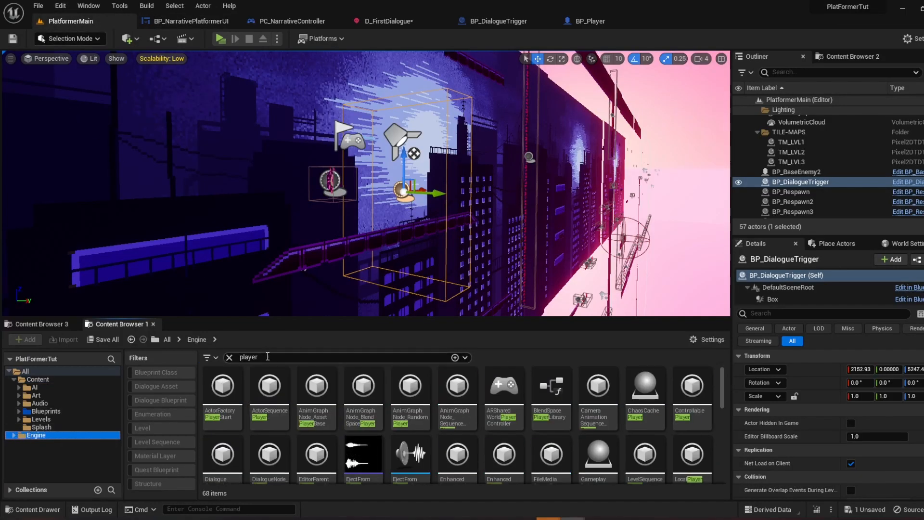
pyautogui.write('narra')
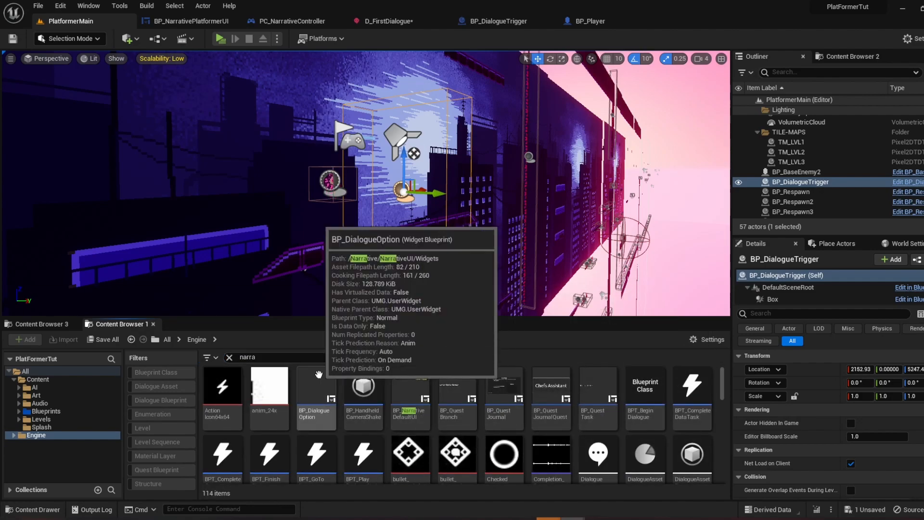
pyautogui.rightClick(316, 395)
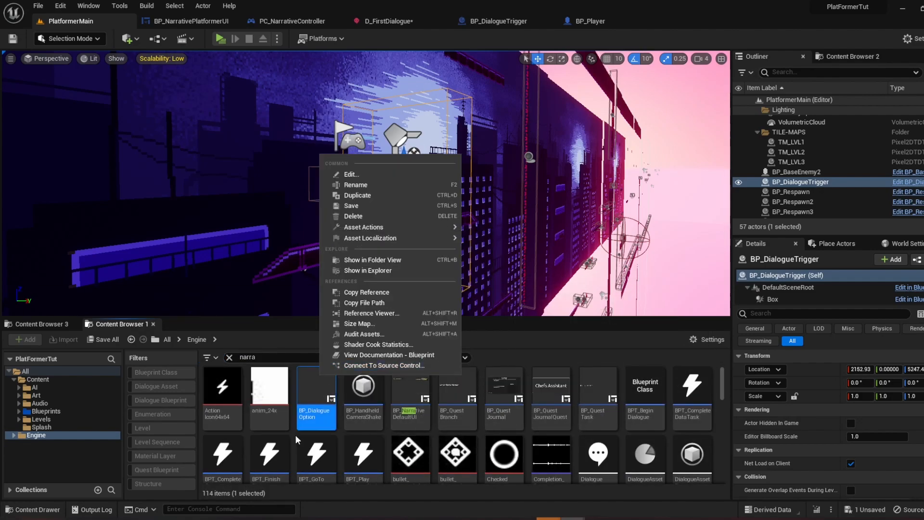
pyautogui.moveTo(353, 217)
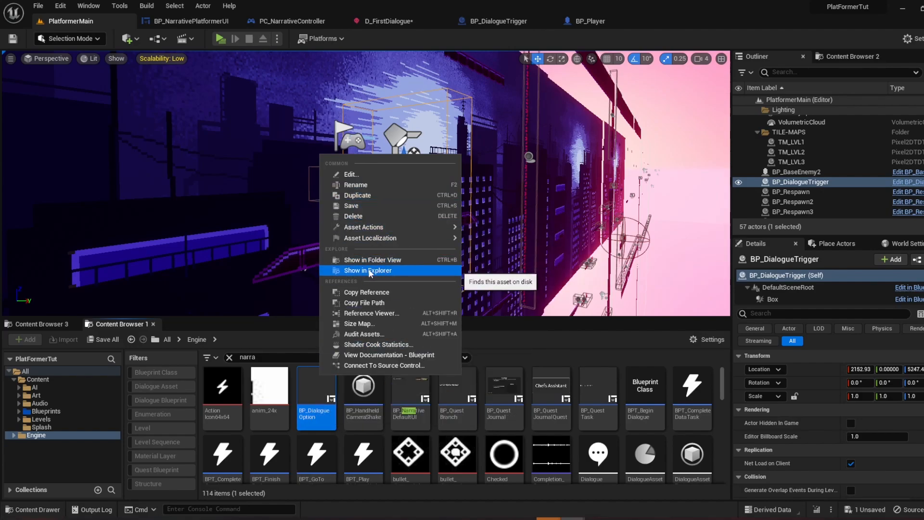
pyautogui.click(367, 269)
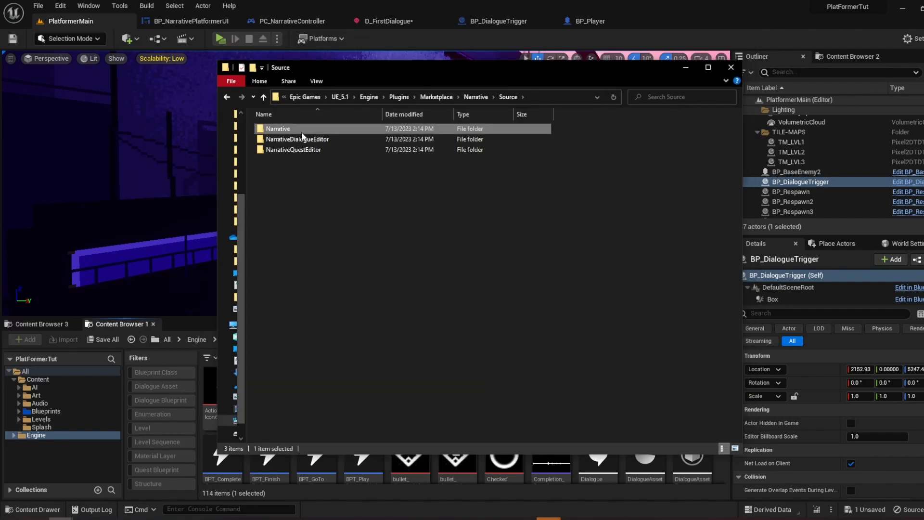
# - Browse into the Narrative plugin's Public source folder and open Dialogue.h in Visual Studio
pyautogui.doubleClick(277, 128)
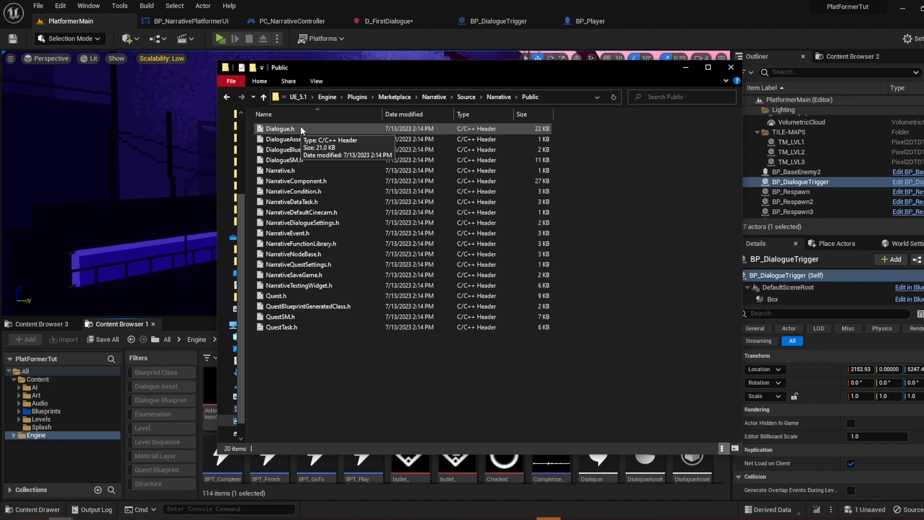
pyautogui.moveTo(302, 131)
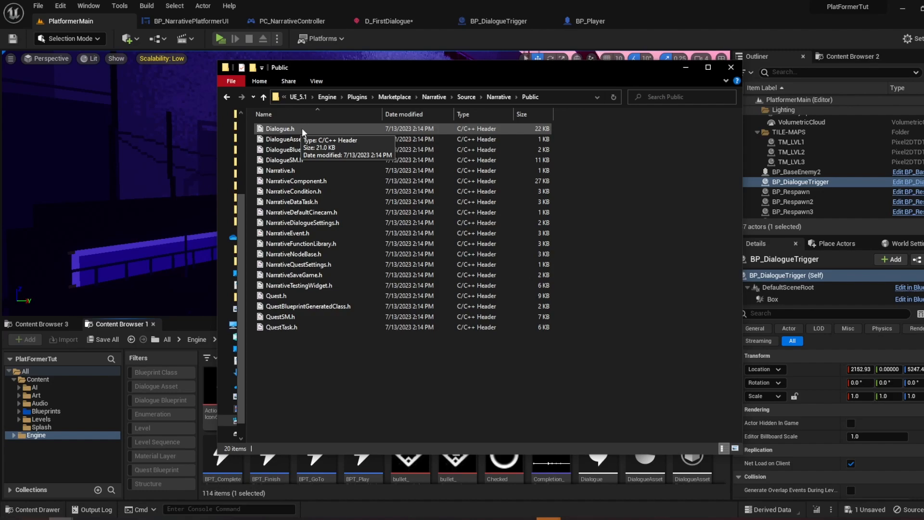
pyautogui.moveTo(17, 435)
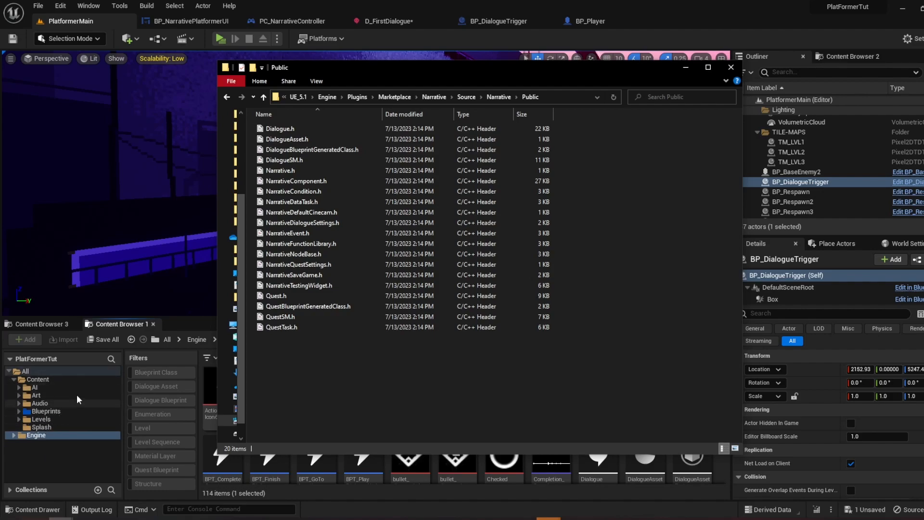
pyautogui.moveTo(306, 355)
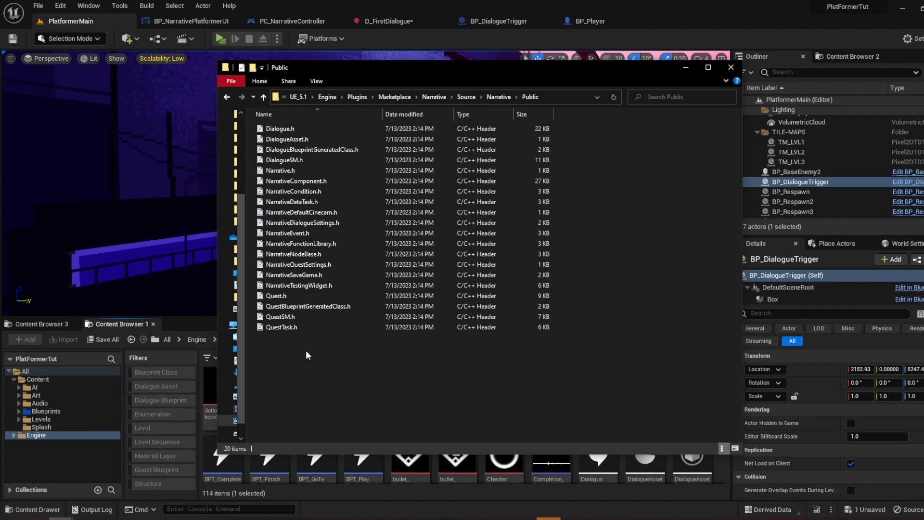
pyautogui.click(280, 128)
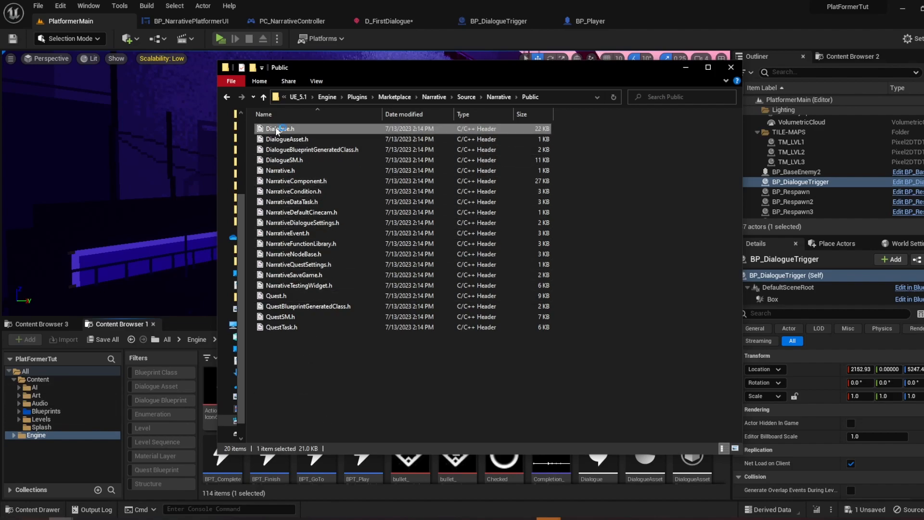
pyautogui.doubleClick(280, 128)
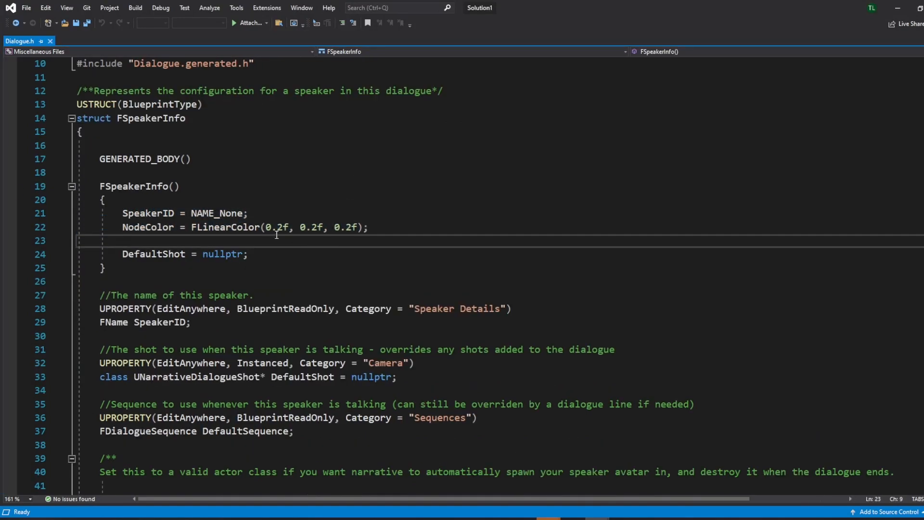
# - In the FSpeakerInfo constructor write 'Portrait = nullptr;' and 'PortraitMat = nullptr;'
pyautogui.click(122, 240)
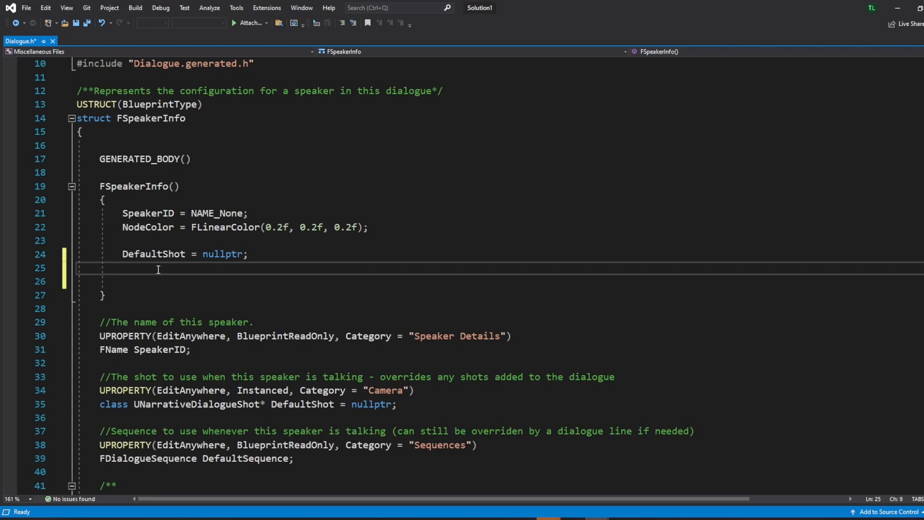
pyautogui.write('P')
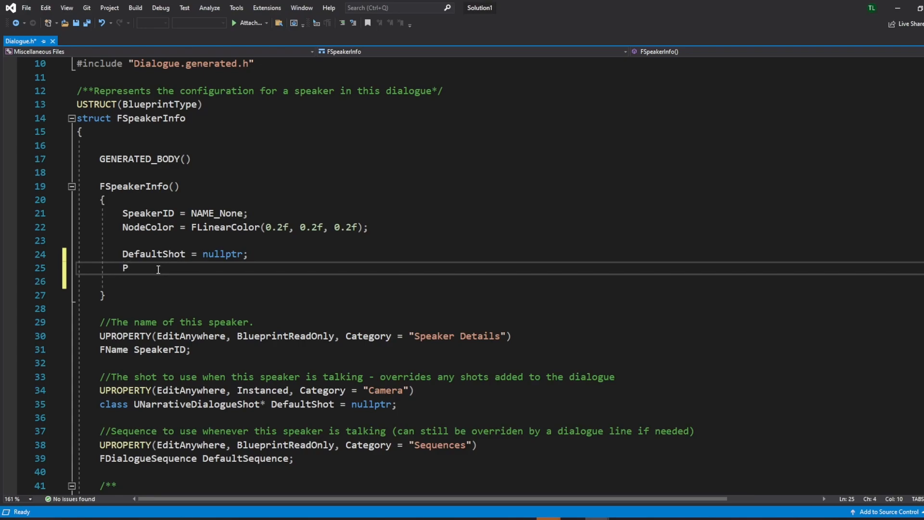
pyautogui.write('ortrait')
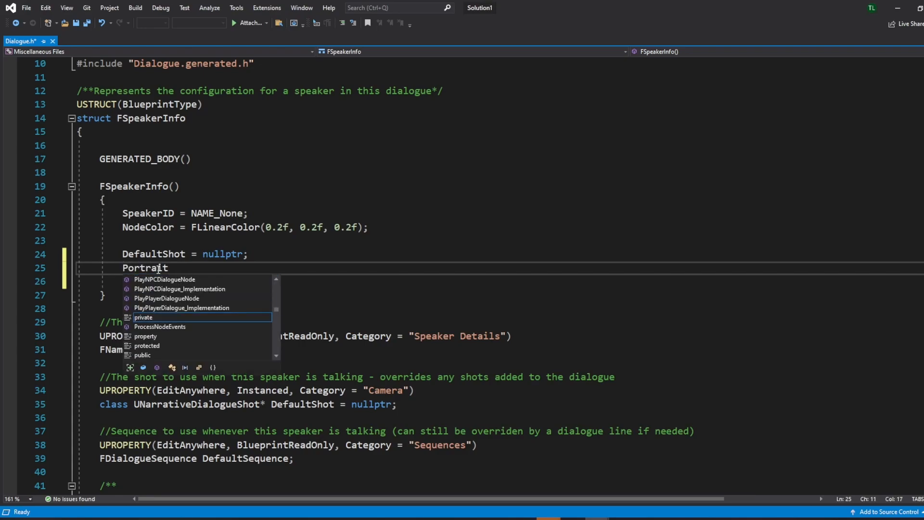
pyautogui.write('=')
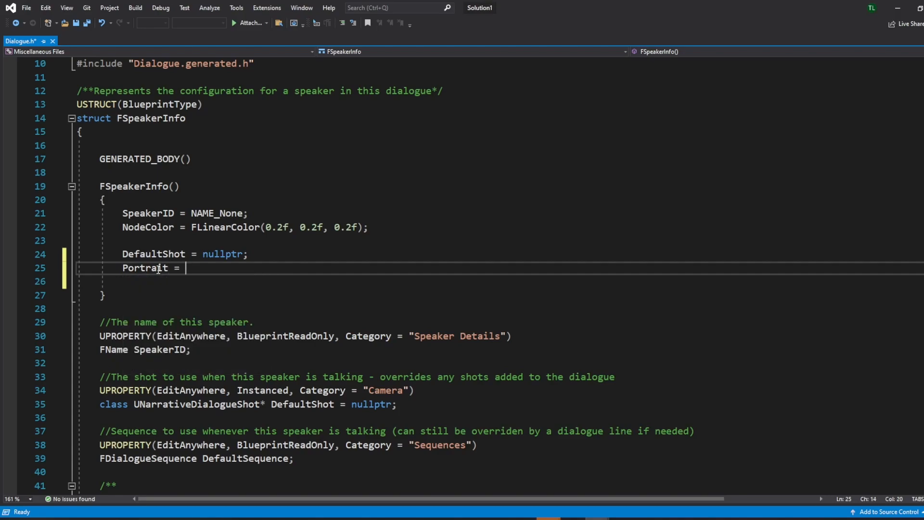
pyautogui.write('null')
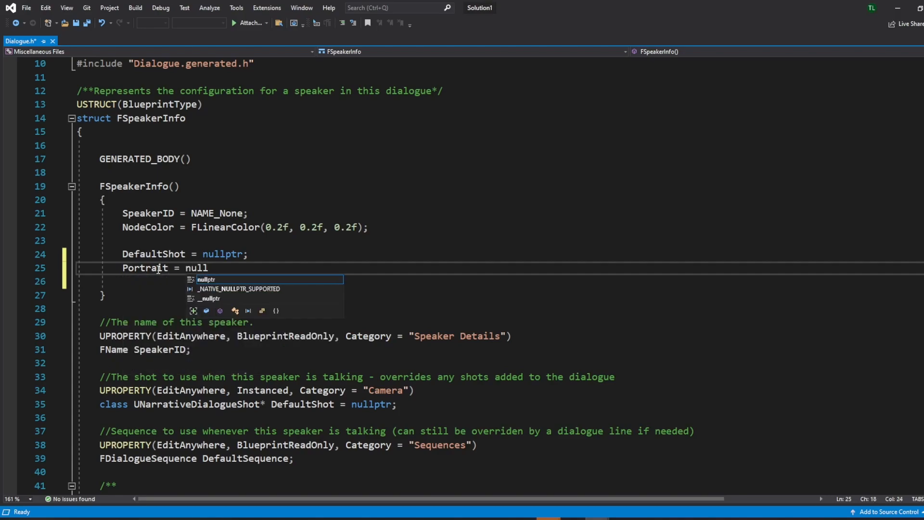
pyautogui.write('pts')
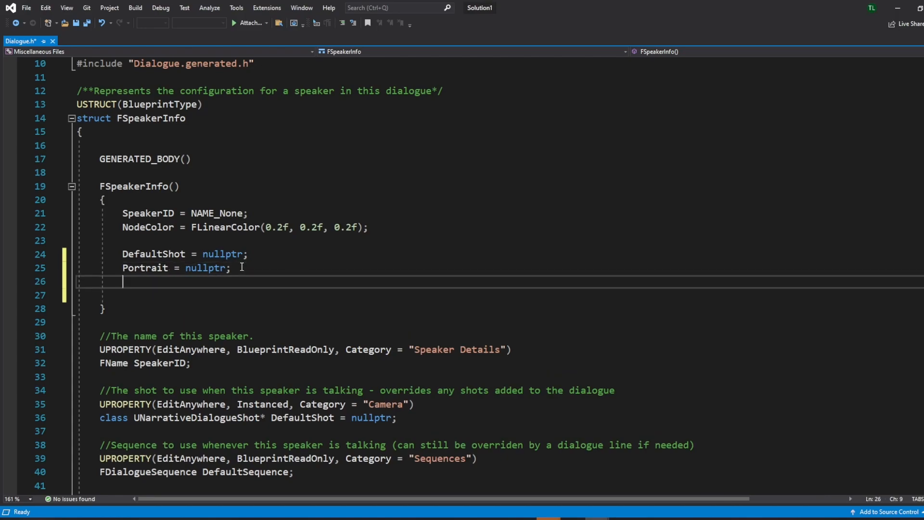
pyautogui.write('PortraitM')
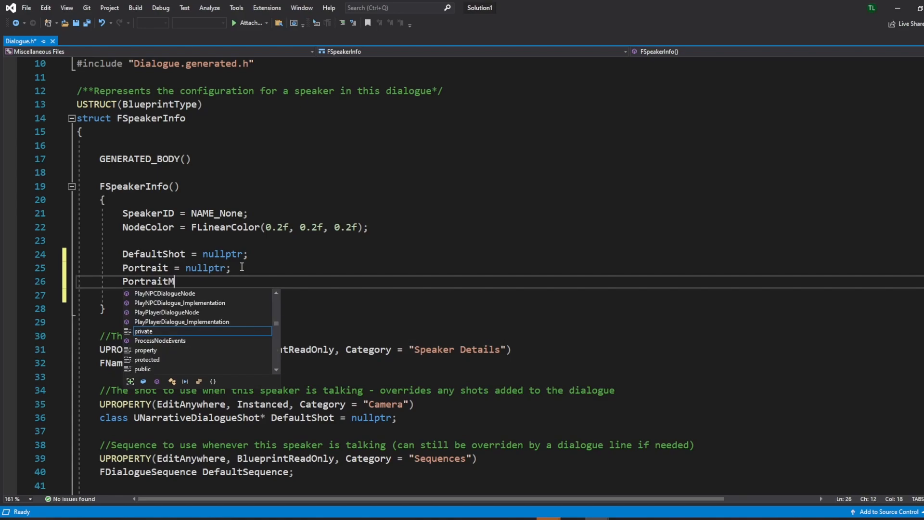
pyautogui.write('at =')
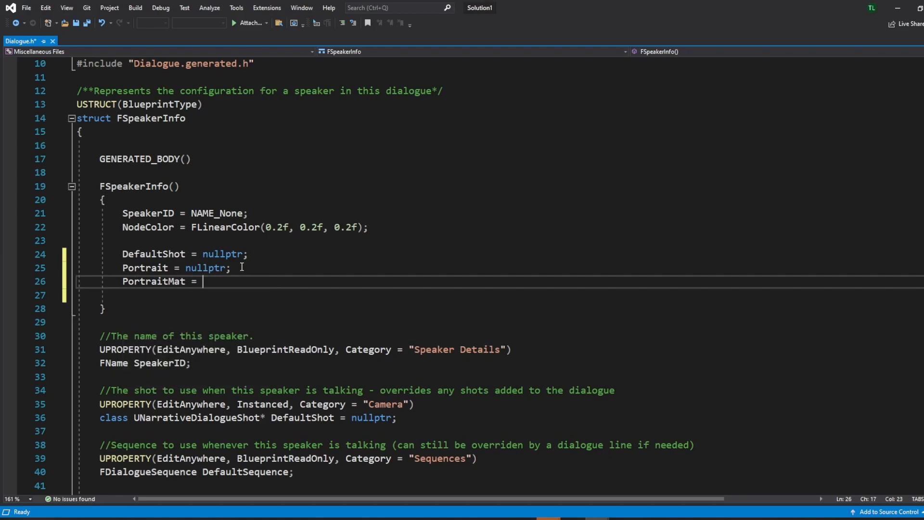
pyautogui.write('null')
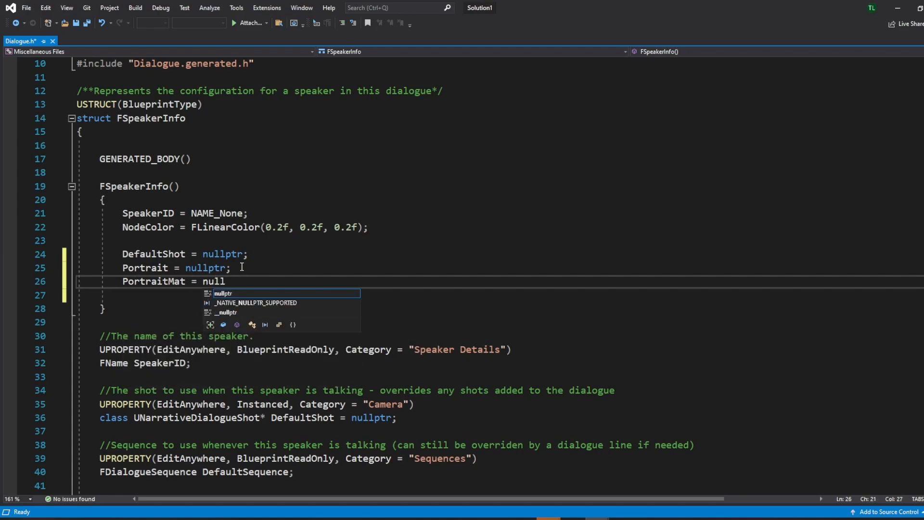
pyautogui.write('p')
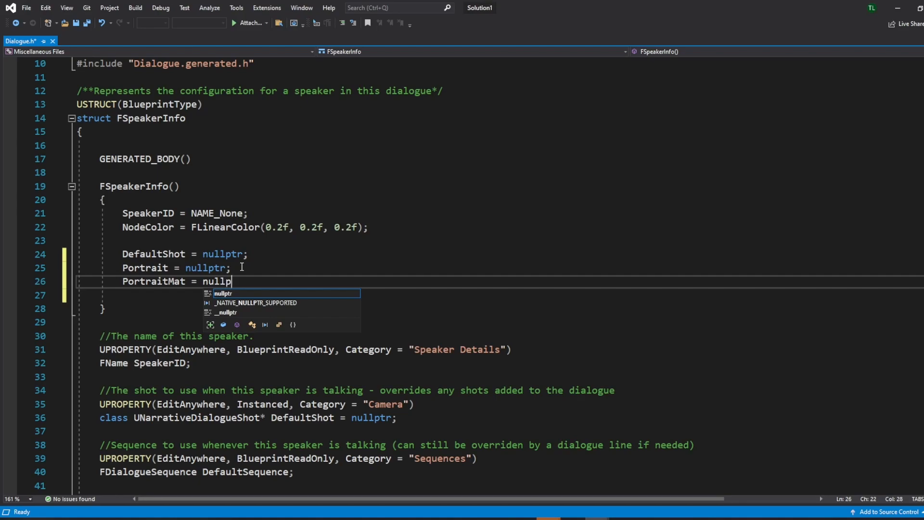
pyautogui.write('tr')
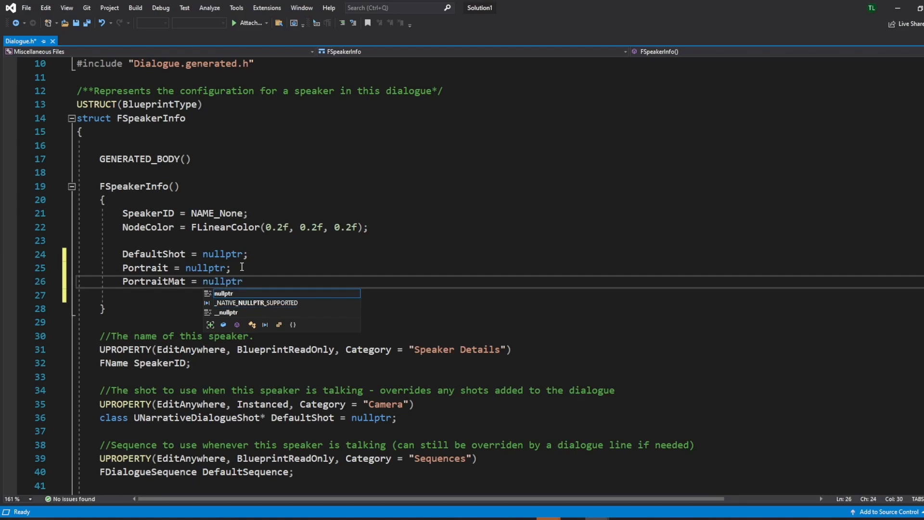
pyautogui.write(';')
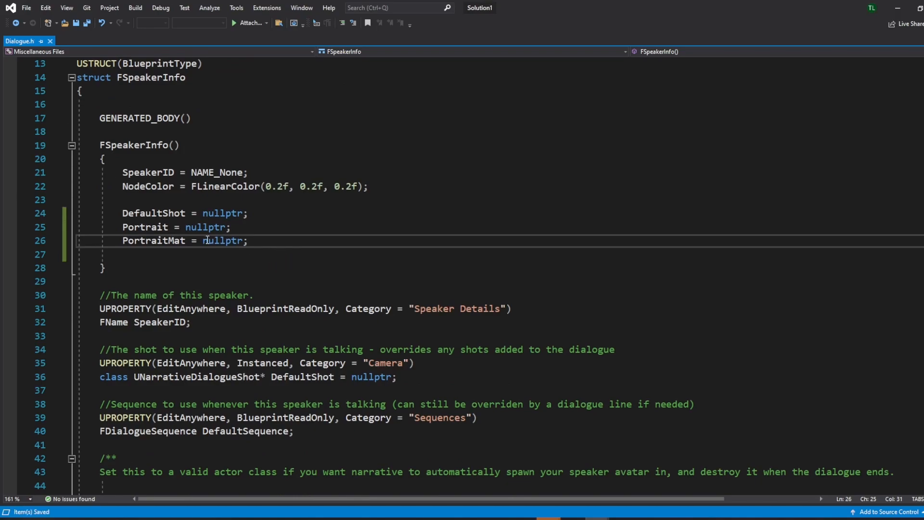
pyautogui.moveTo(277, 243)
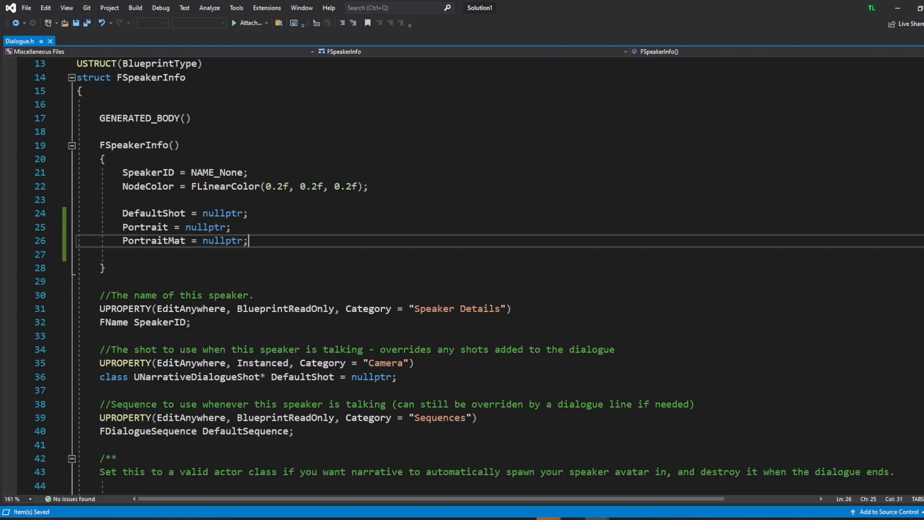
pyautogui.scroll(-3)
pyautogui.write('//')
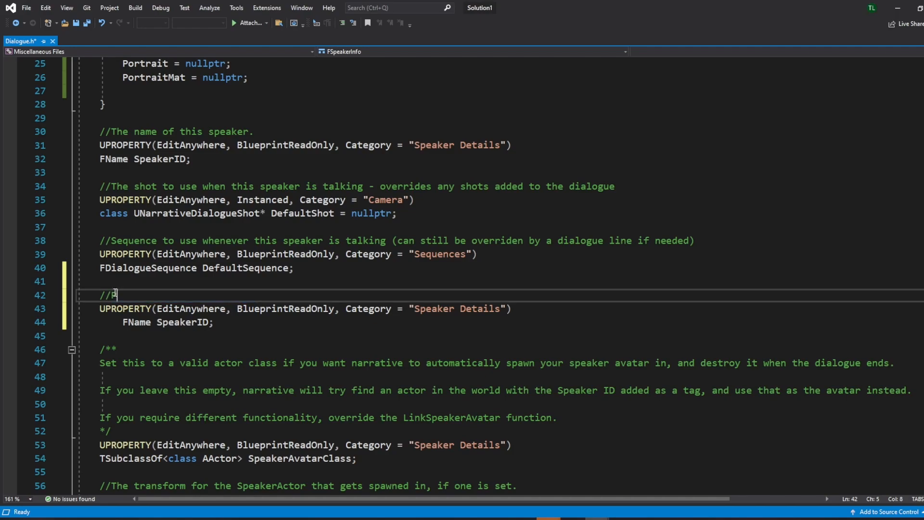
# - Turn the pasted SpeakerID block into a UPROPERTY UTexture Portrait initialised to nullptr
pyautogui.write('ortrait')
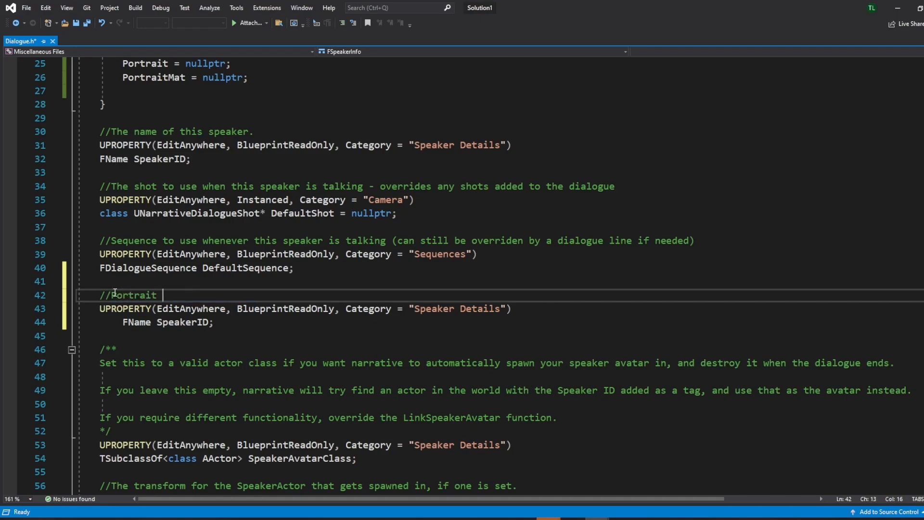
pyautogui.write('Static****')
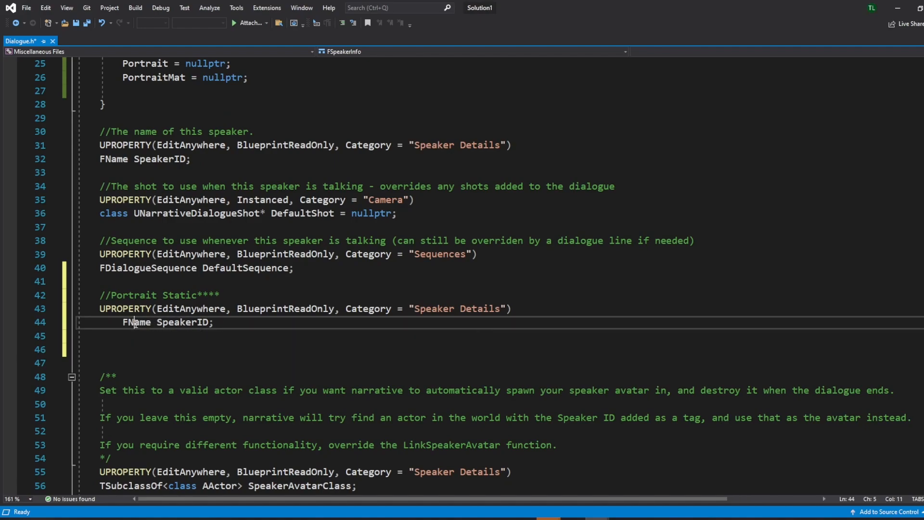
pyautogui.doubleClick(135, 322)
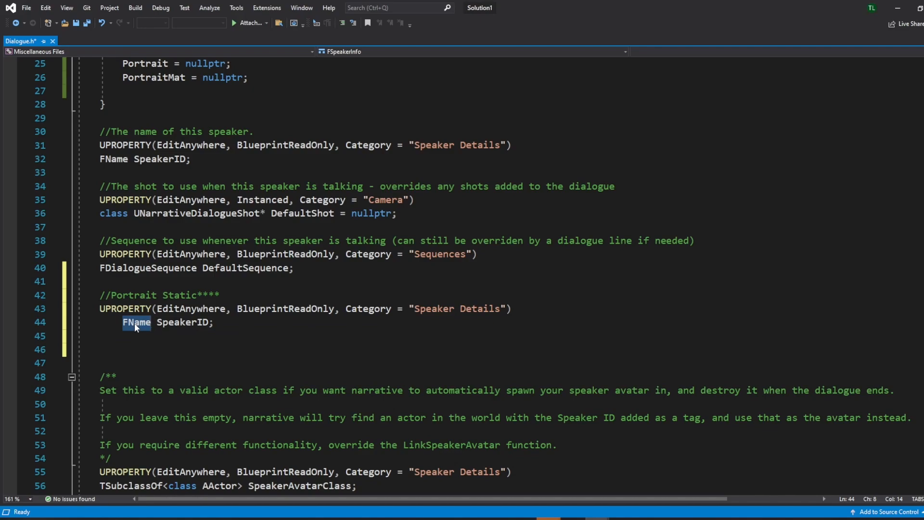
pyautogui.write('Utexc')
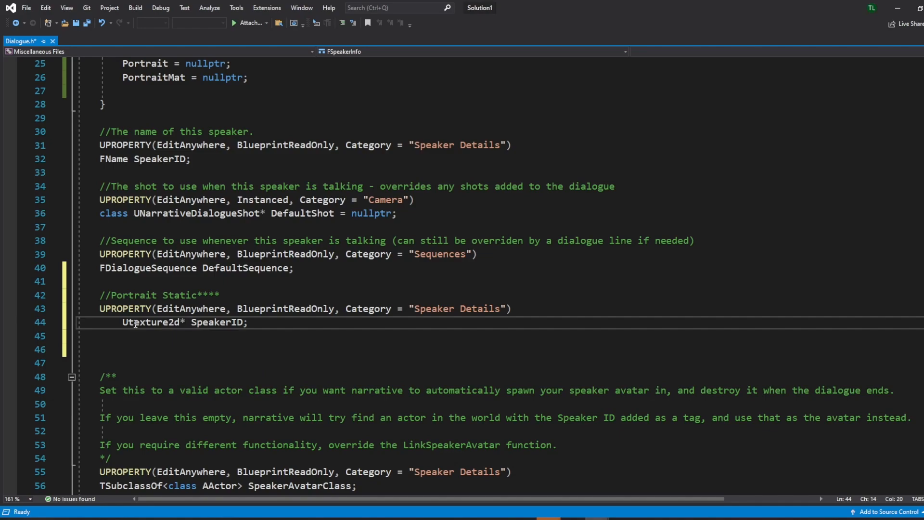
pyautogui.doubleClick(215, 321)
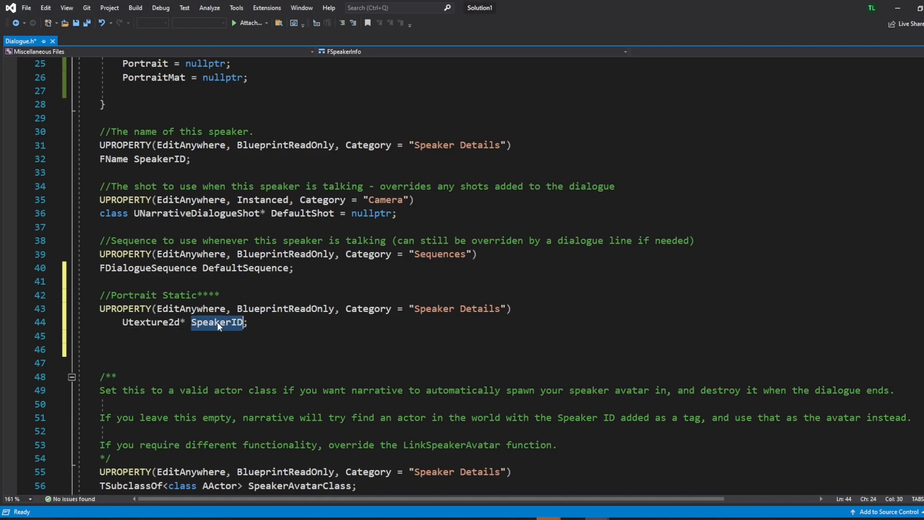
pyautogui.write('Portrait =')
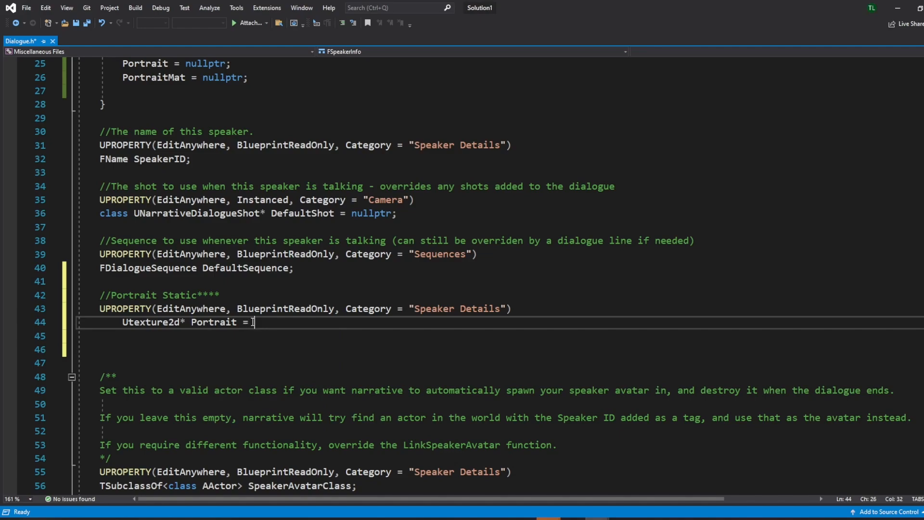
pyautogui.write('nullptr')
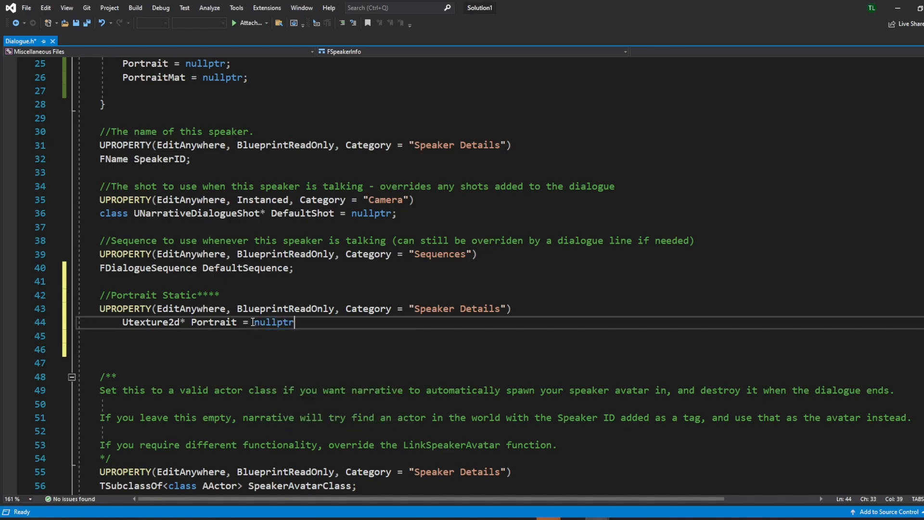
# - Declare a UMaterial PortraitMat property under the Portrait Material comment
pyautogui.doubleClick(146, 186)
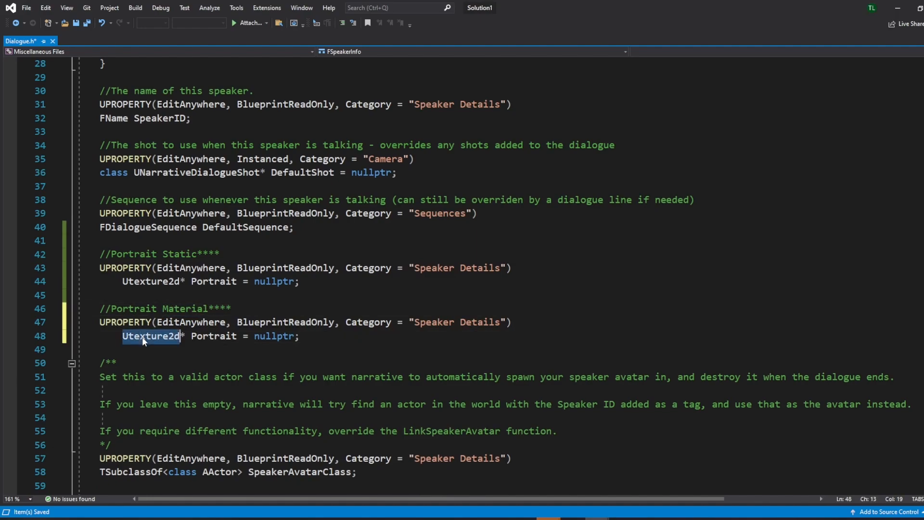
pyautogui.write('U')
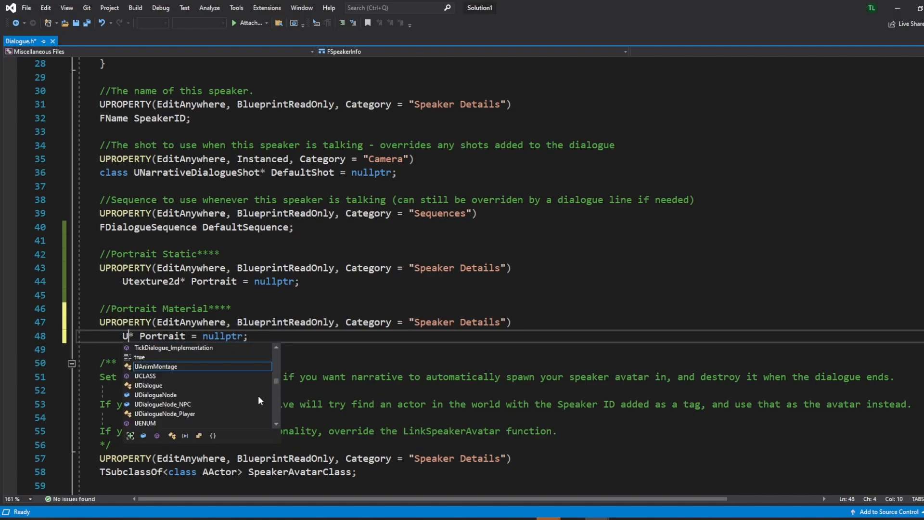
pyautogui.write('Material')
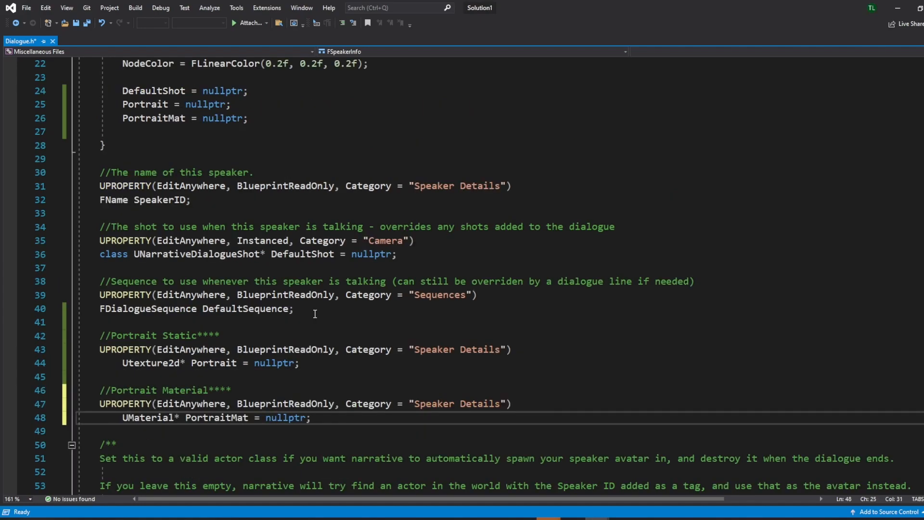
pyautogui.scroll(-3)
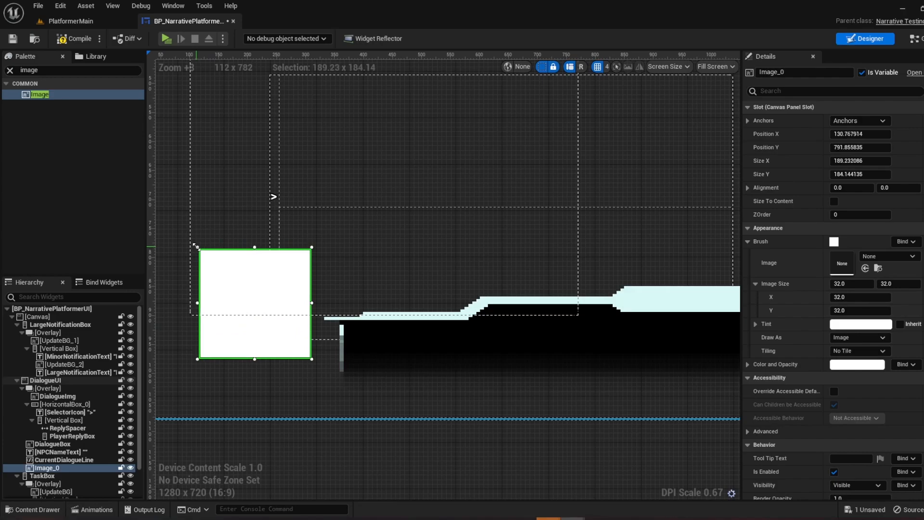
# - Select the new blank image and the task box container in the widget hierarchy
pyautogui.click(802, 72)
pyautogui.write('Portrait')
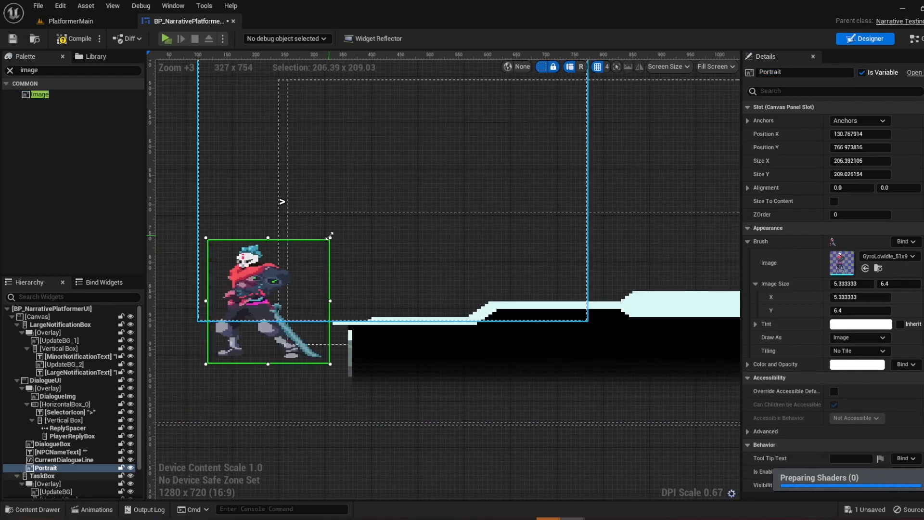
pyautogui.click(44, 476)
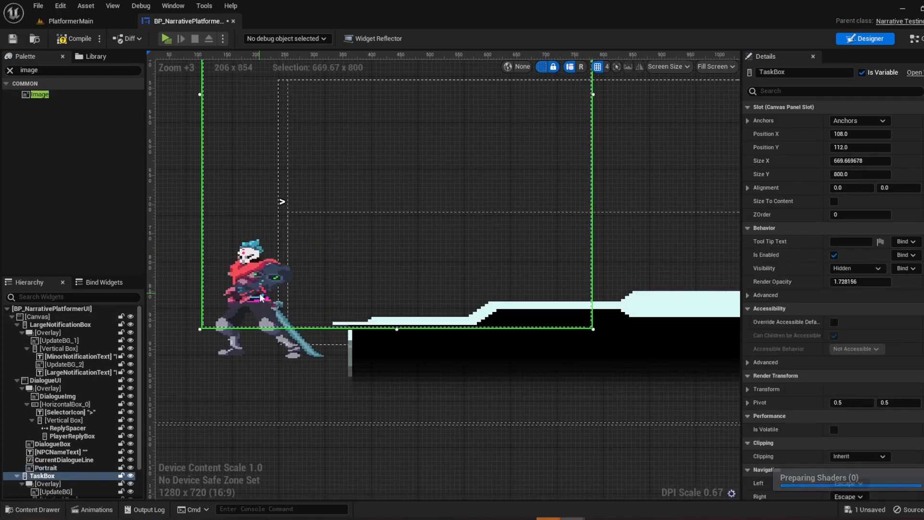
pyautogui.click(44, 468)
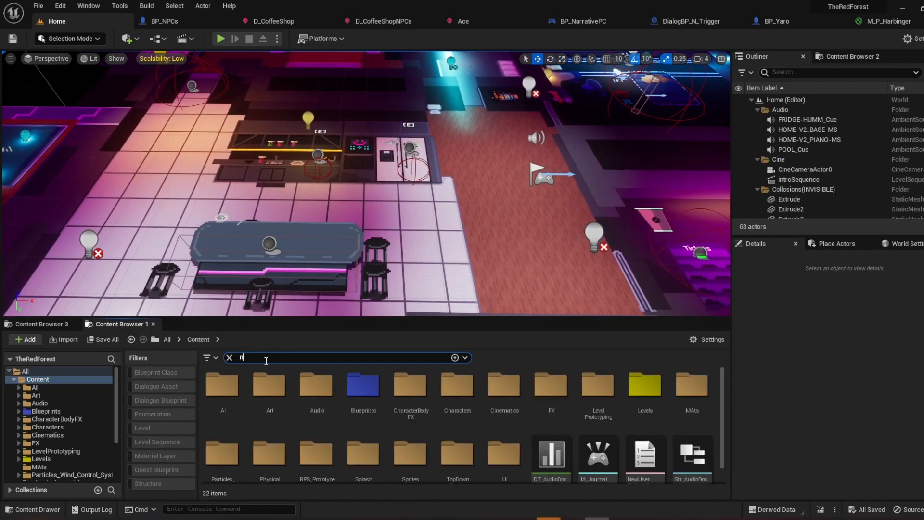
# - Search the Content Browser for 'arra' and select the BP_NarrativeTRFUI widget
pyautogui.write('arra')
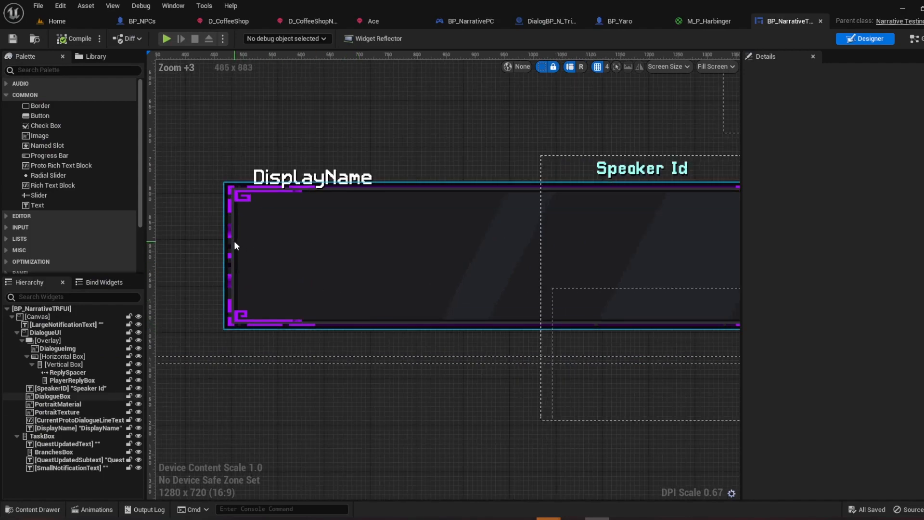
pyautogui.click(53, 395)
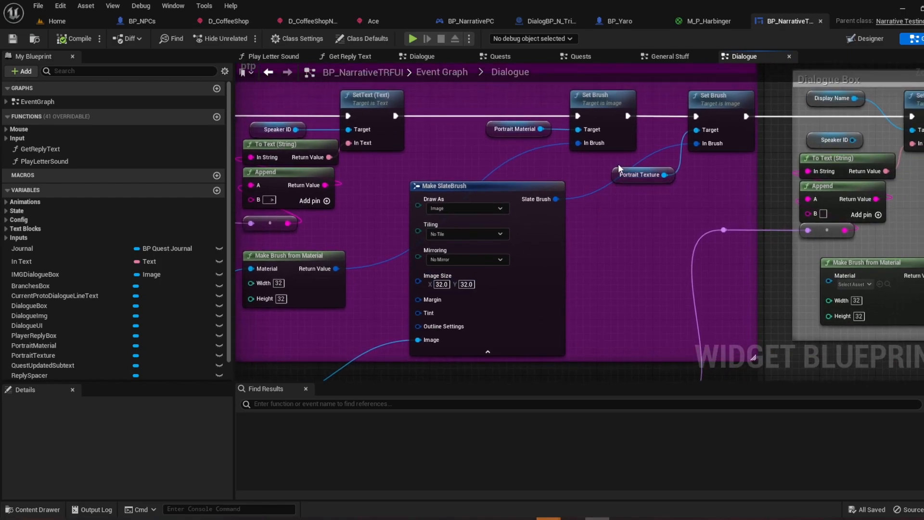
pyautogui.click(641, 174)
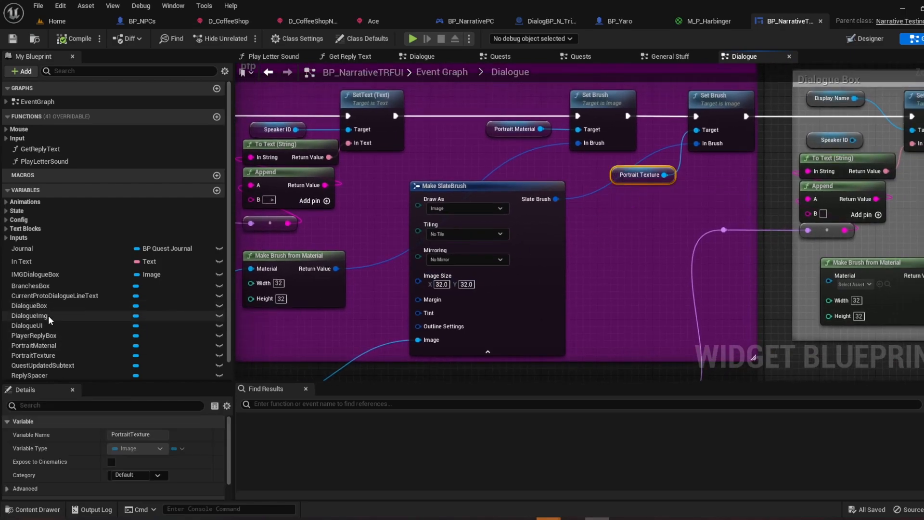
pyautogui.scroll(-3)
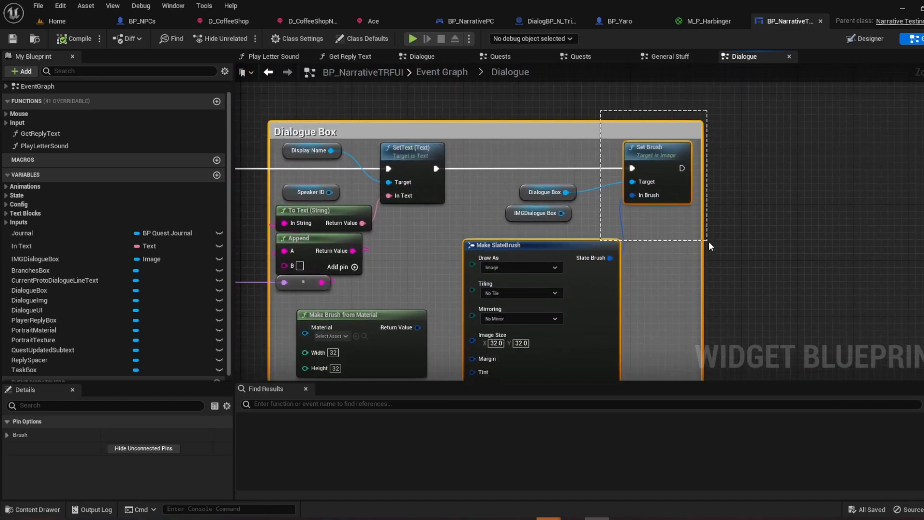
pyautogui.click(56, 21)
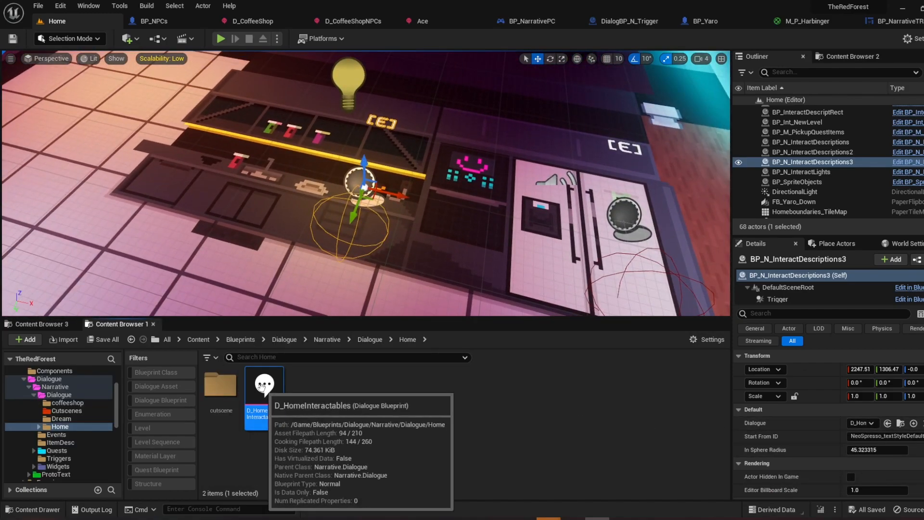
# - Bring up D_HomeInteractables on its Dialogue Graph and review the speaker list
pyautogui.doubleClick(263, 384)
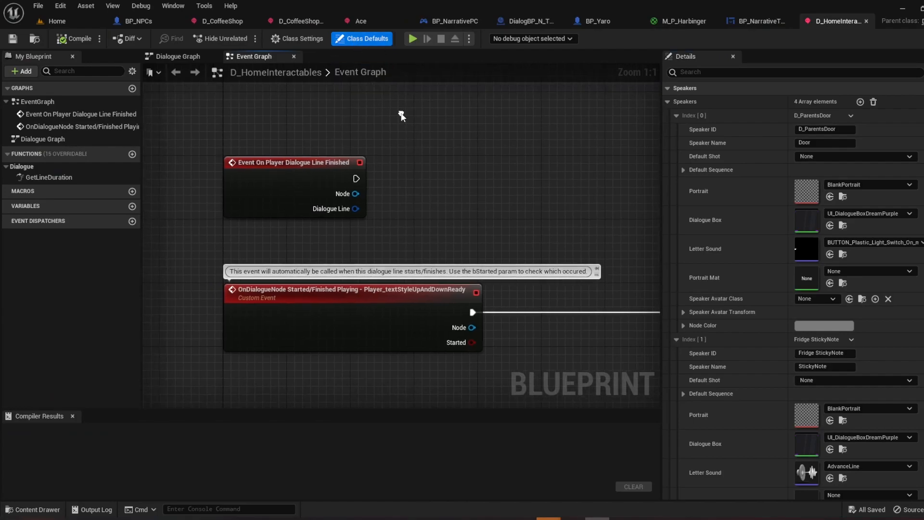
pyautogui.click(177, 56)
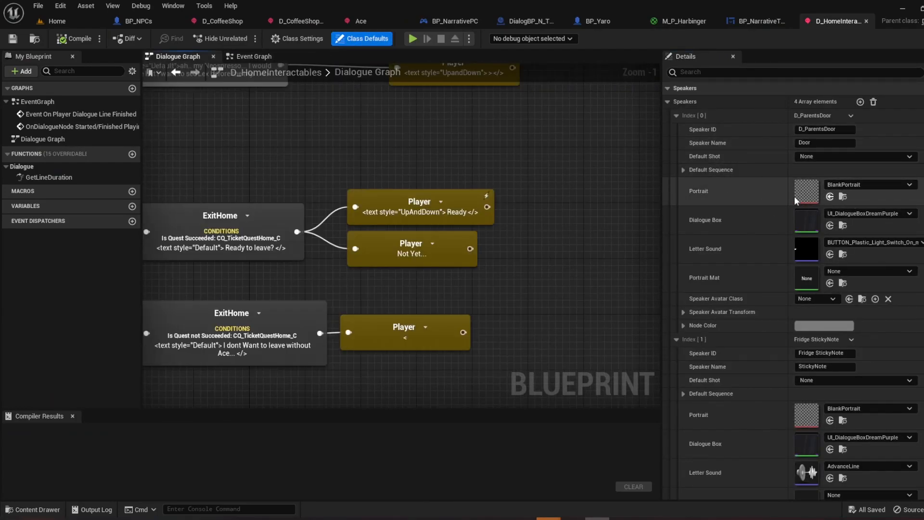
pyautogui.moveTo(770, 203)
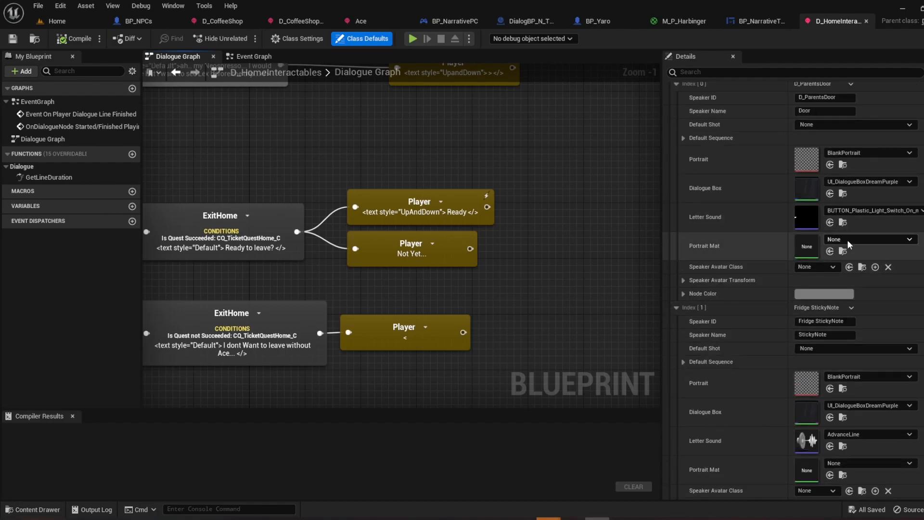
pyautogui.scroll(-3)
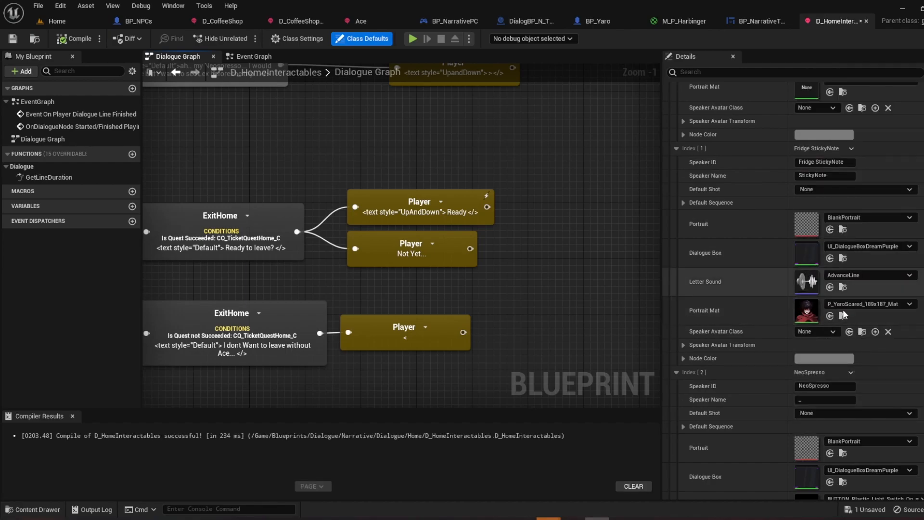
# - Locate and clear the StickyNote speaker's portrait material
pyautogui.click(413, 38)
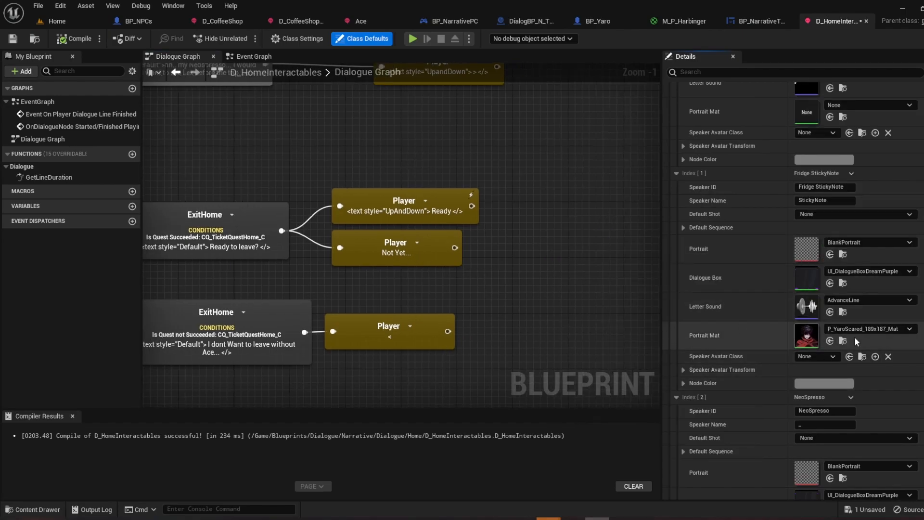
pyautogui.click(681, 20)
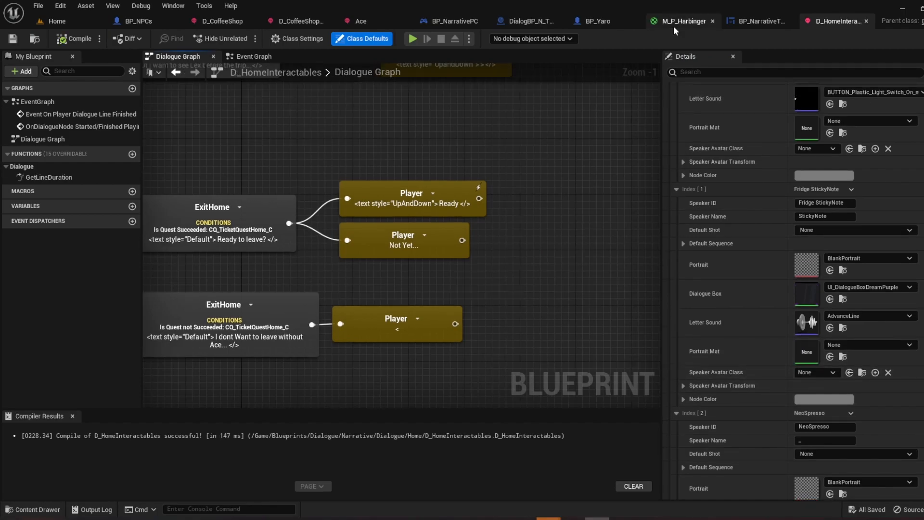
# - Inspect the M_P_Harbinger flipbook material and CursedHarbinger sprite sheet, then show the Ace dialogue
pyautogui.click(682, 20)
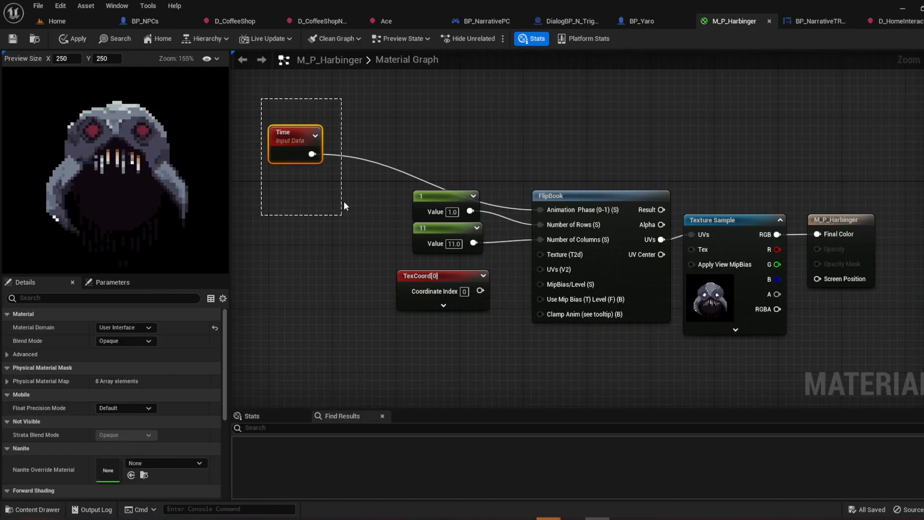
pyautogui.click(600, 196)
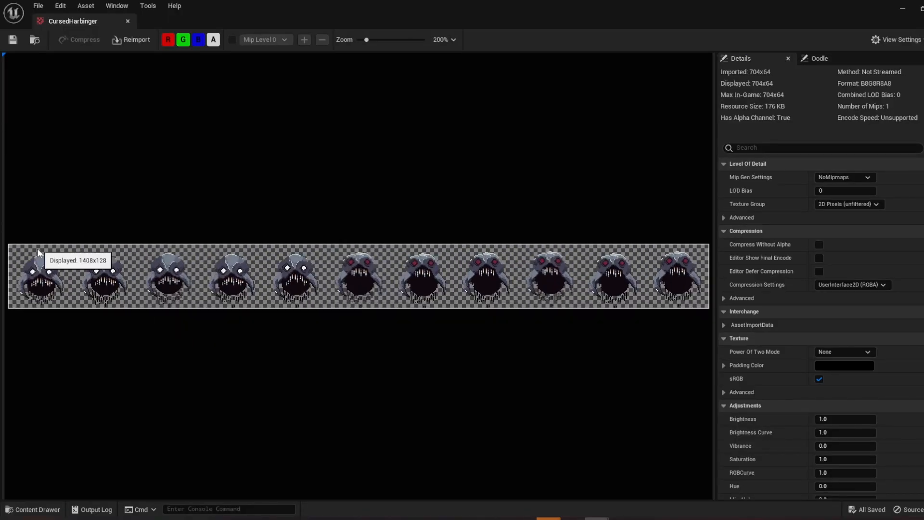
pyautogui.moveTo(100, 250)
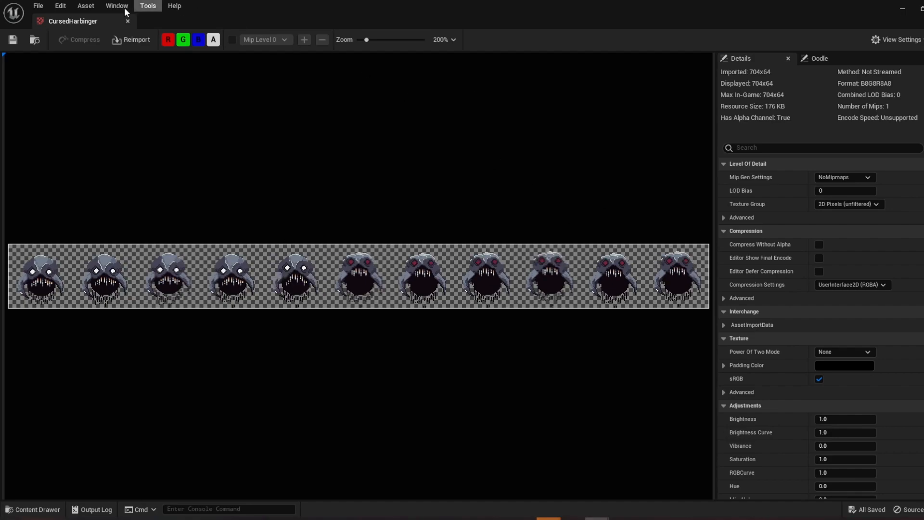
pyautogui.click(733, 20)
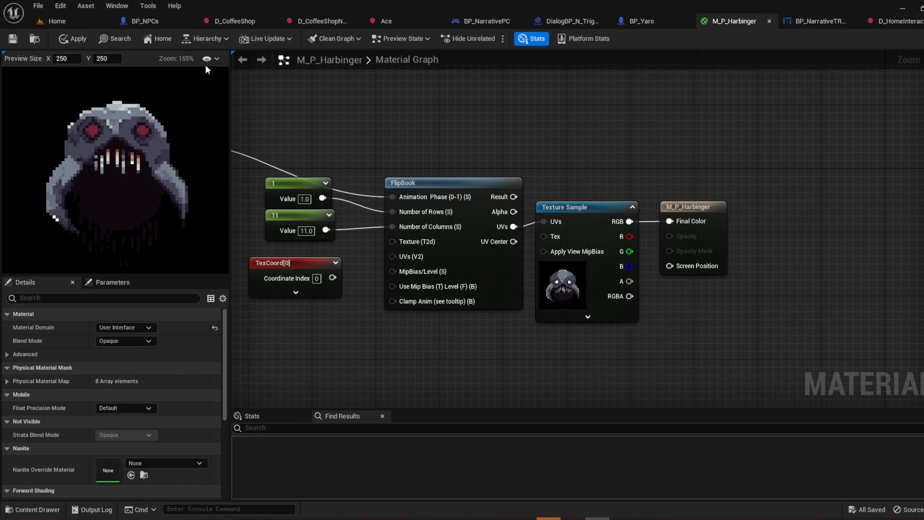
pyautogui.click(361, 20)
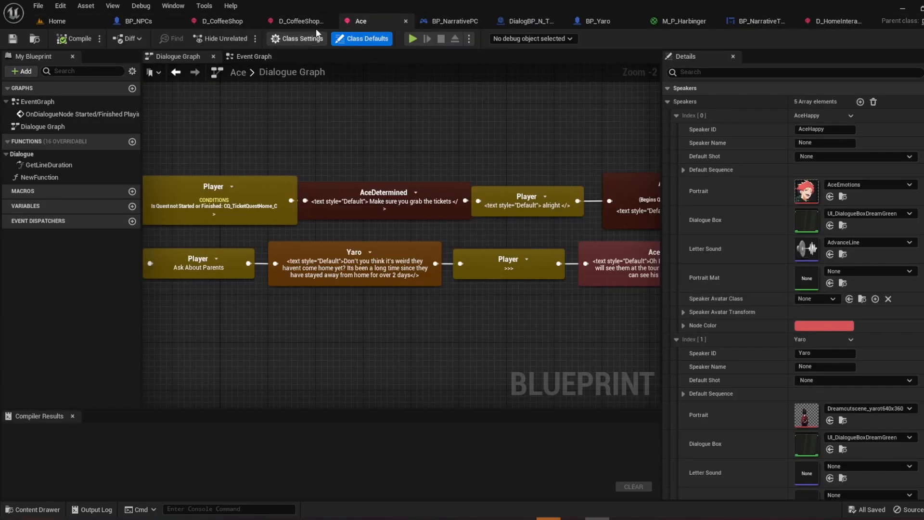
# - Return to D_HomeInteractables and playtest twice to see the StickyNote line with the Harbinger portrait
pyautogui.click(830, 21)
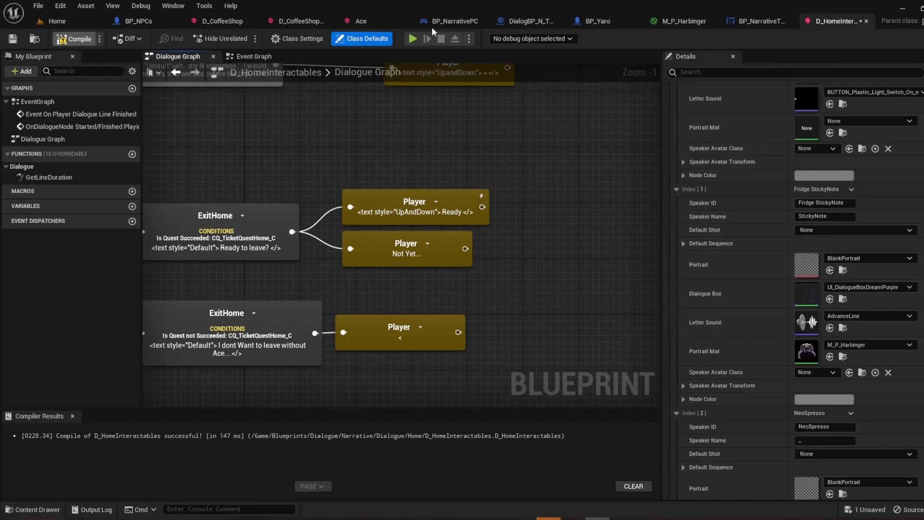
pyautogui.click(411, 39)
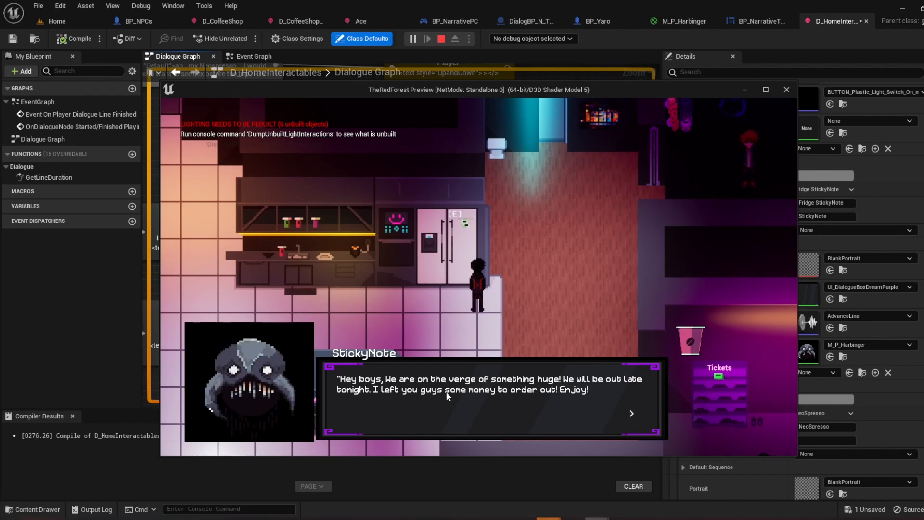
pyautogui.moveTo(301, 377)
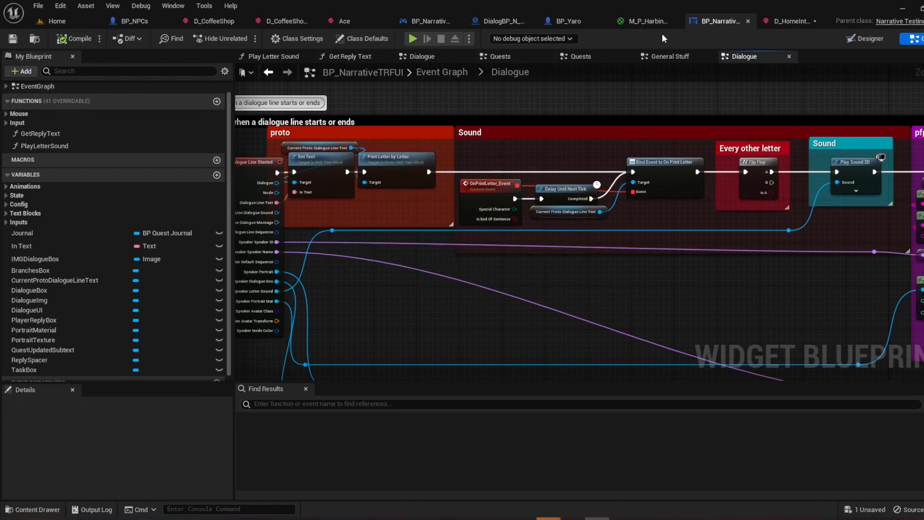
pyautogui.click(413, 38)
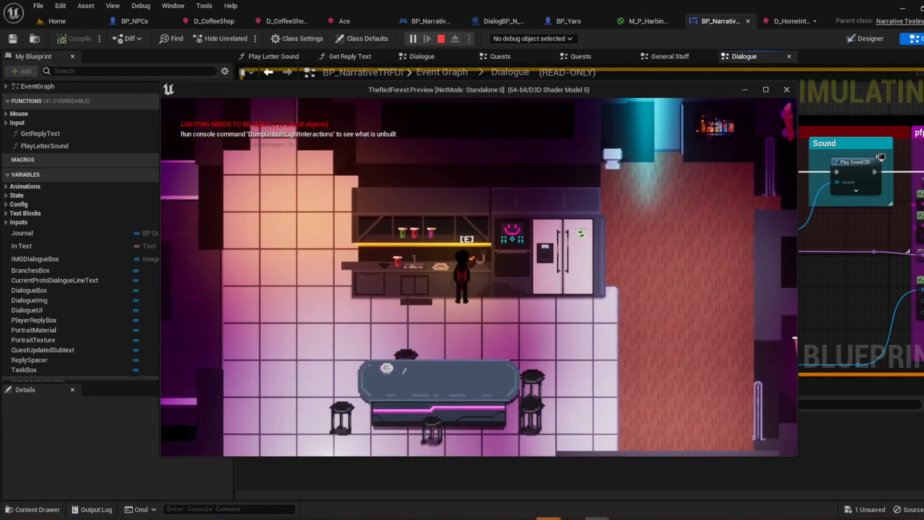